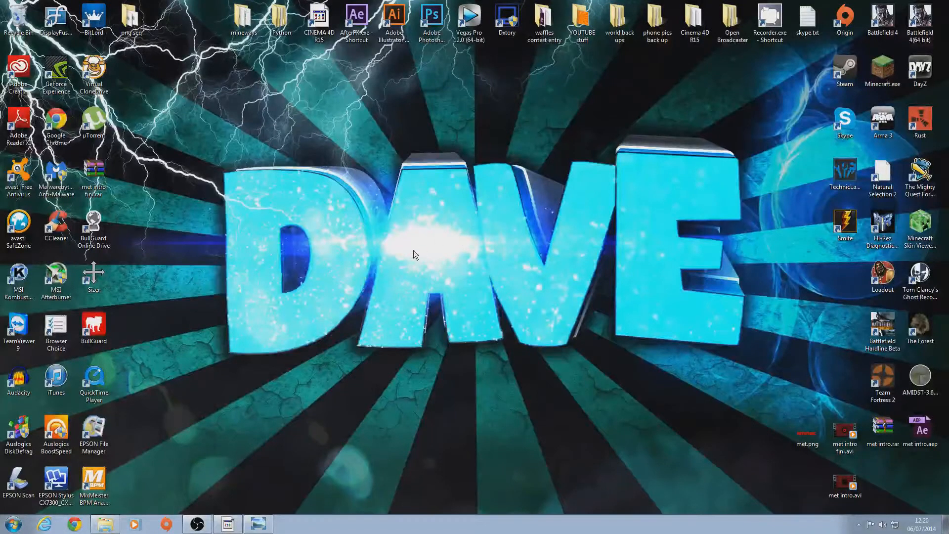
mouse_move(356, 172)
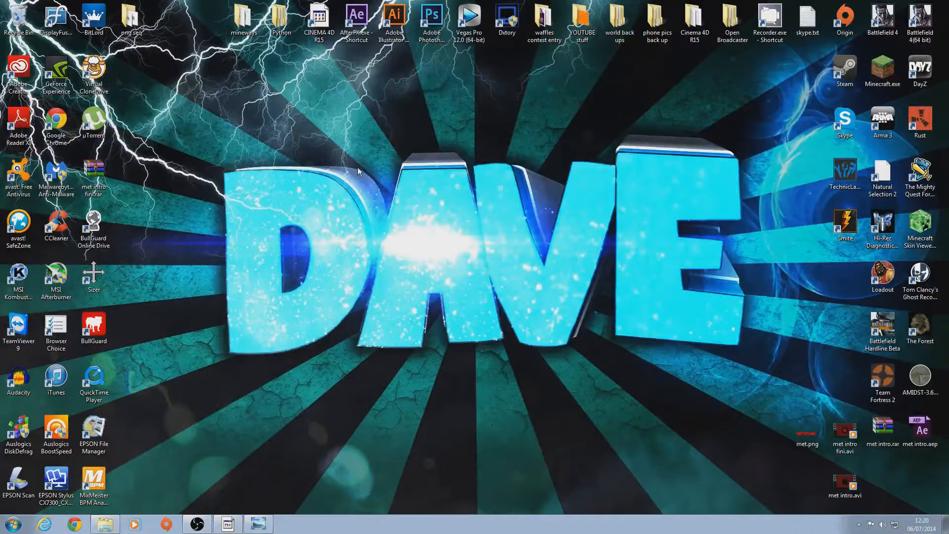
mouse_move(349, 157)
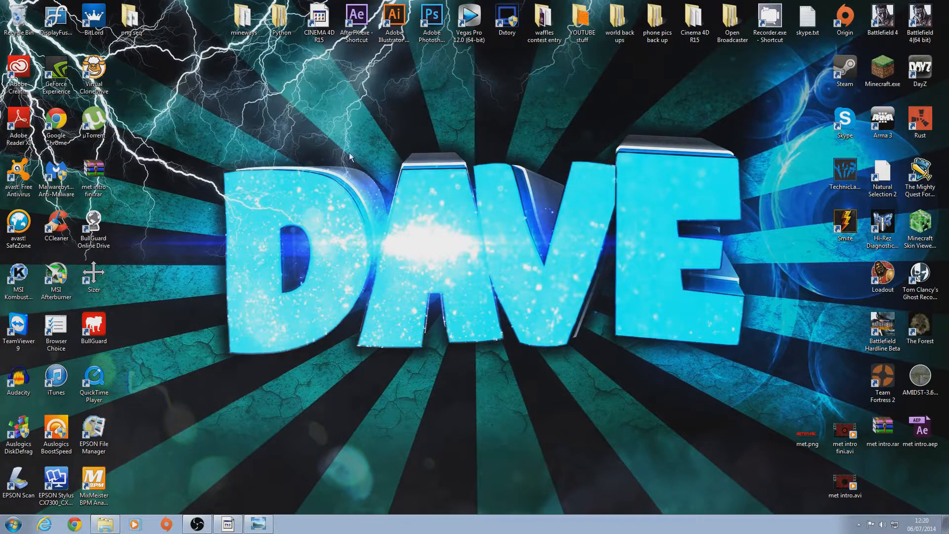
mouse_move(205, 131)
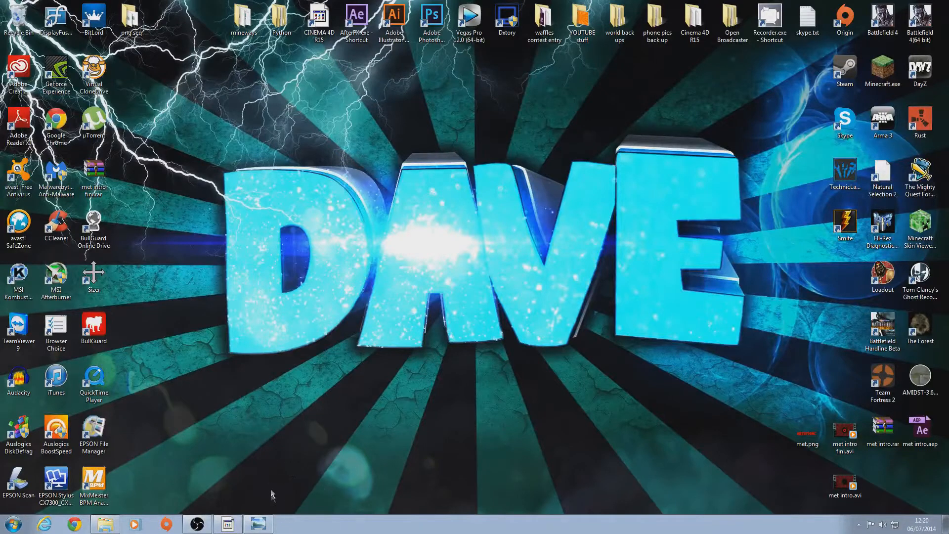
mouse_move(355, 192)
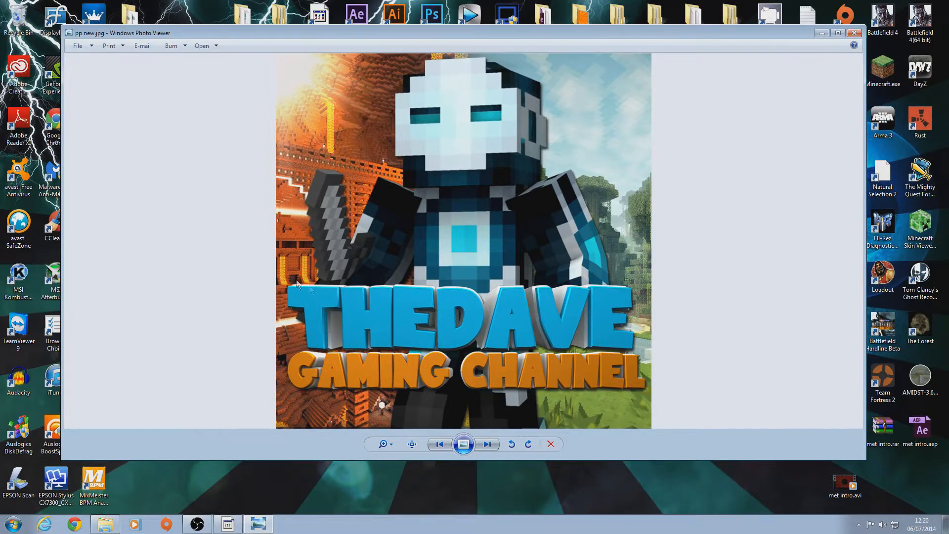
mouse_move(240, 271)
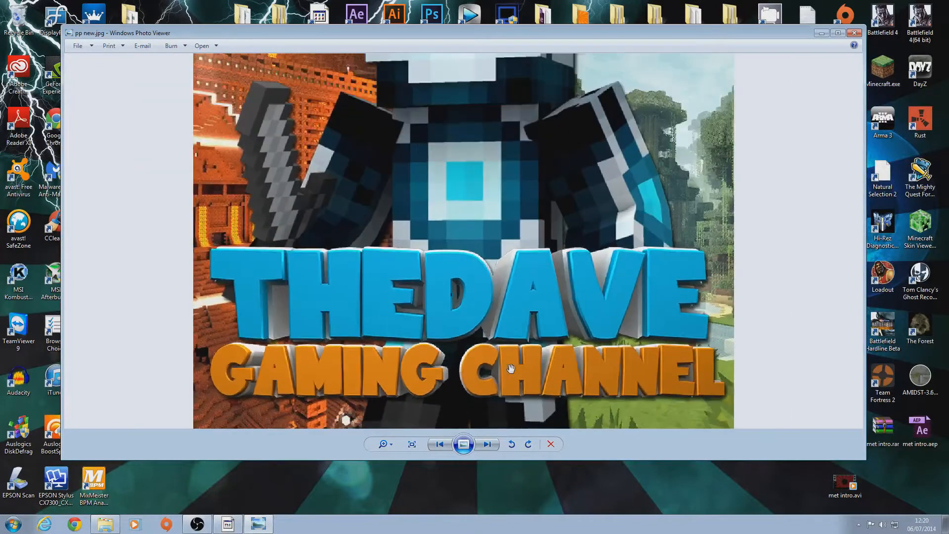
Fit the whole THEDAVE Gaming Channel picture back into the Photo Viewer window.
click(410, 444)
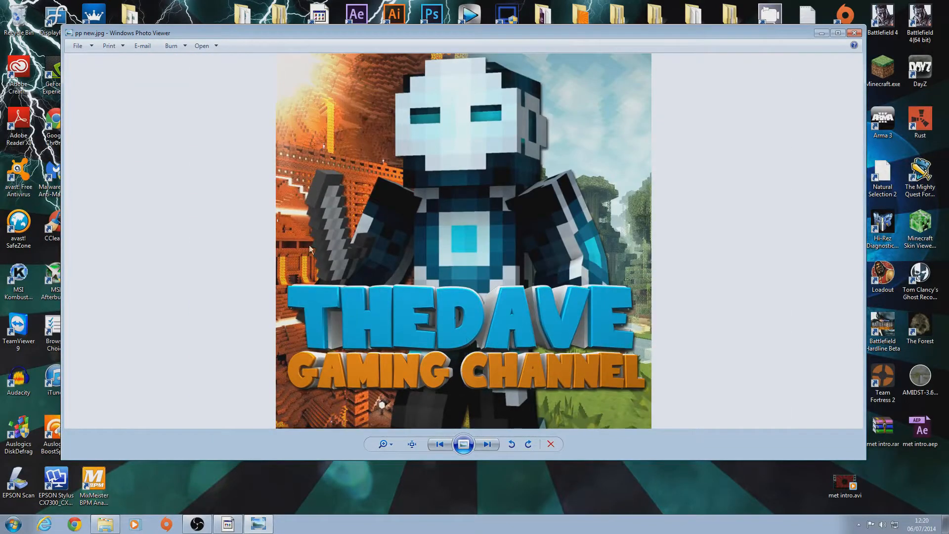
mouse_move(854, 33)
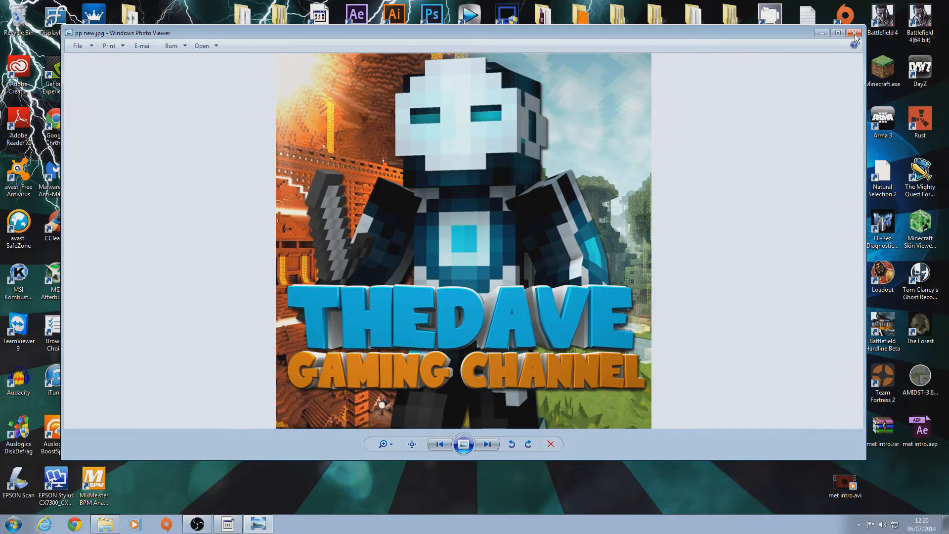
Close Photo Viewer and create a new desktop folder named 'pp'.
click(854, 33)
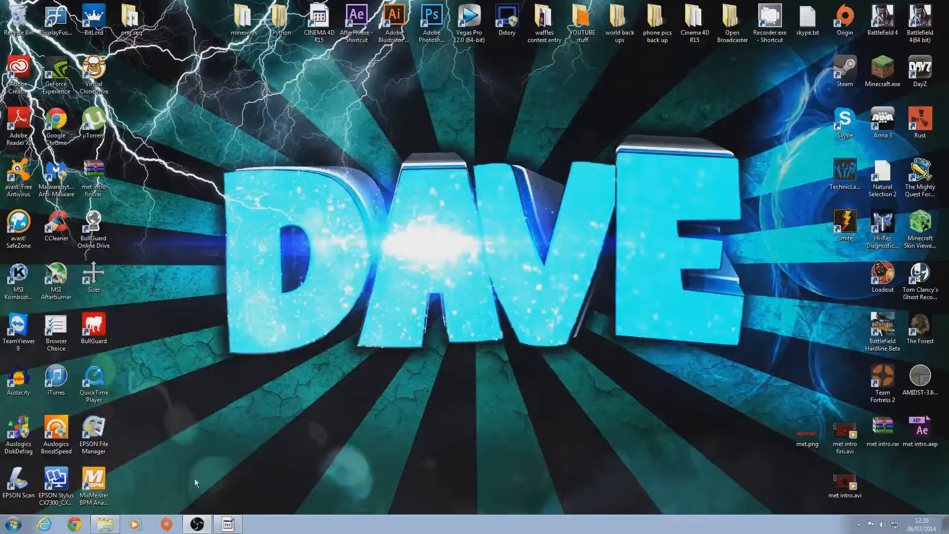
right_click(315, 285)
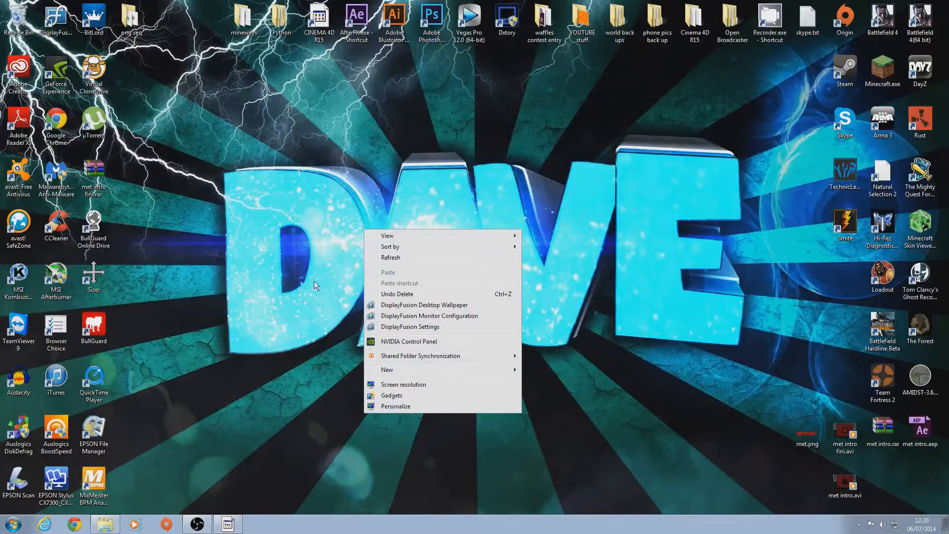
click(387, 369)
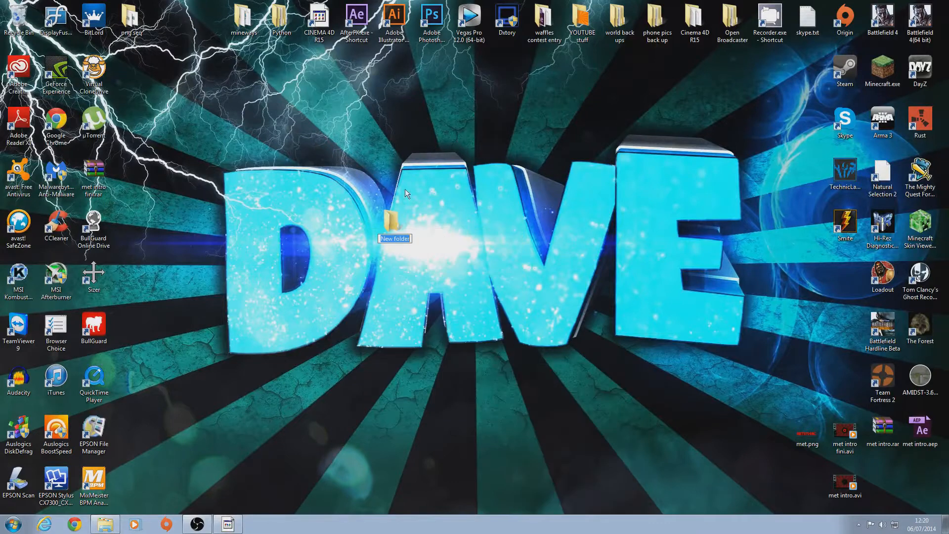
text(pp)
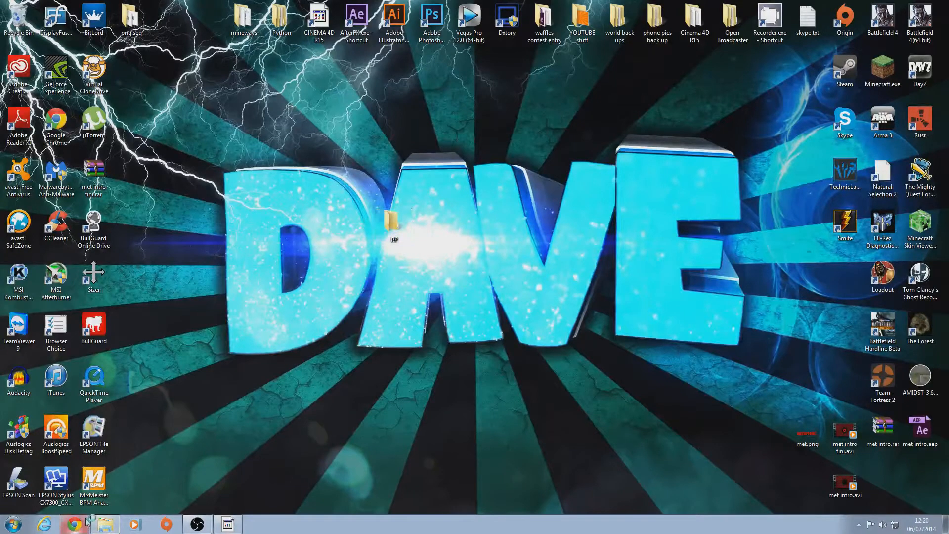
Open Chrome maximized and search Google for 'minecraft renders'.
click(73, 523)
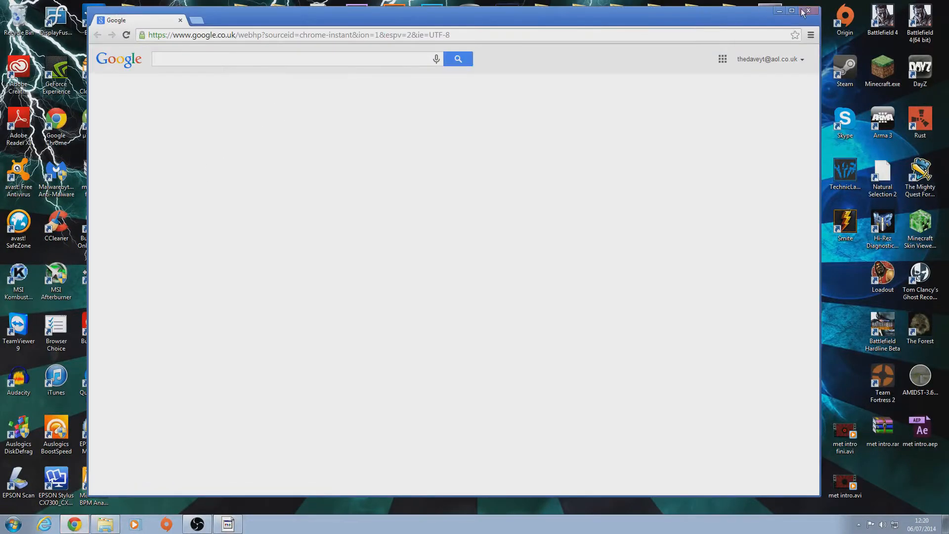
click(790, 11)
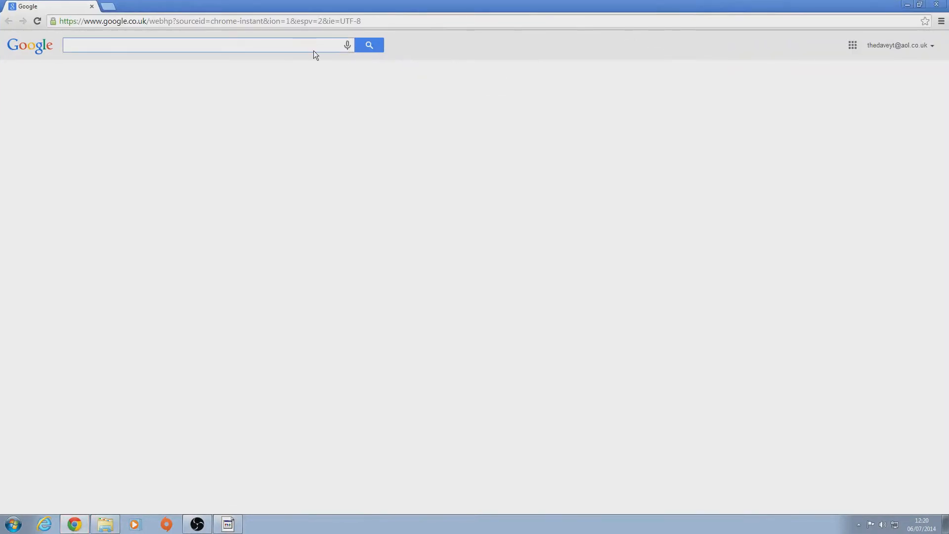
text(minecraft)
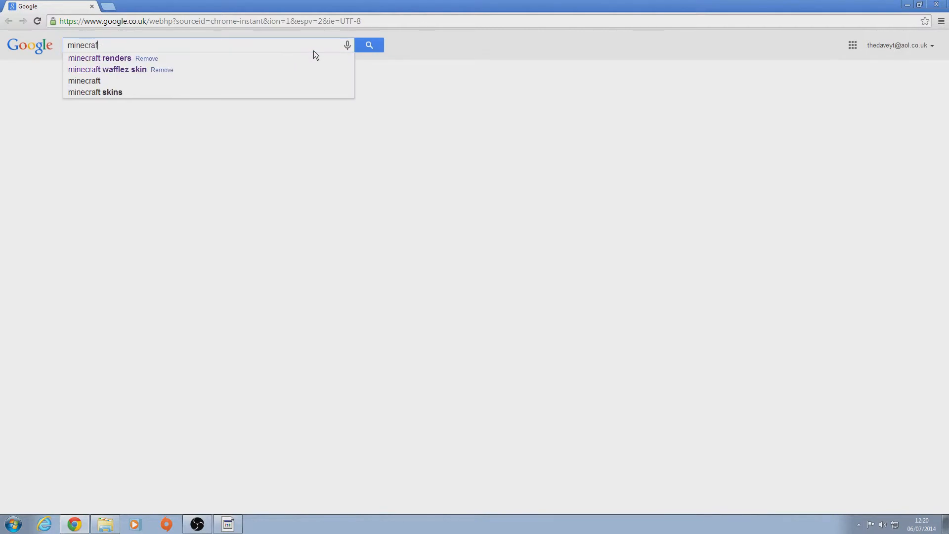
text(rene)
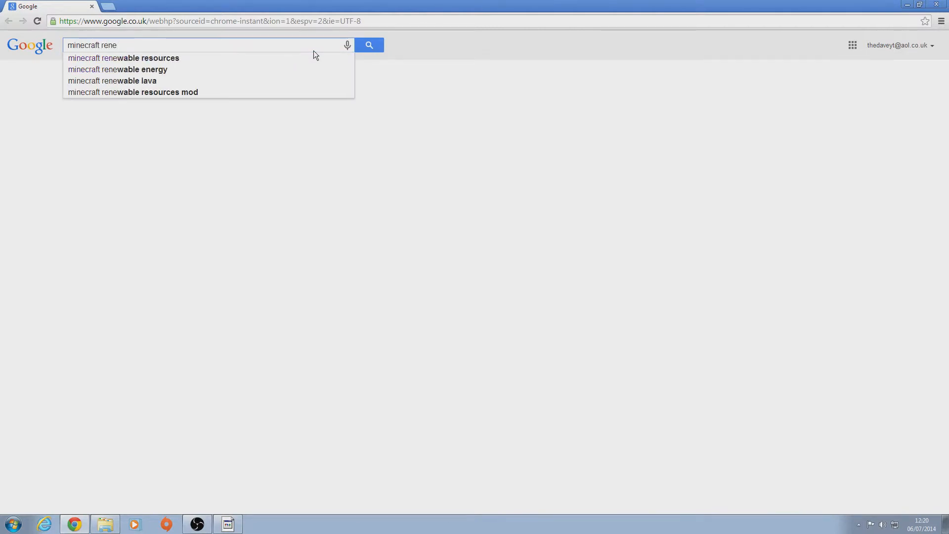
key(Backspace)
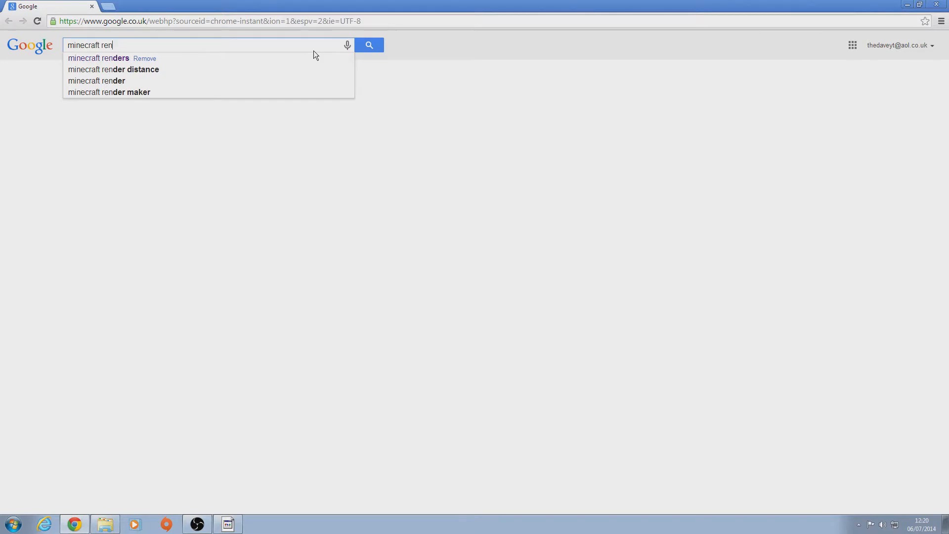
click(99, 57)
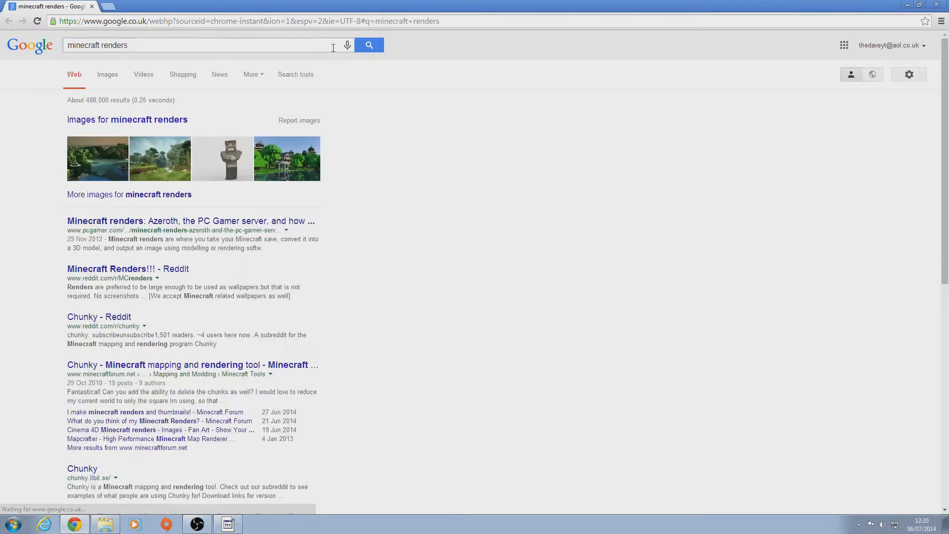
Switch to Images results and scroll through the Minecraft renders.
click(107, 73)
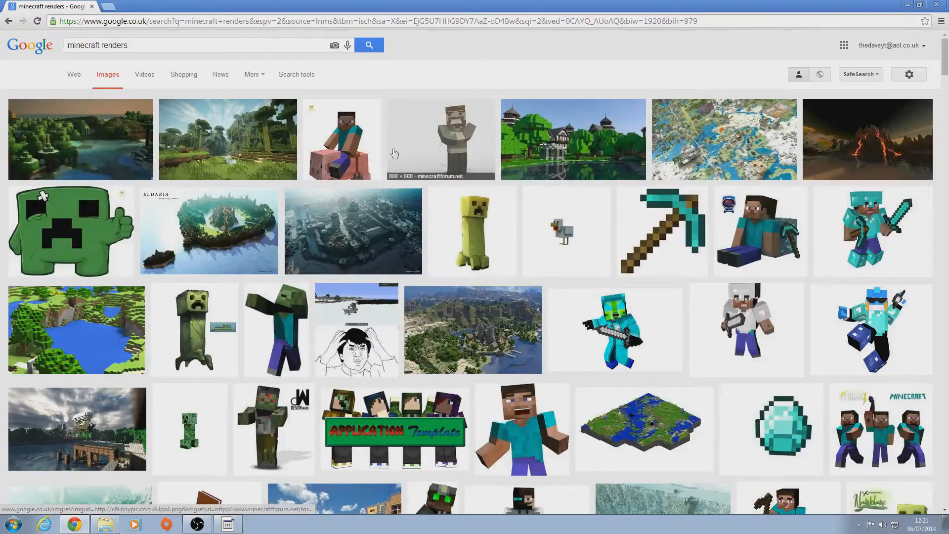
scroll(down, 3)
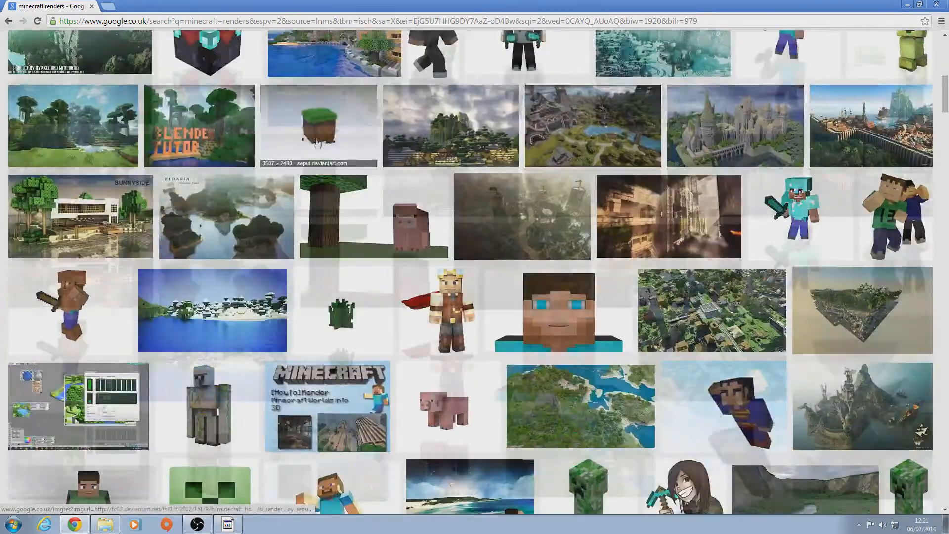
scroll(down, 3)
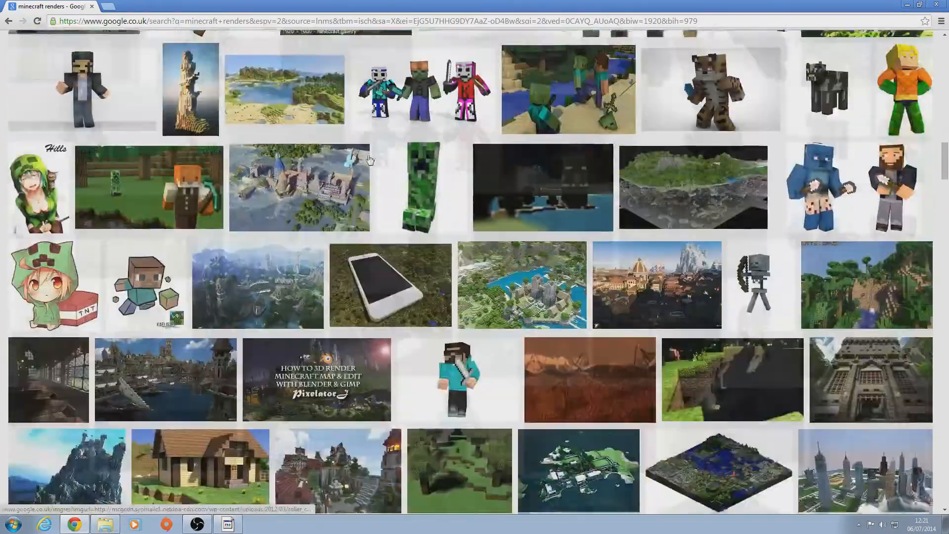
scroll(down, 3)
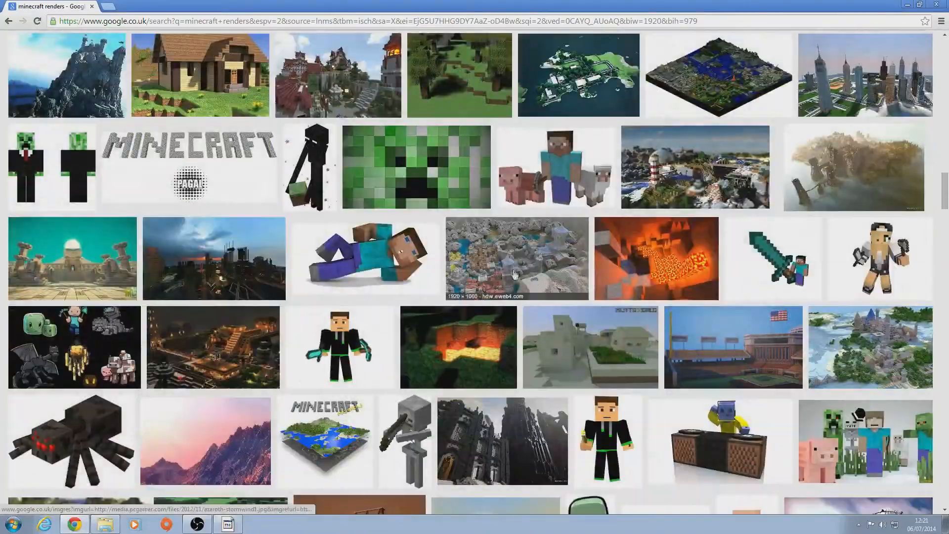
scroll(down, 3)
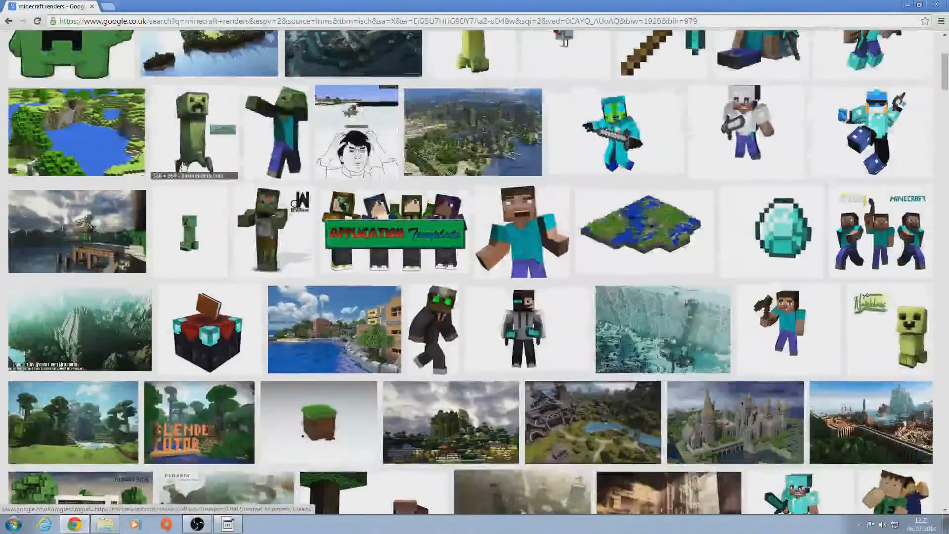
scroll(up, 3)
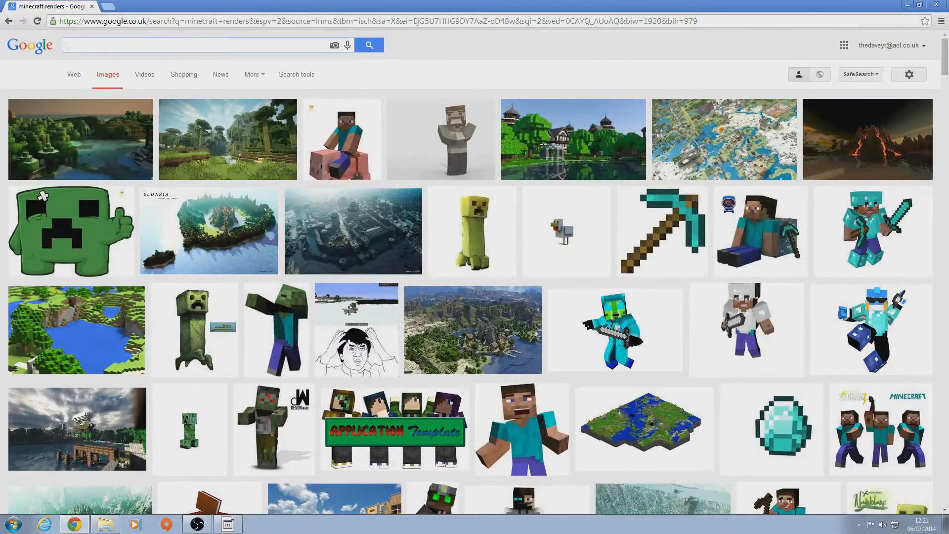
Search Google Images for 'optical flares' and scroll through the results.
text(opti)
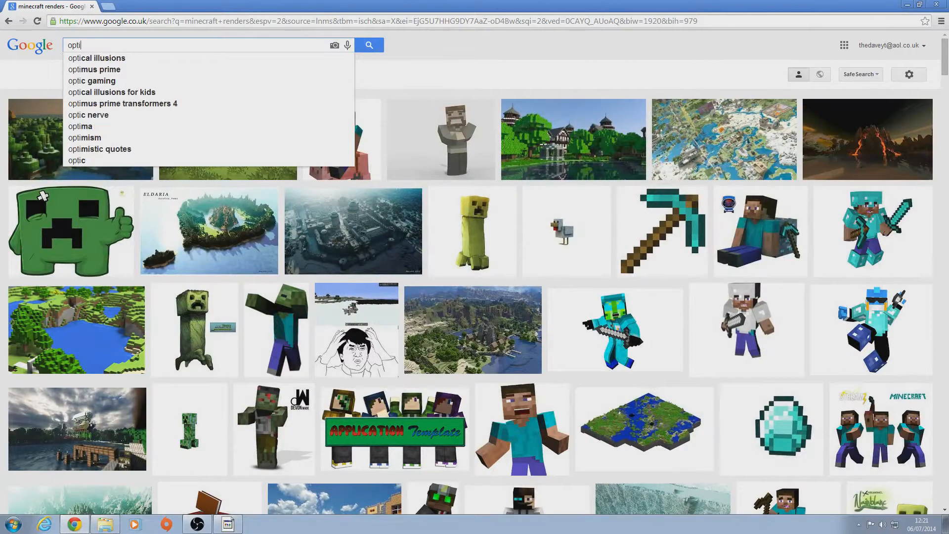
text(cal fl)
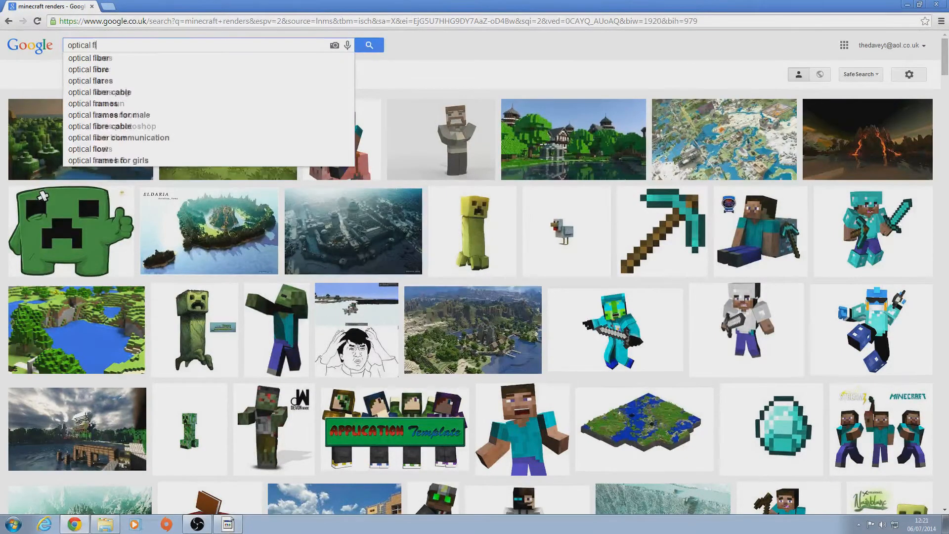
click(90, 80)
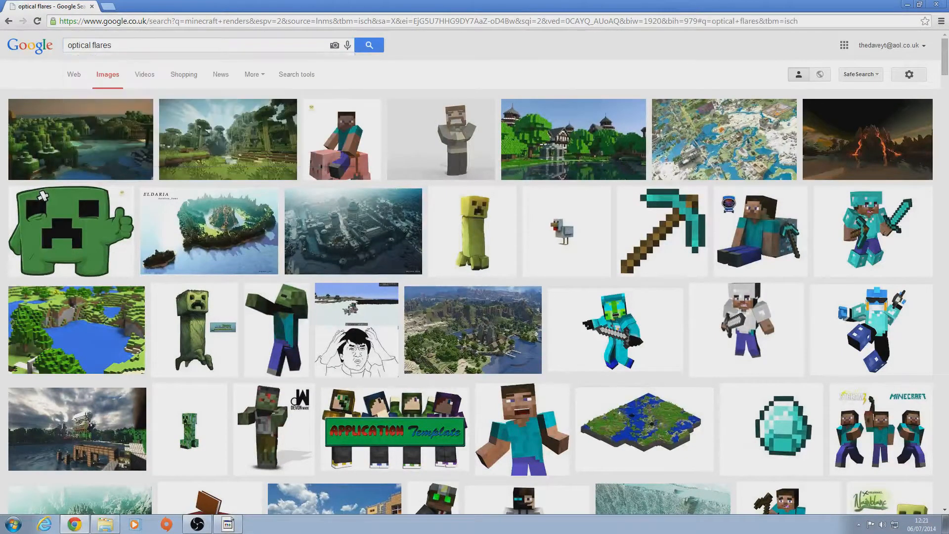
scroll(down, 3)
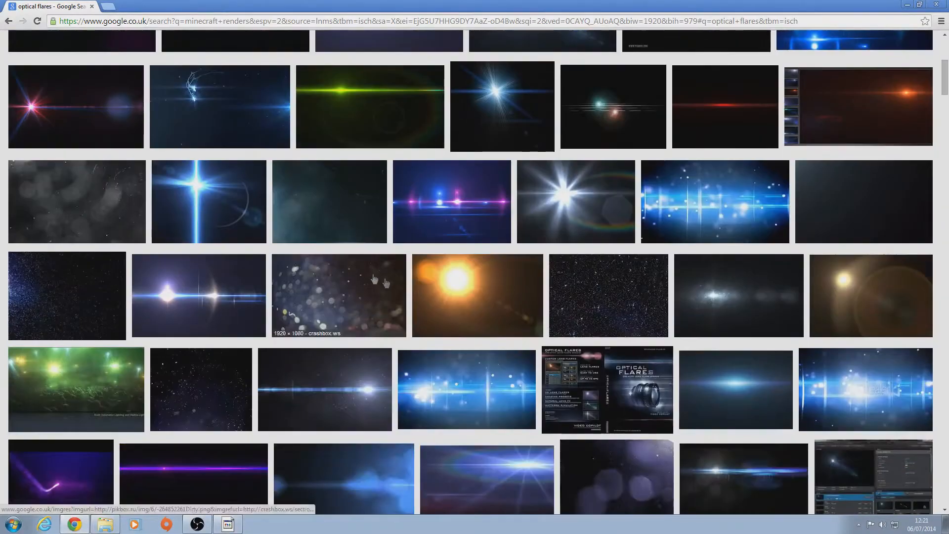
mouse_move(496, 341)
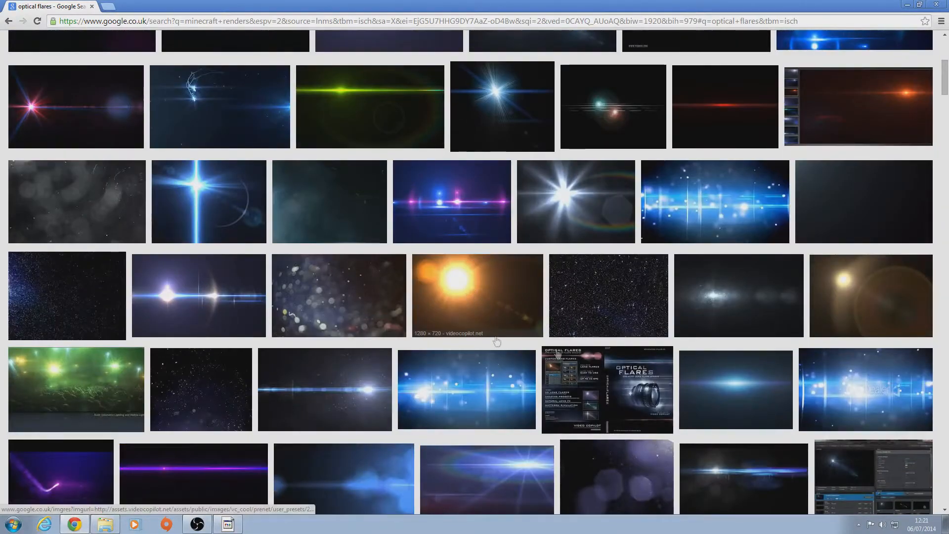
scroll(down, 3)
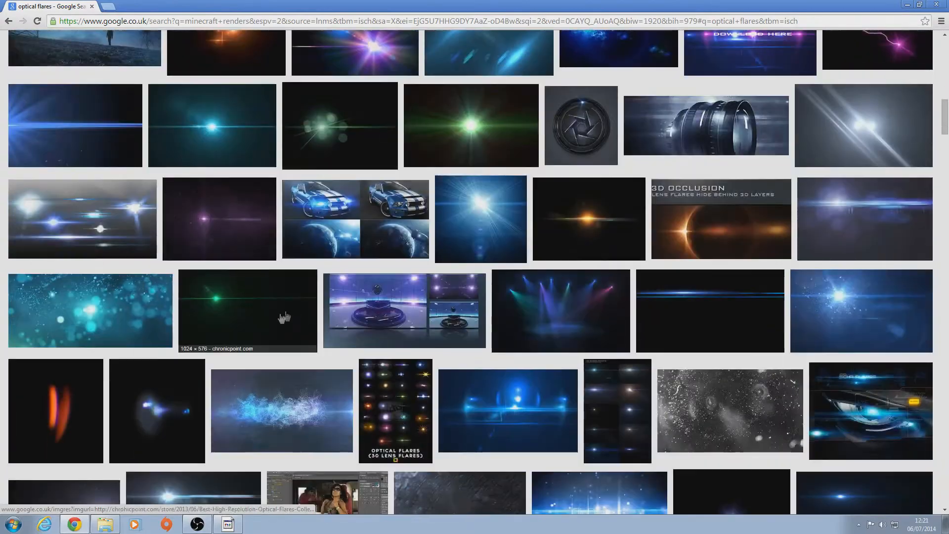
scroll(down, 3)
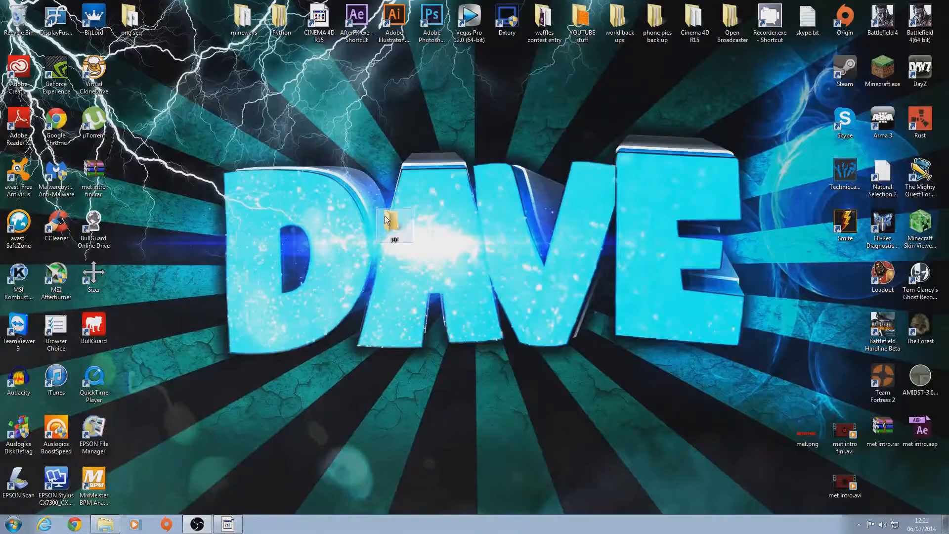
Copy cave.jpg and lensflare.jpg from Pictures into the pp folder.
double_click(395, 221)
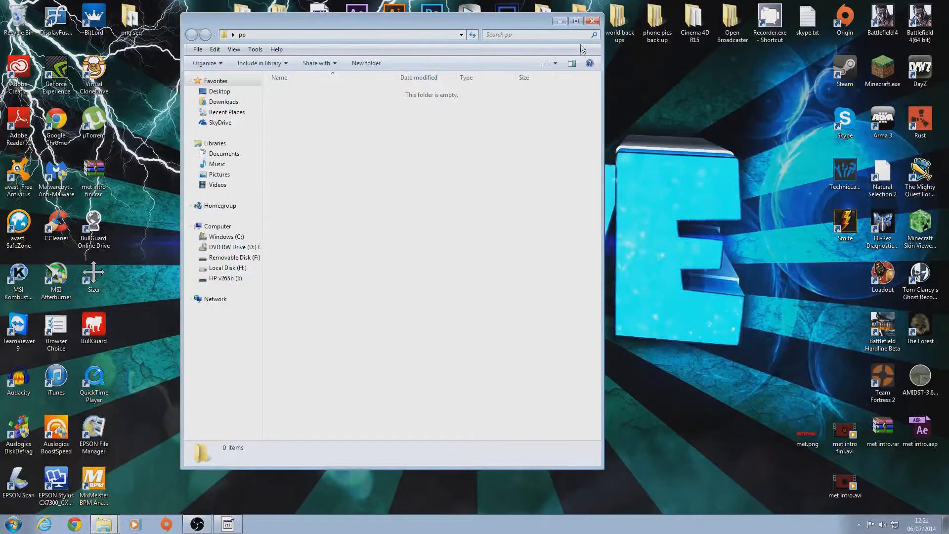
click(219, 174)
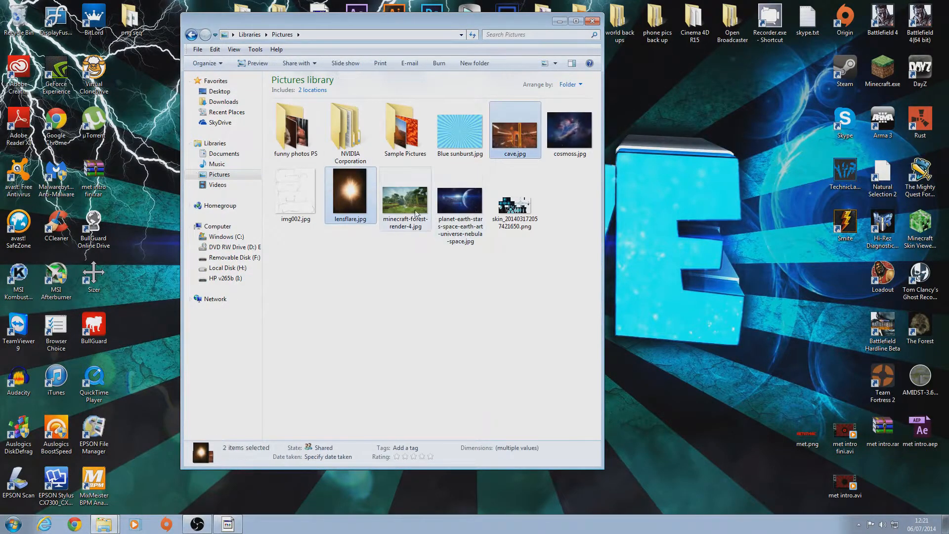
right_click(404, 197)
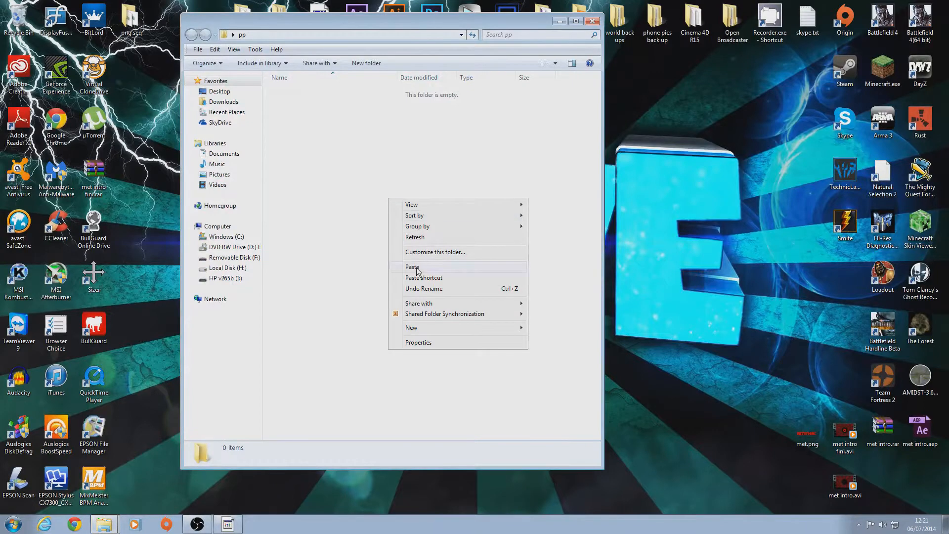
click(412, 267)
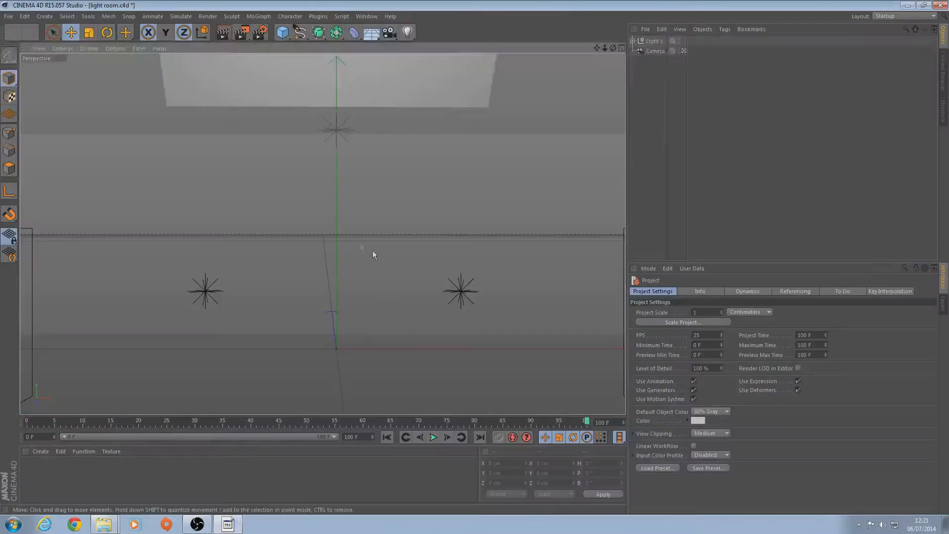
Load the Steve Rig (Custom Skin) preset from the Content Browser's Minecraft Steve Rig v1.1.
click(366, 17)
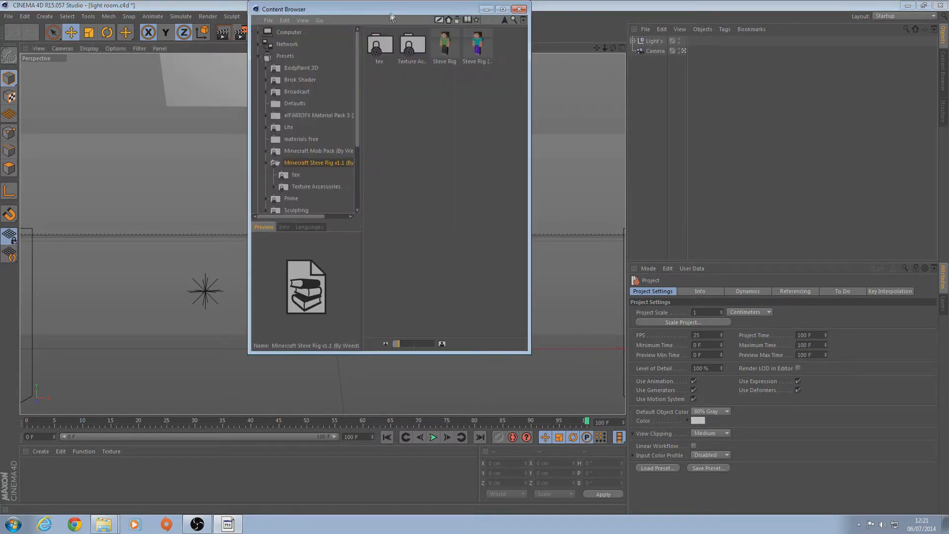
click(366, 16)
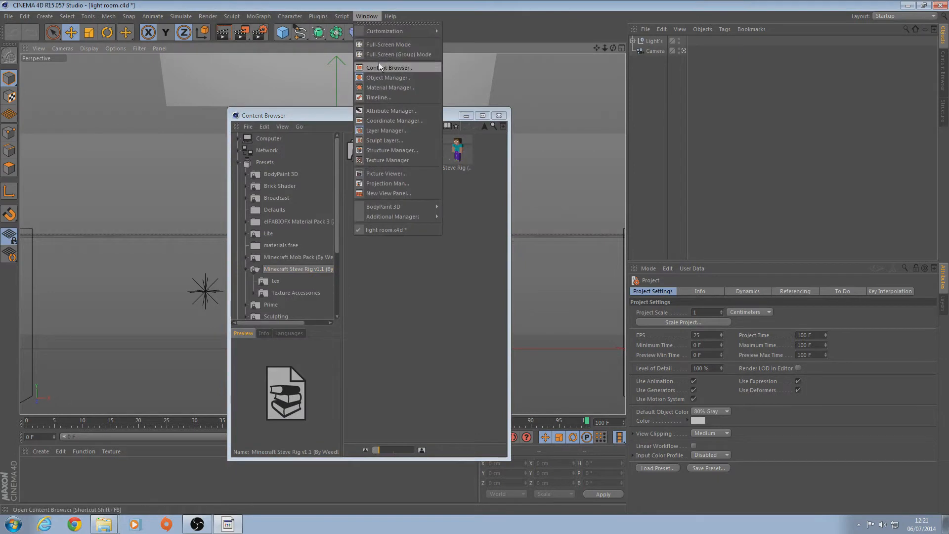
click(392, 67)
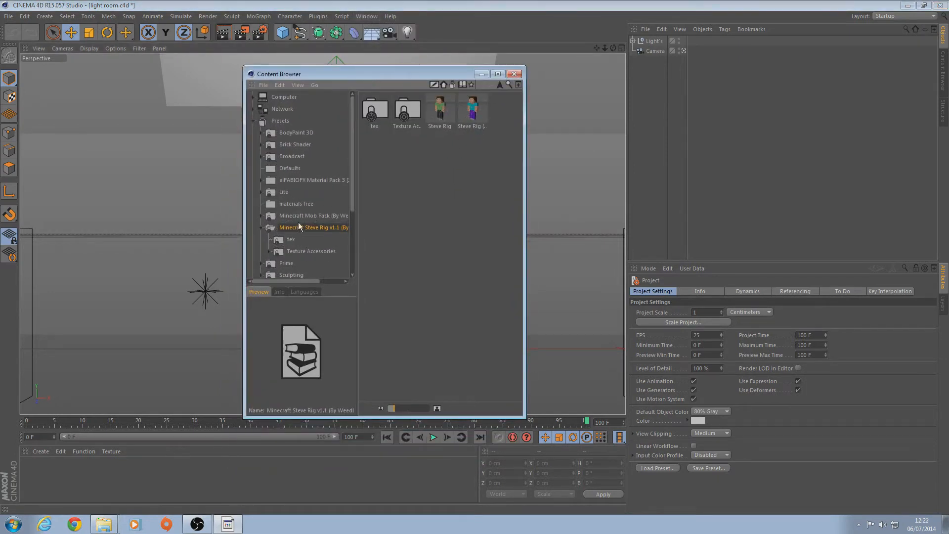
click(472, 107)
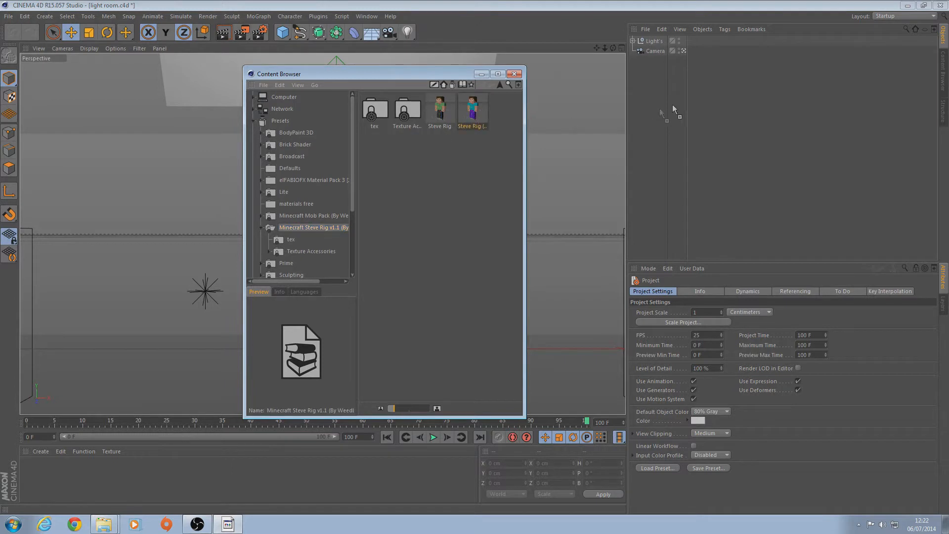
double_click(471, 106)
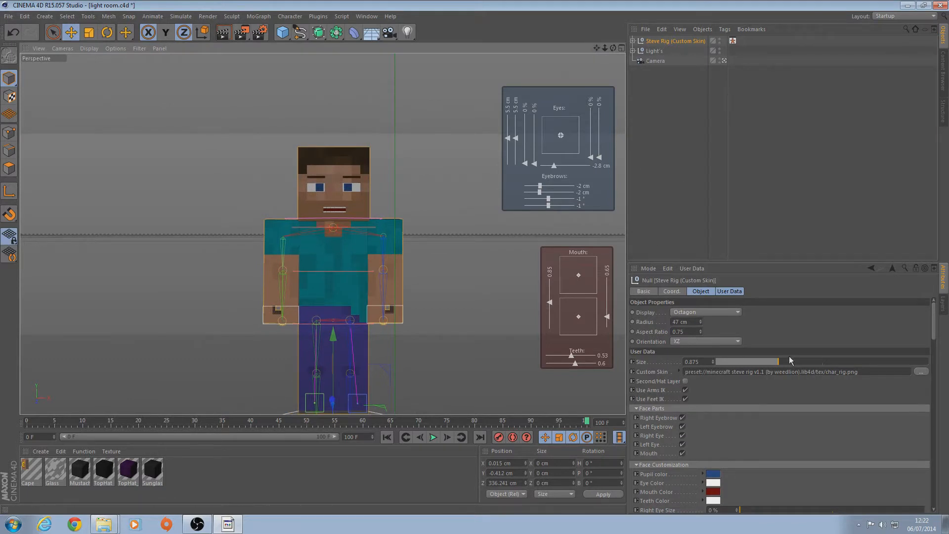
Set the rig's Custom Skin to the blue armoured skin PNG, copying it into the project.
click(921, 372)
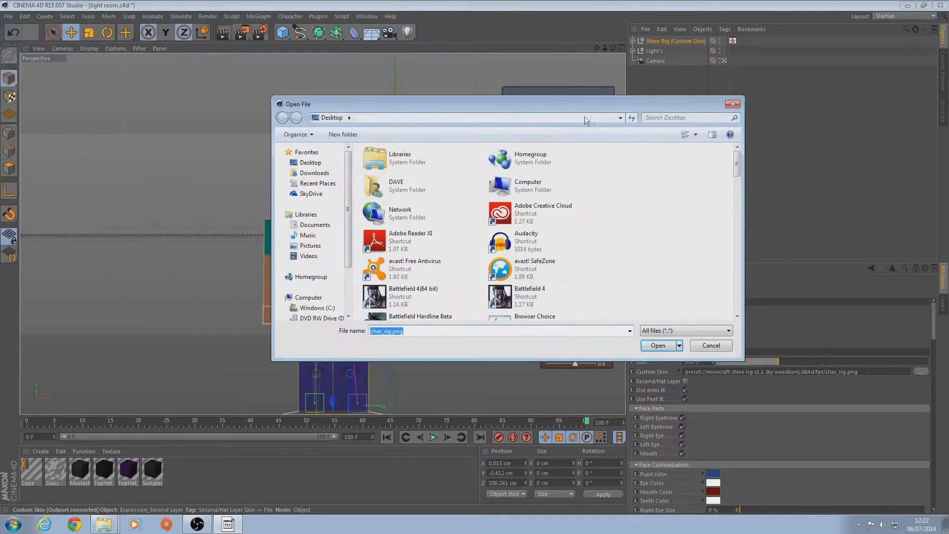
mouse_move(475, 215)
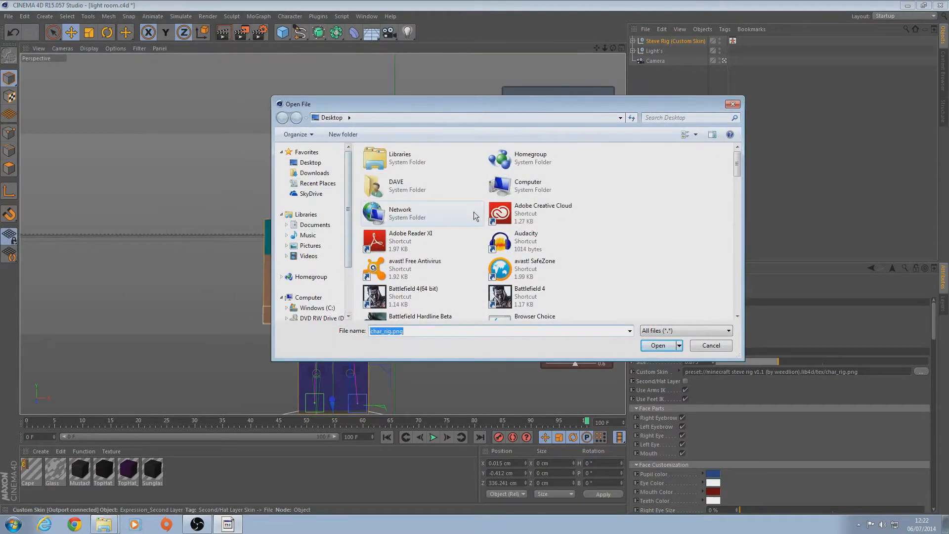
mouse_move(310, 245)
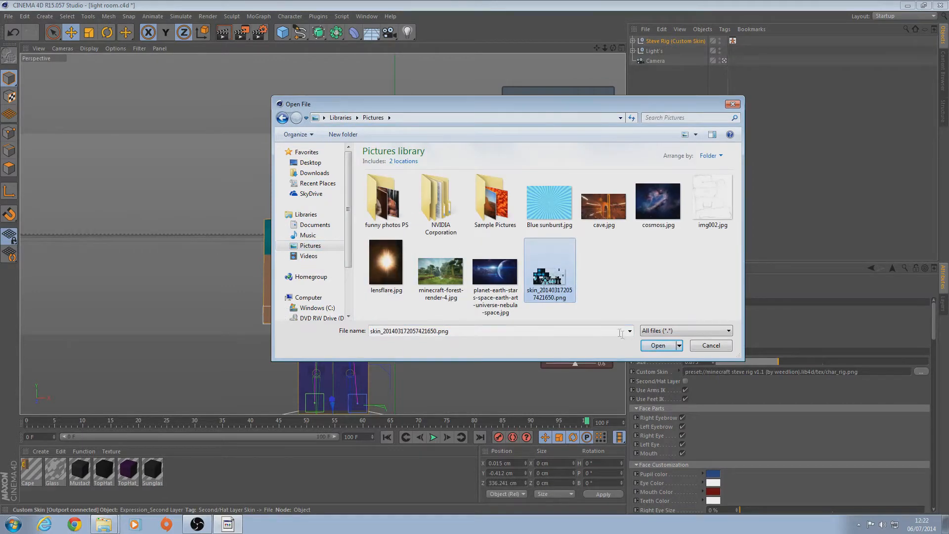
click(657, 344)
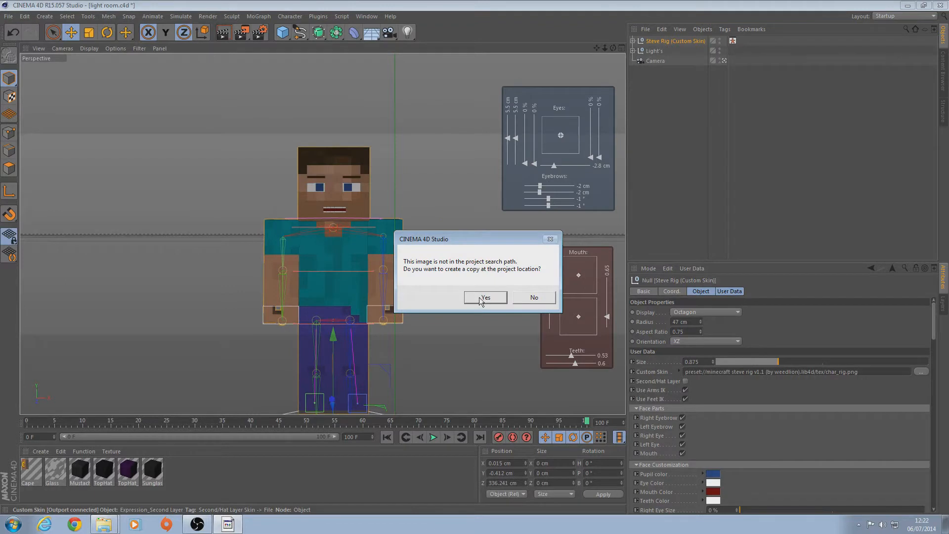
click(486, 297)
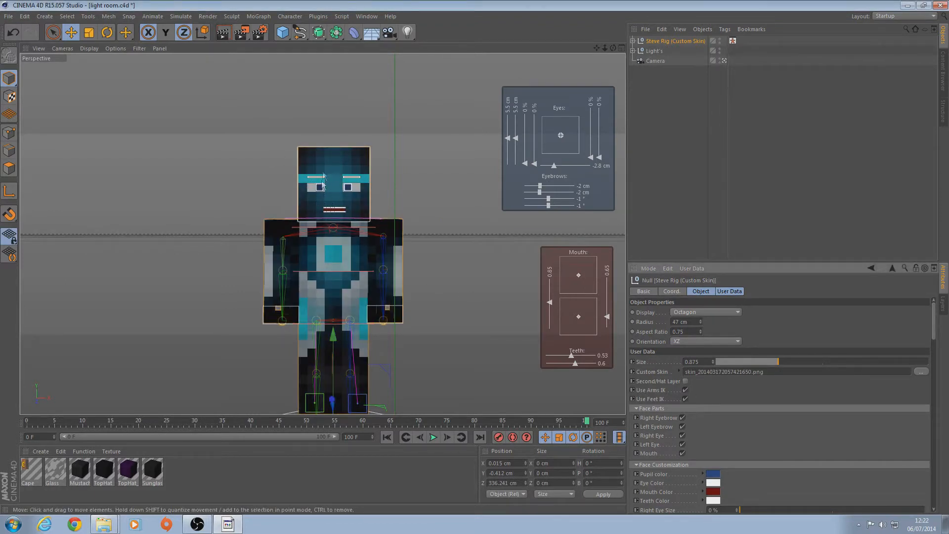
Turn off the rig's eyebrows, eyes and mouth and enable Sword (Right).
click(684, 418)
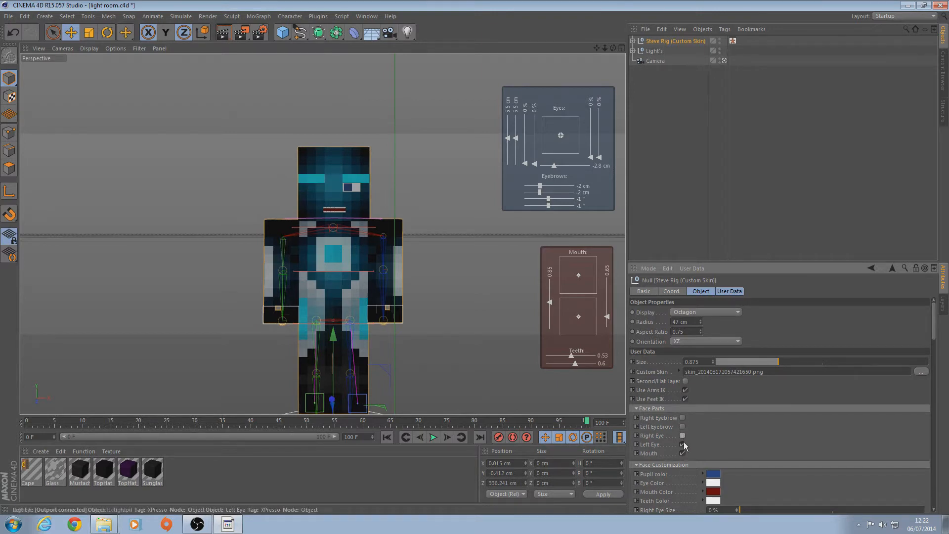
click(685, 444)
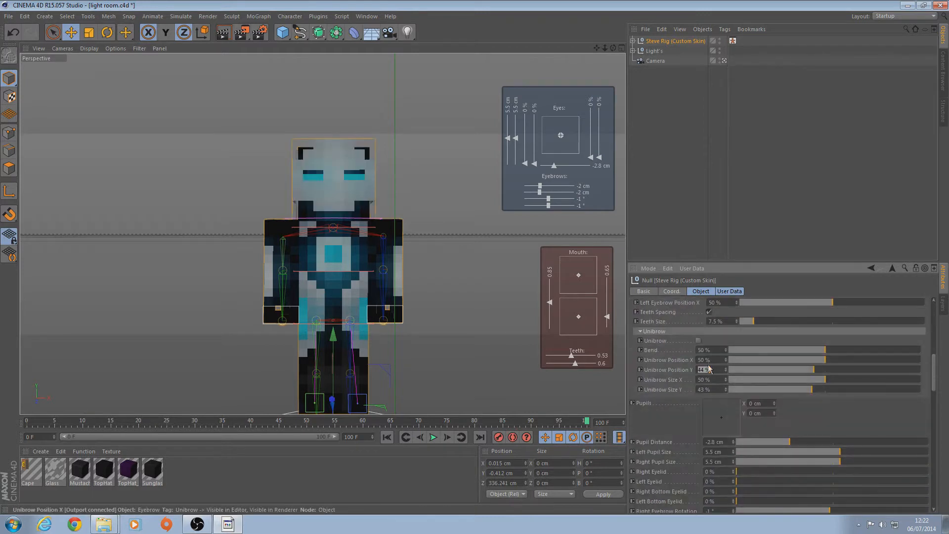
scroll(down, 3)
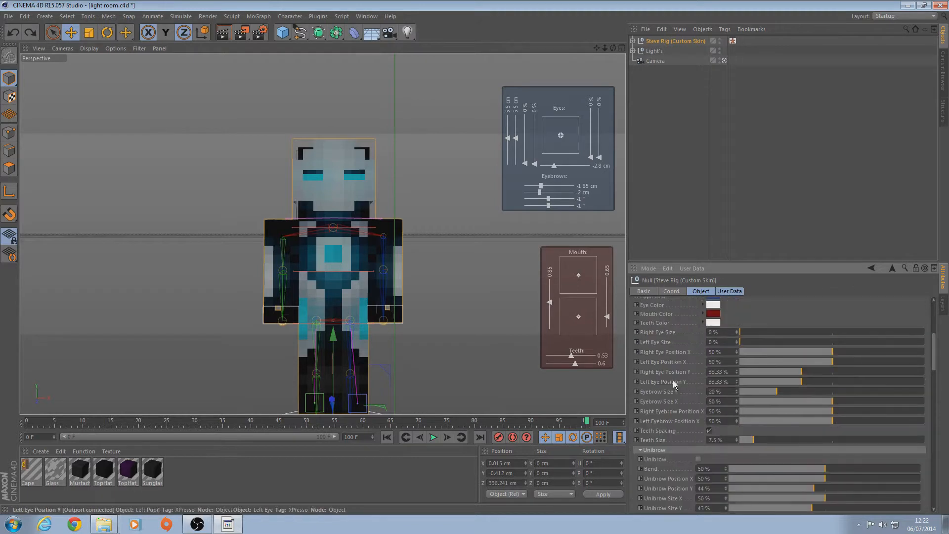
scroll(up, 3)
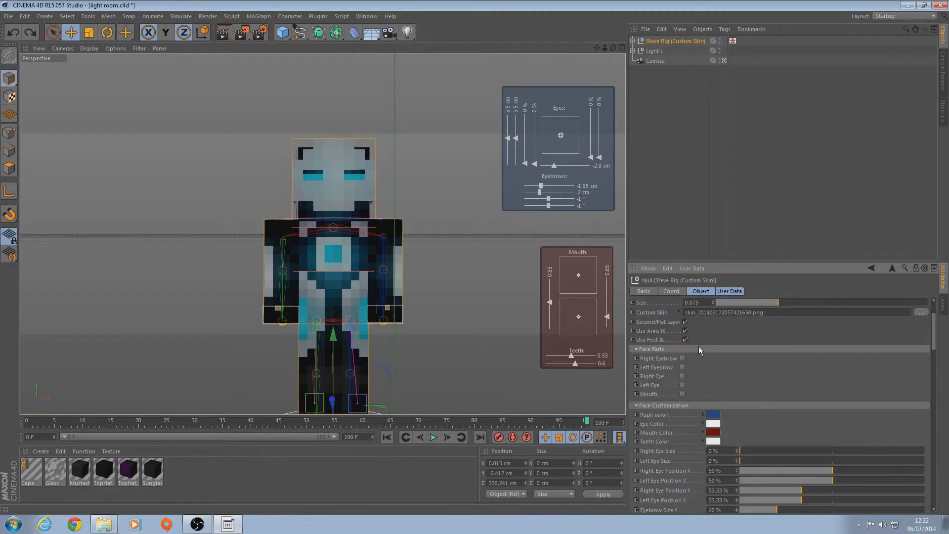
scroll(down, 3)
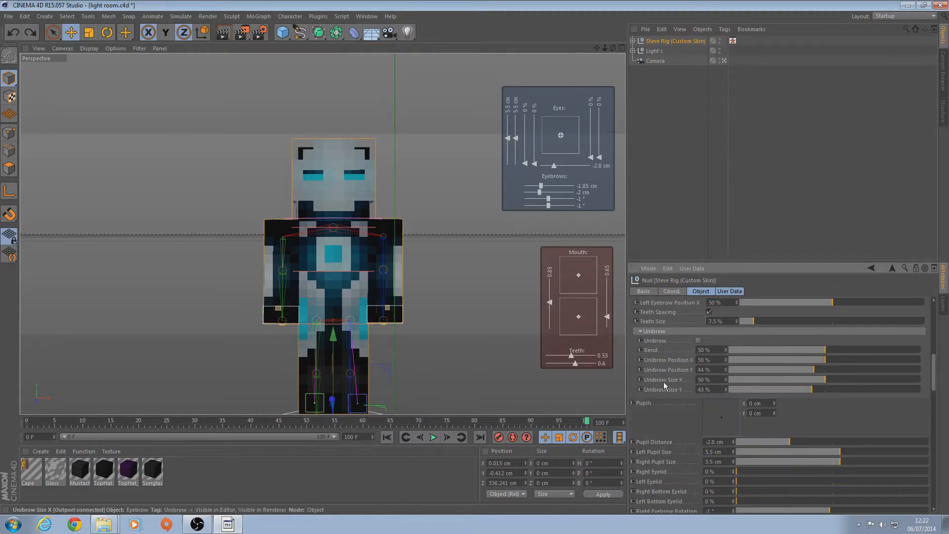
scroll(down, 3)
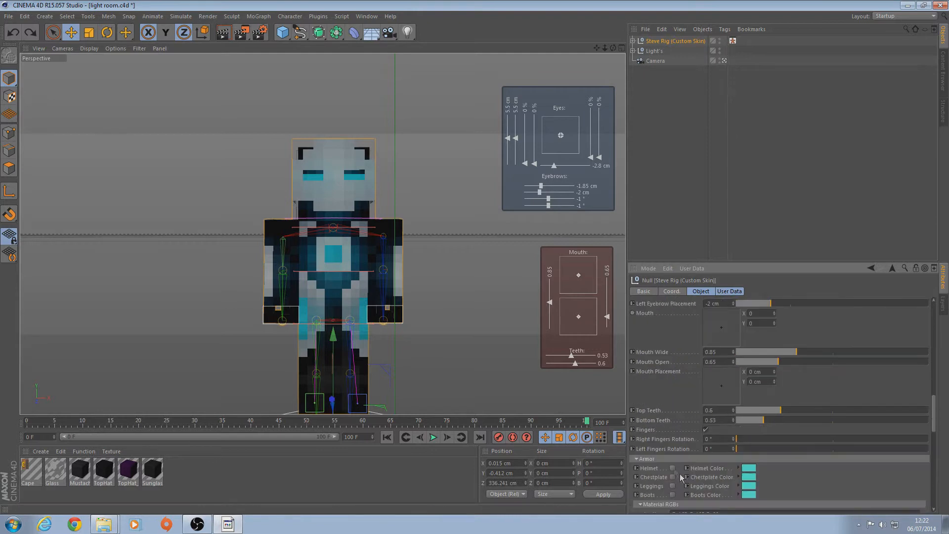
scroll(down, 3)
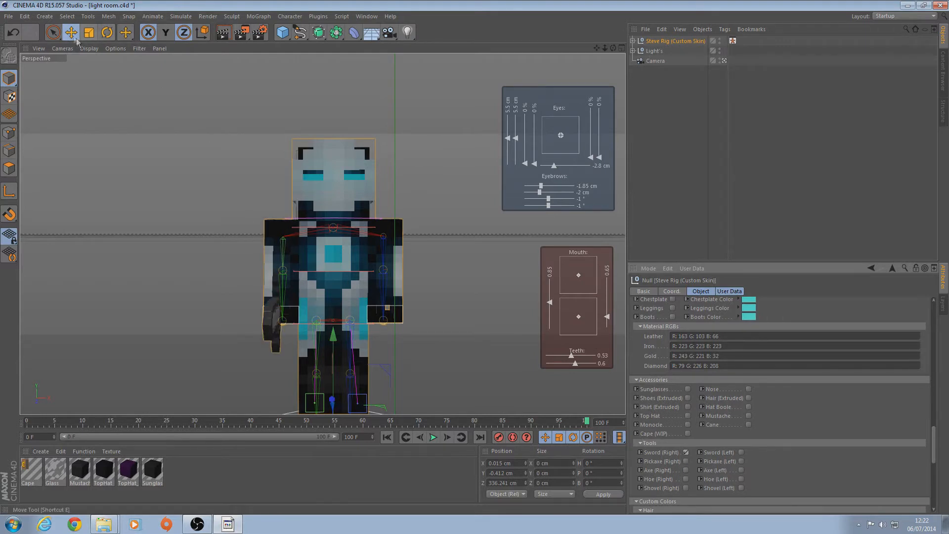
Expand Steve Rig > Controls > IK Controls > Arms and drag the right arm up.
click(71, 33)
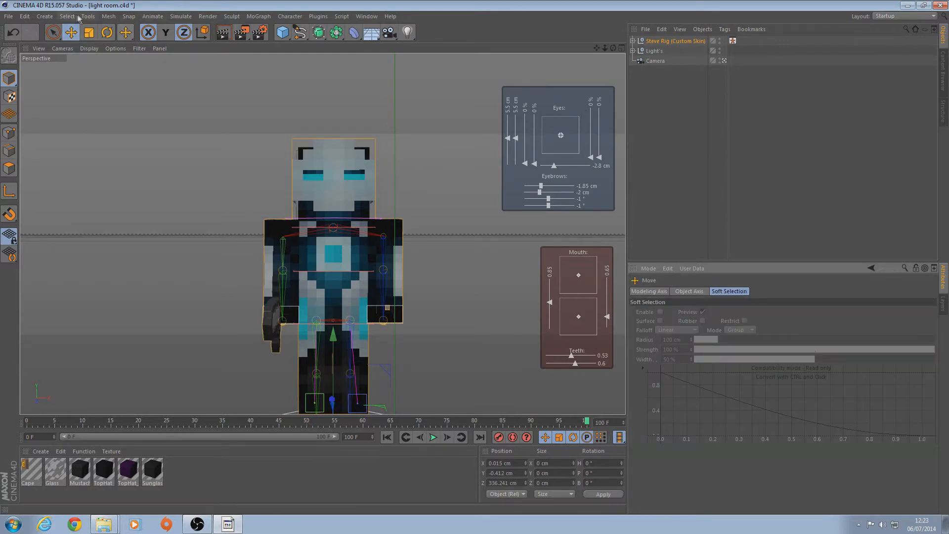
click(632, 41)
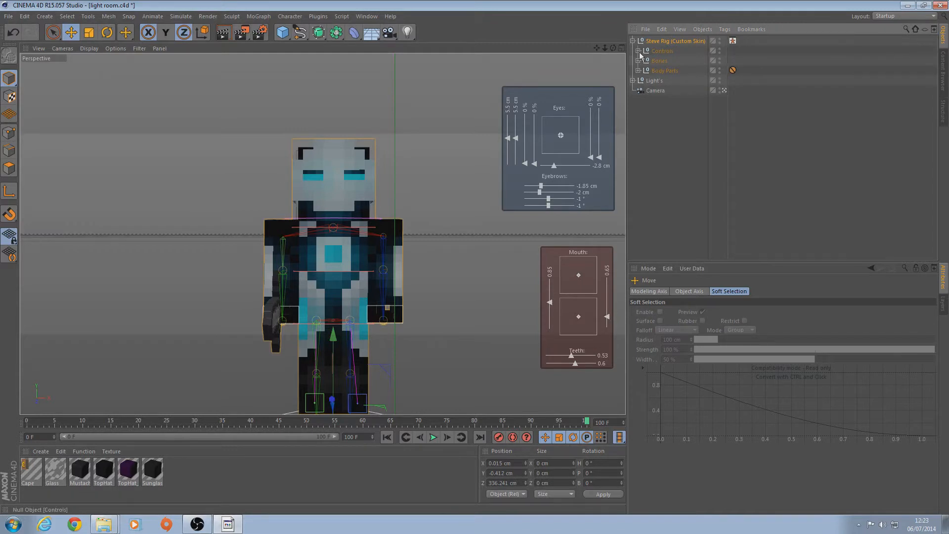
click(633, 50)
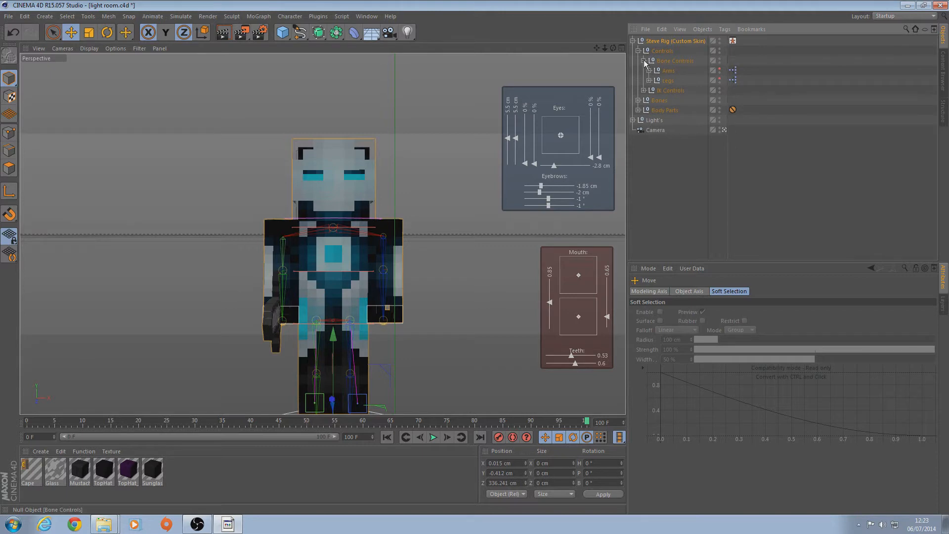
click(643, 60)
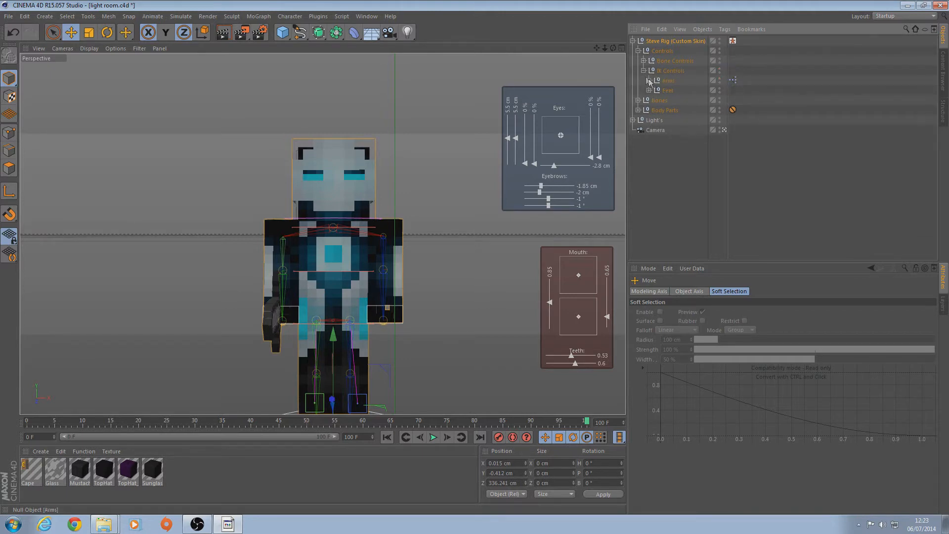
click(679, 89)
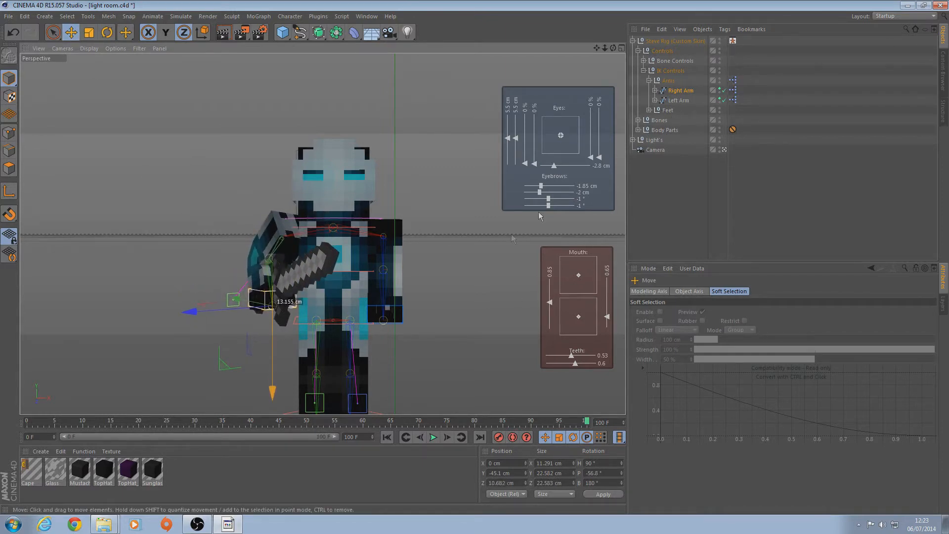
click(679, 100)
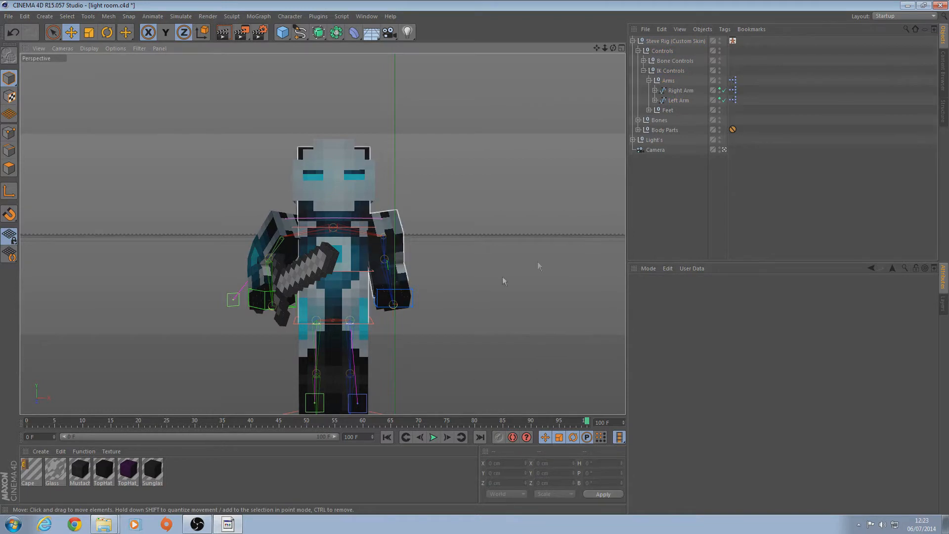
Inspect the rig's Body Parts and Bones groups in the Object Manager, selecting the head.
click(658, 119)
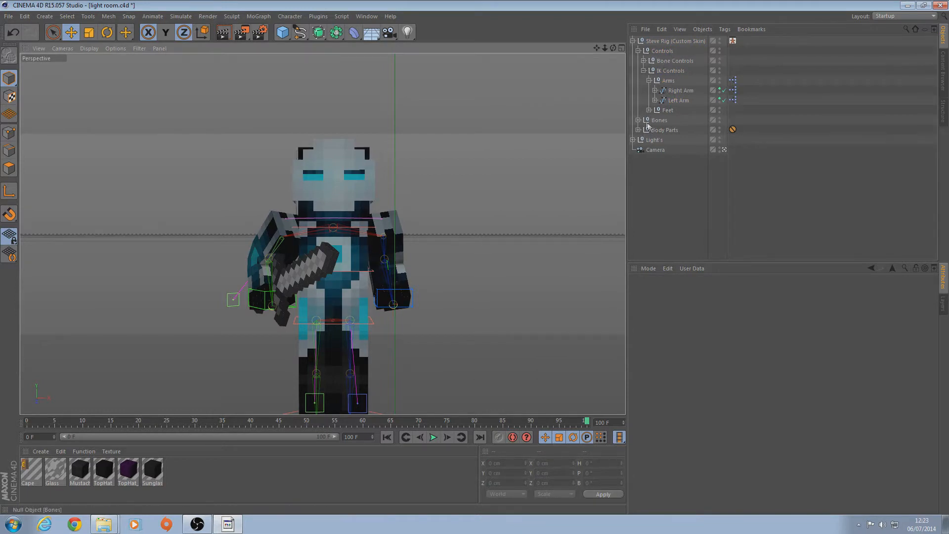
click(633, 130)
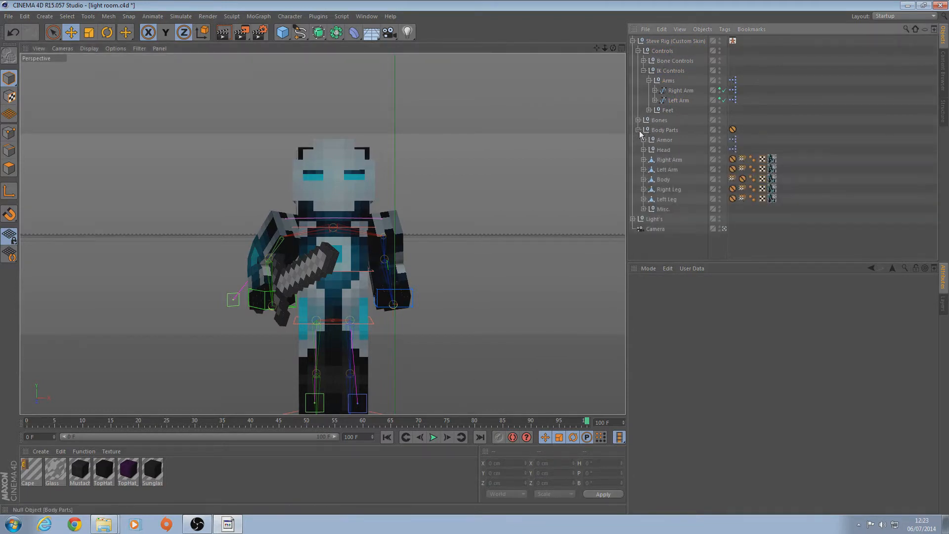
click(663, 149)
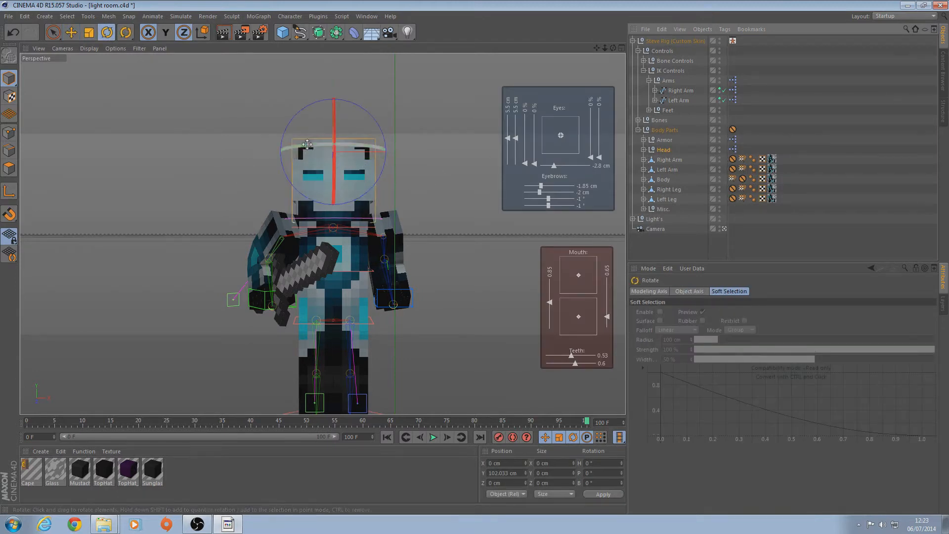
click(636, 129)
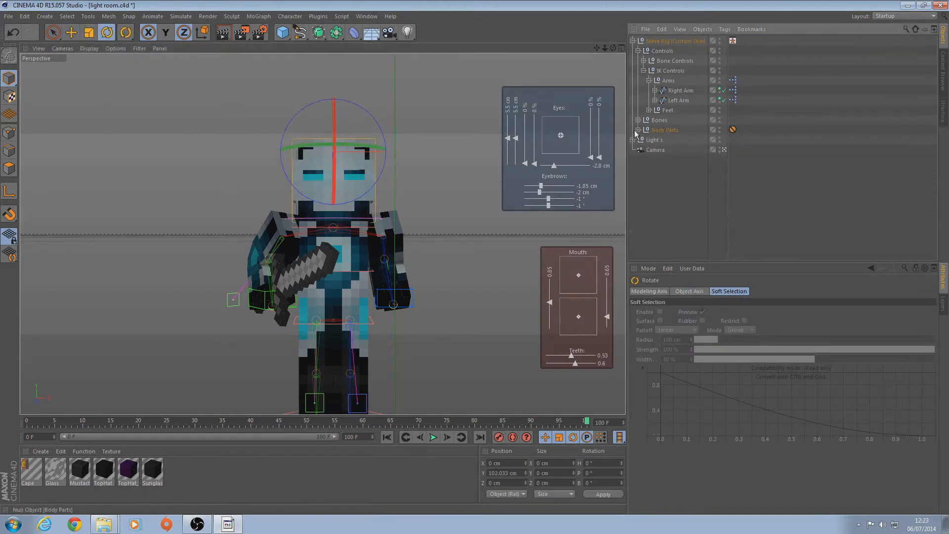
click(634, 120)
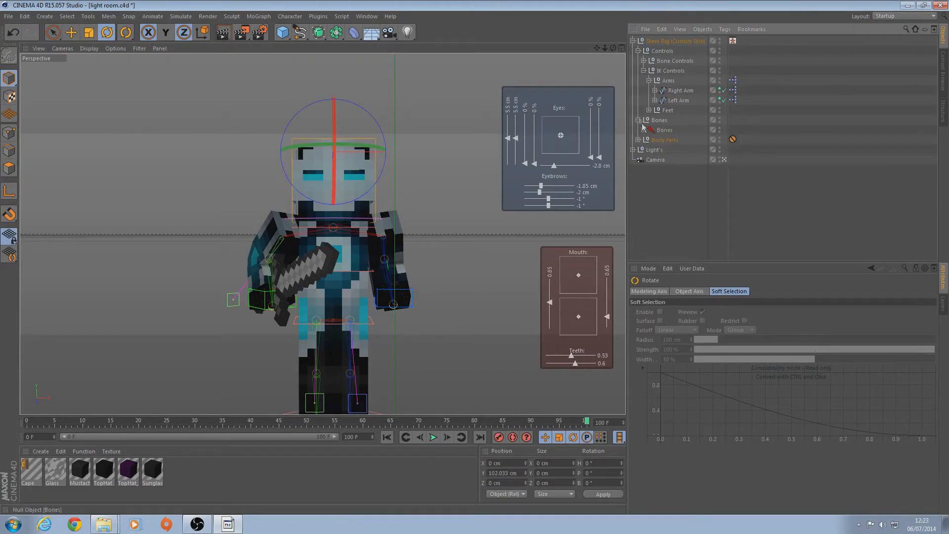
click(644, 129)
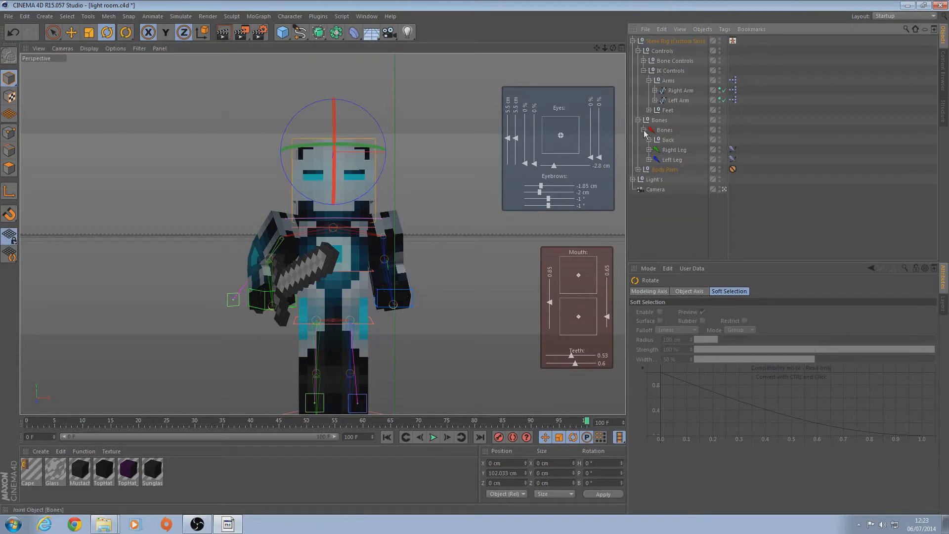
click(644, 130)
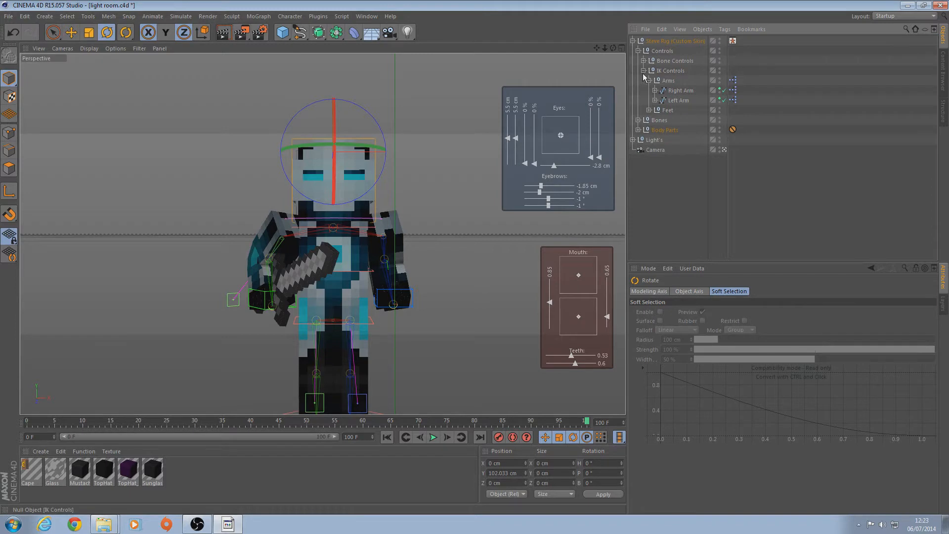
Expand Body Parts > Head to show Eyebrows, Pupils, Second Layer, Teeth and Head.
click(644, 60)
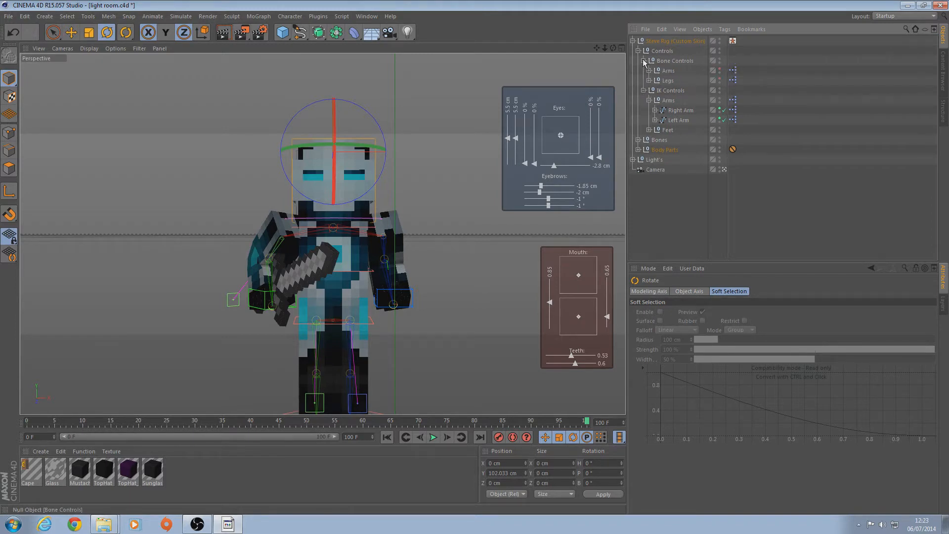
click(634, 50)
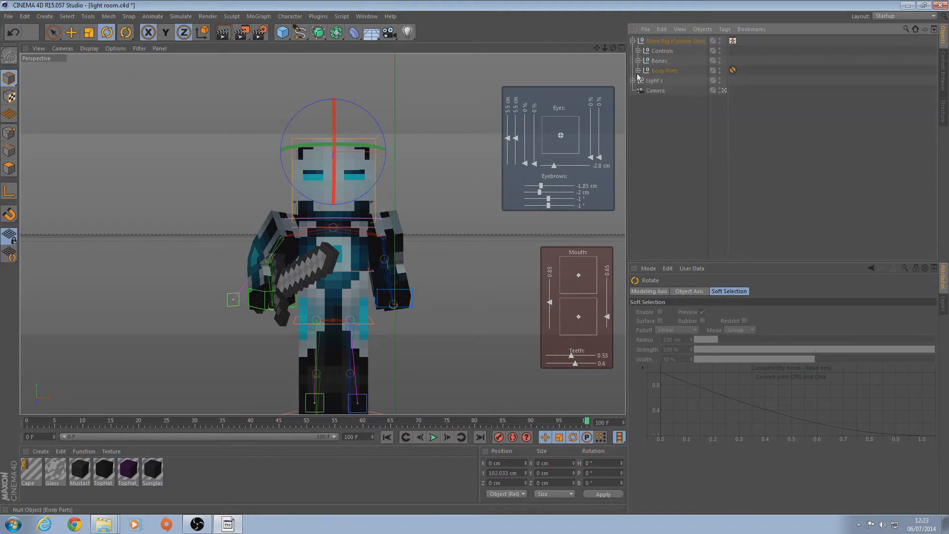
click(633, 70)
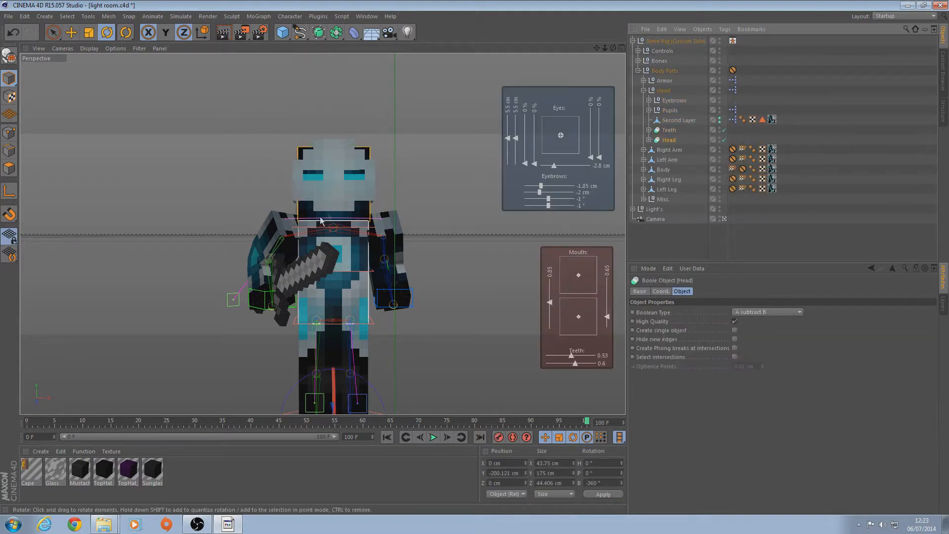
click(107, 33)
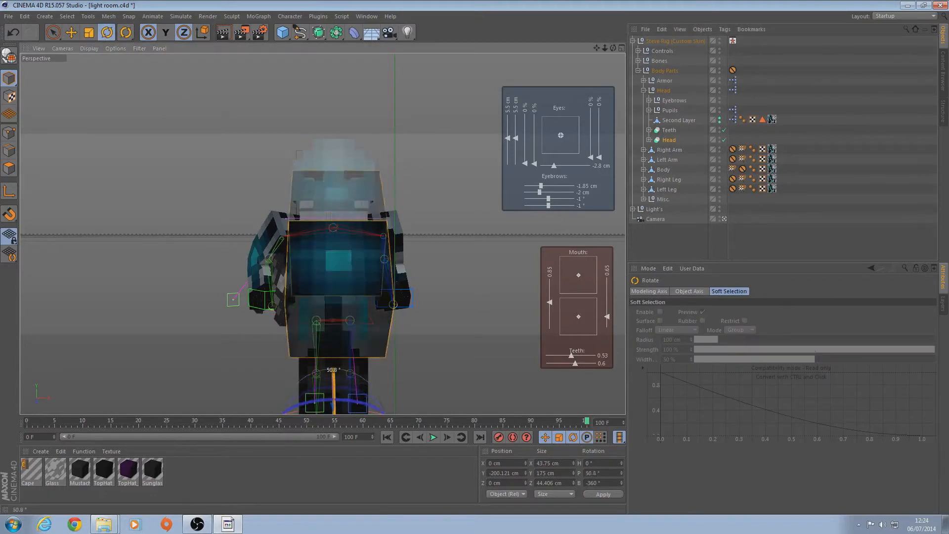
click(679, 119)
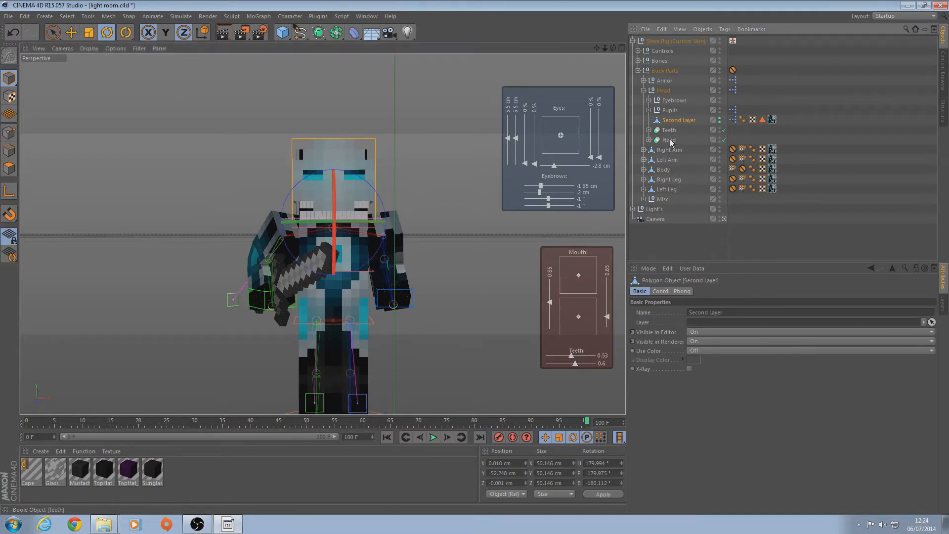
click(669, 139)
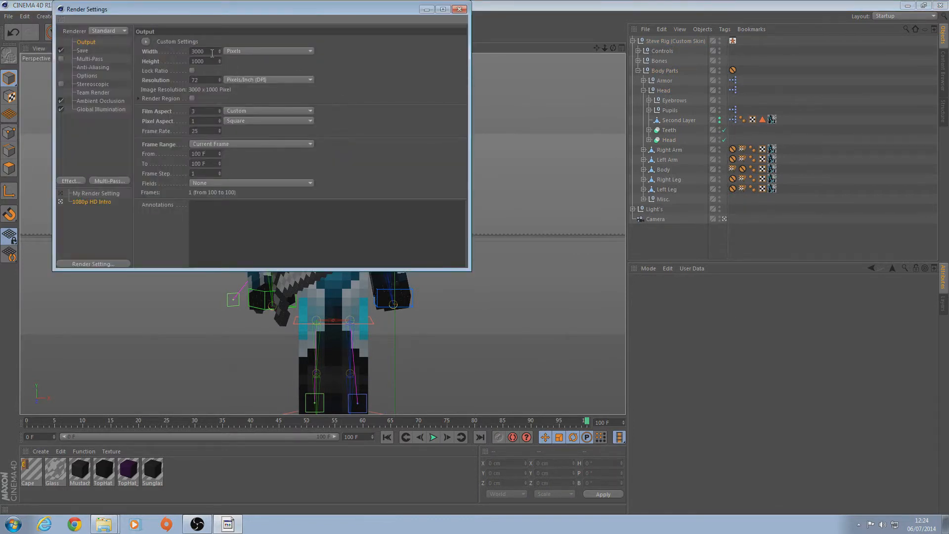
mouse_move(120, 54)
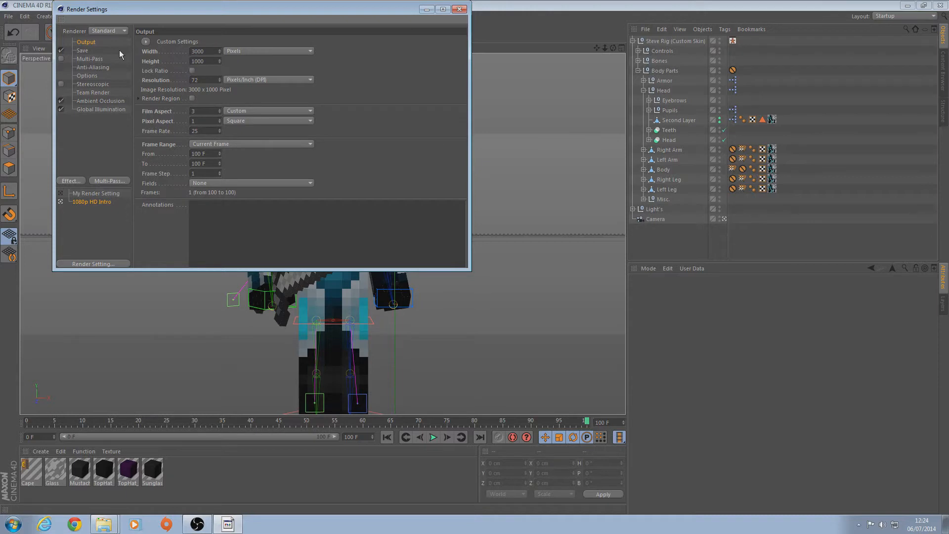
Review the PNG-with-alpha Save and Ambient Occlusion render settings, then show light types.
click(81, 50)
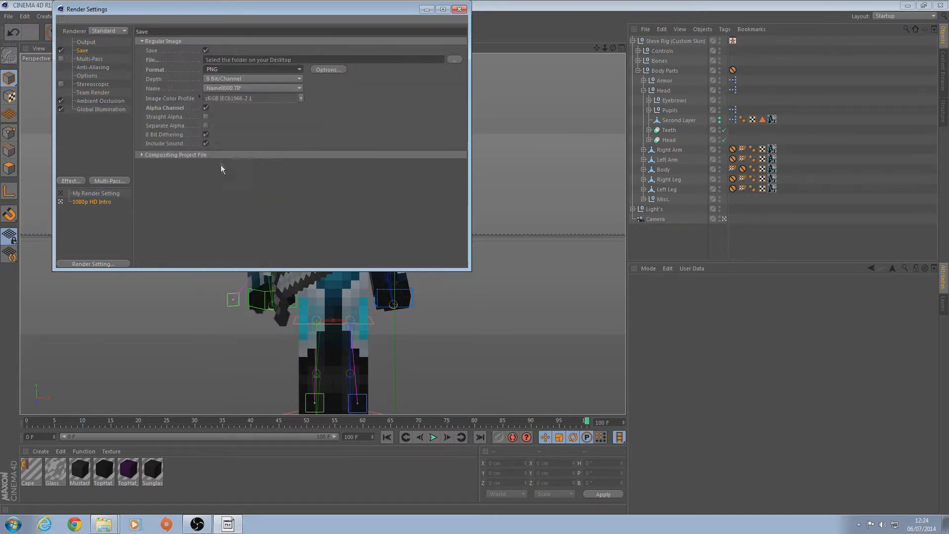
mouse_move(204, 115)
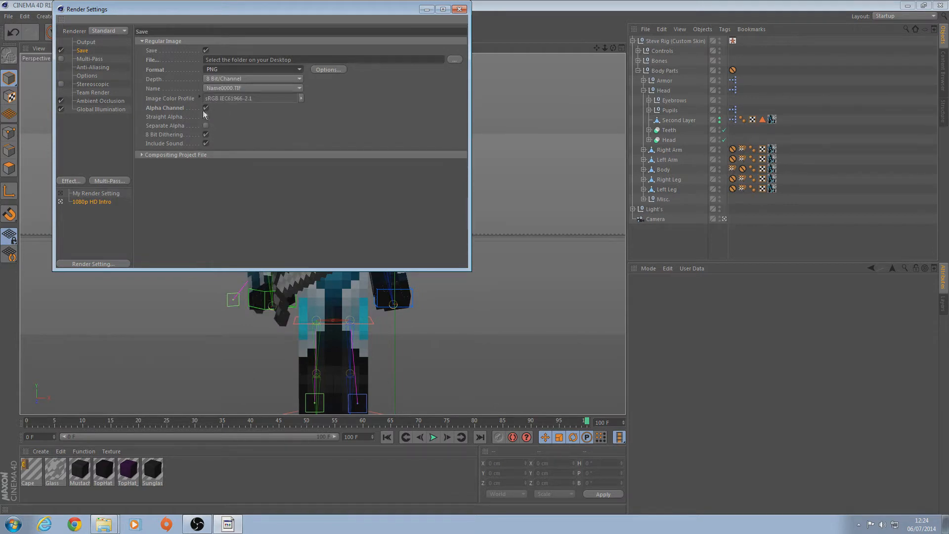
click(100, 100)
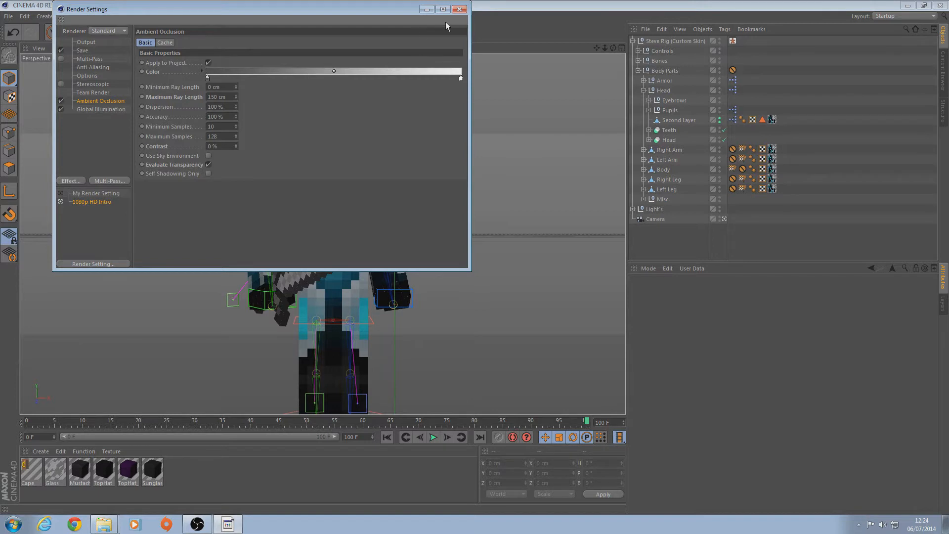
click(458, 8)
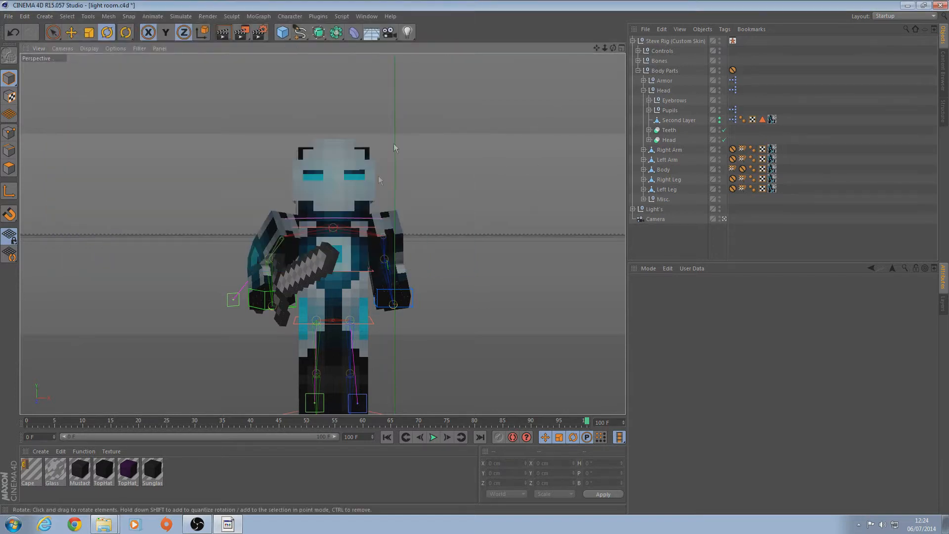
click(407, 32)
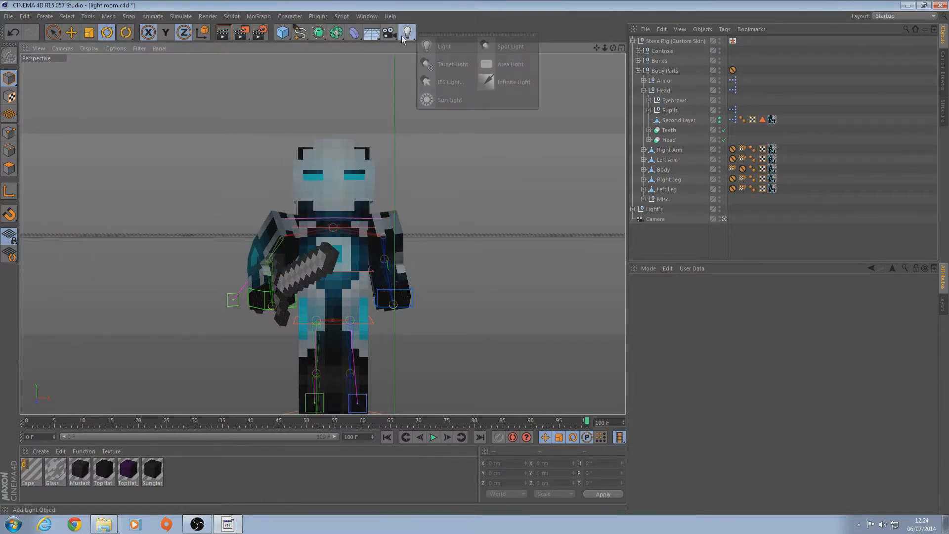
Open the render output file chooser on the Desktop.
click(445, 46)
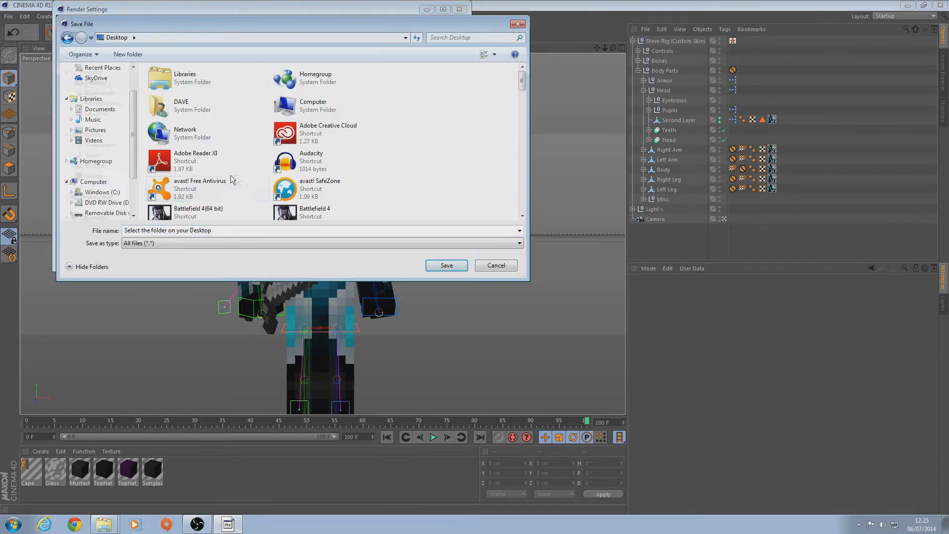
Name the render output 'player' on the Desktop and render to the Picture Viewer.
scroll(down, 3)
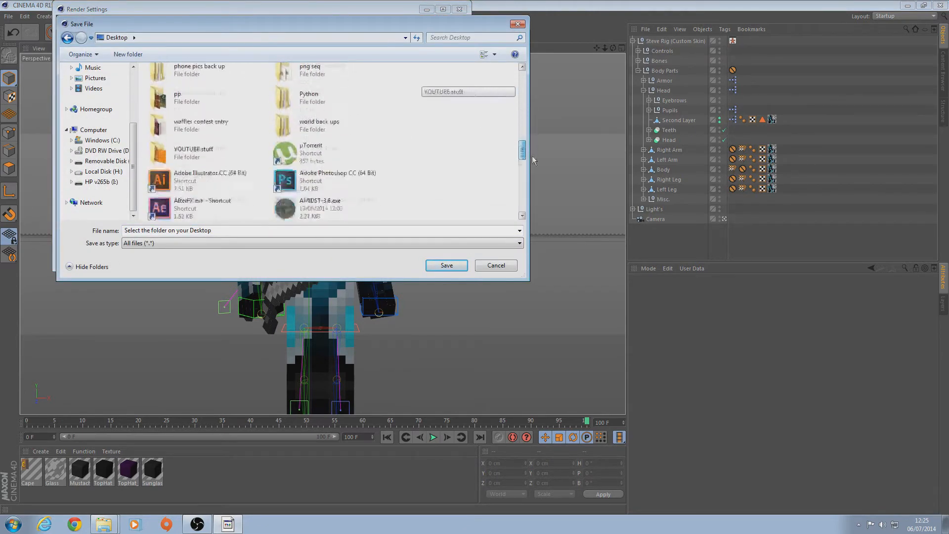
scroll(up, 3)
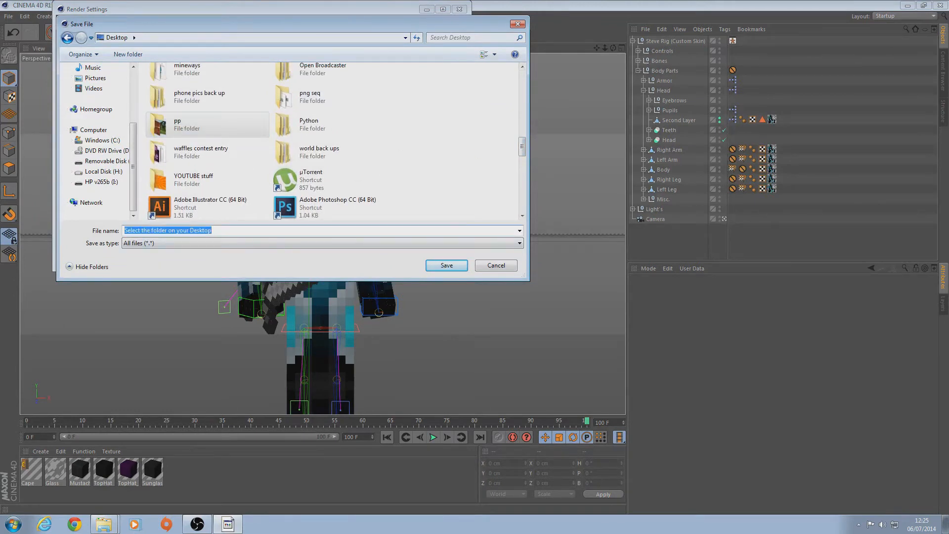
text(player)
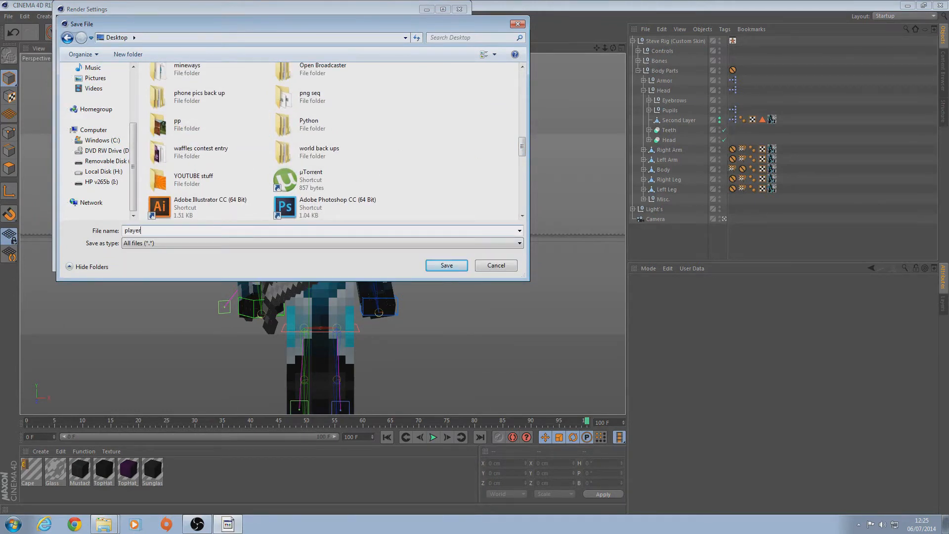
click(445, 265)
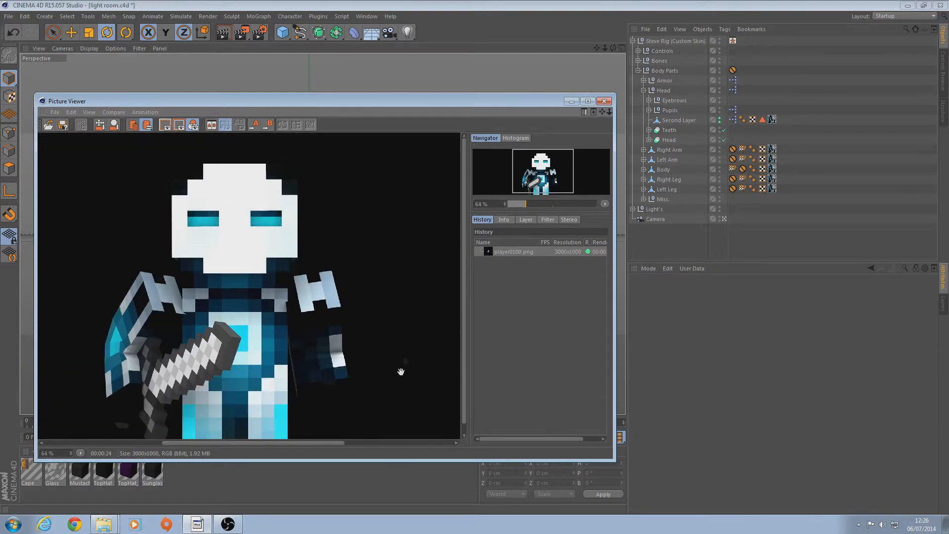
click(603, 101)
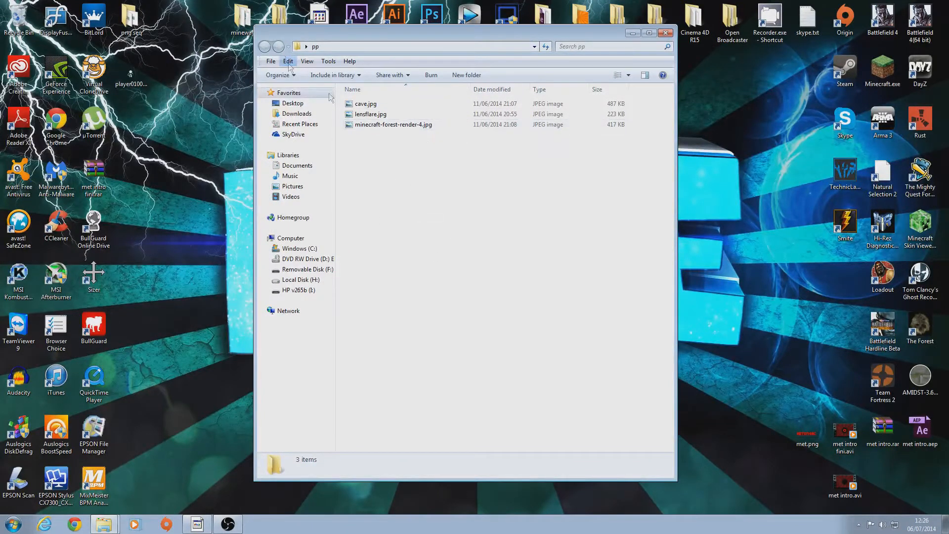
mouse_move(378, 243)
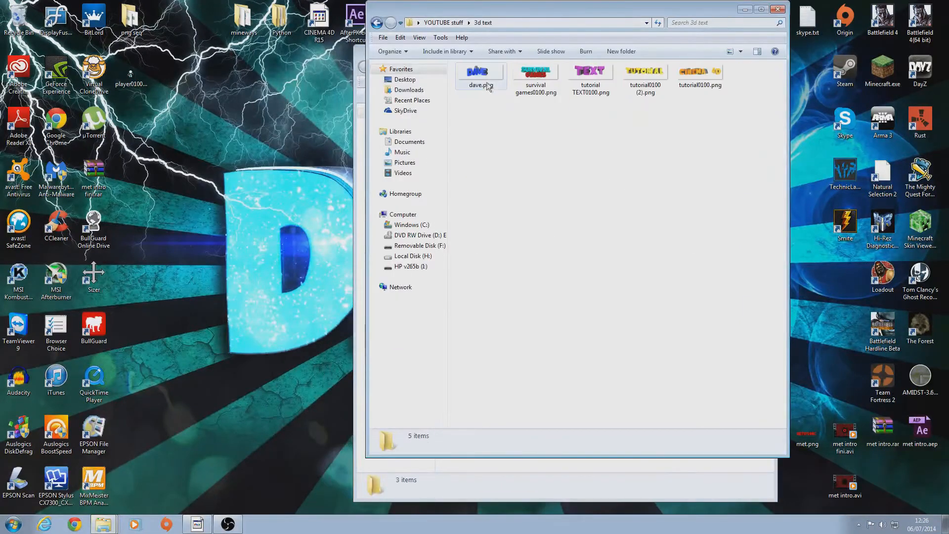
Copy dave.png into the pp folder beside the cave and forest images.
right_click(480, 76)
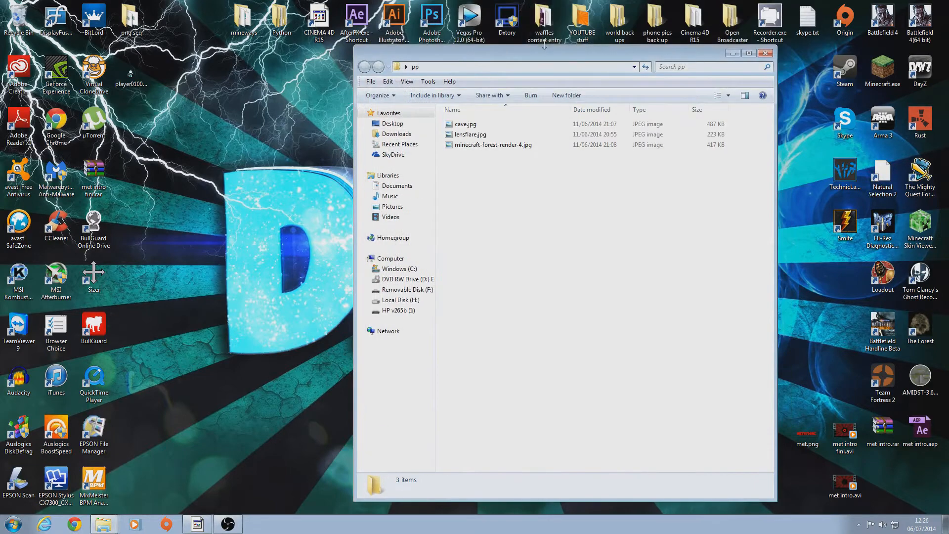
drag(515, 67, 456, 27)
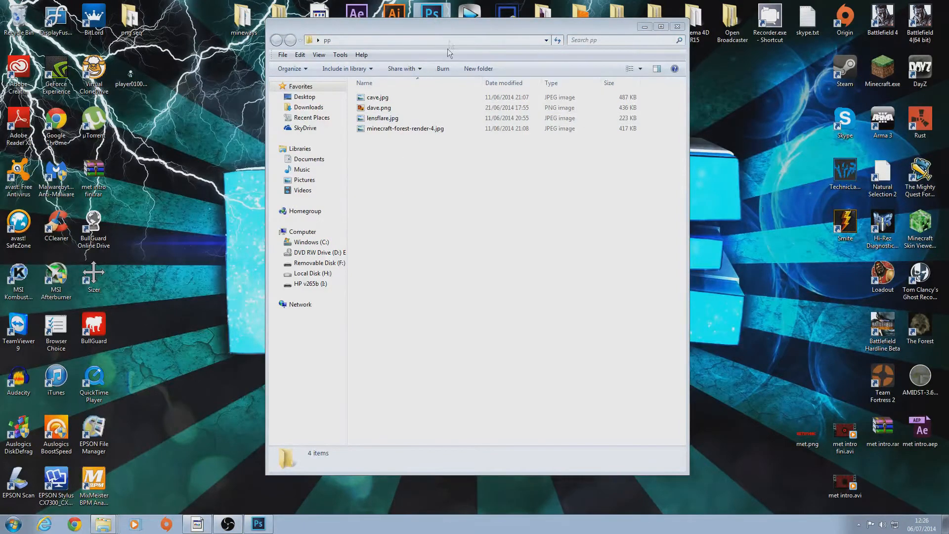
click(258, 523)
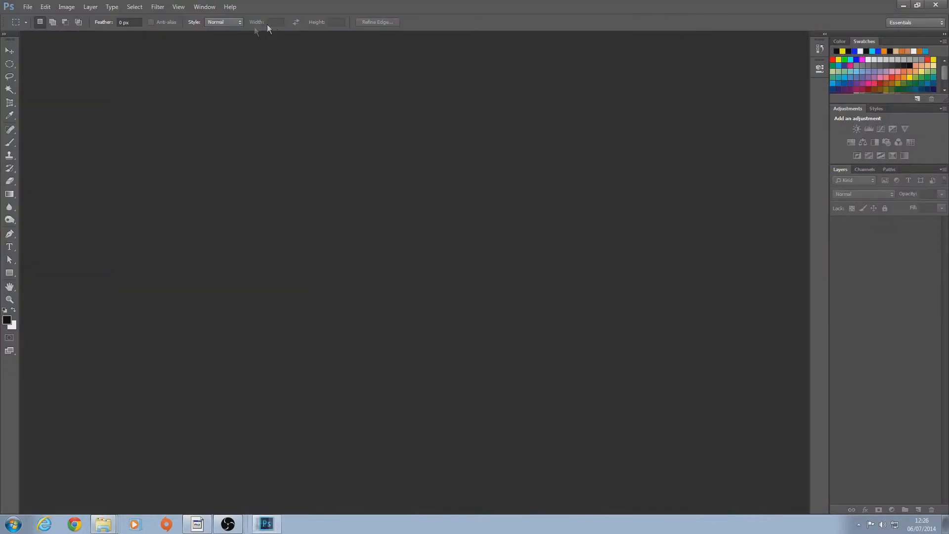
mouse_move(175, 369)
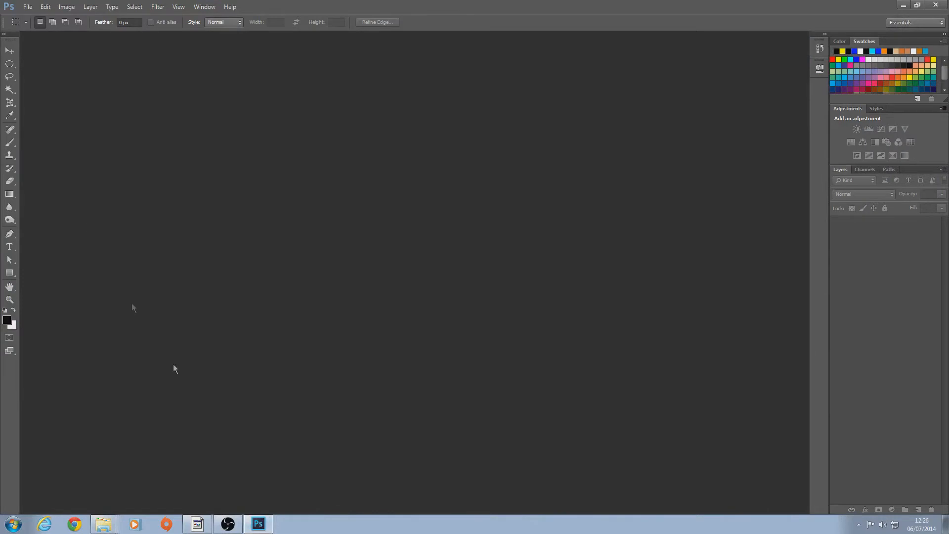
Create a new 800×800 px, 72 ppi white document named 'pp'.
click(28, 6)
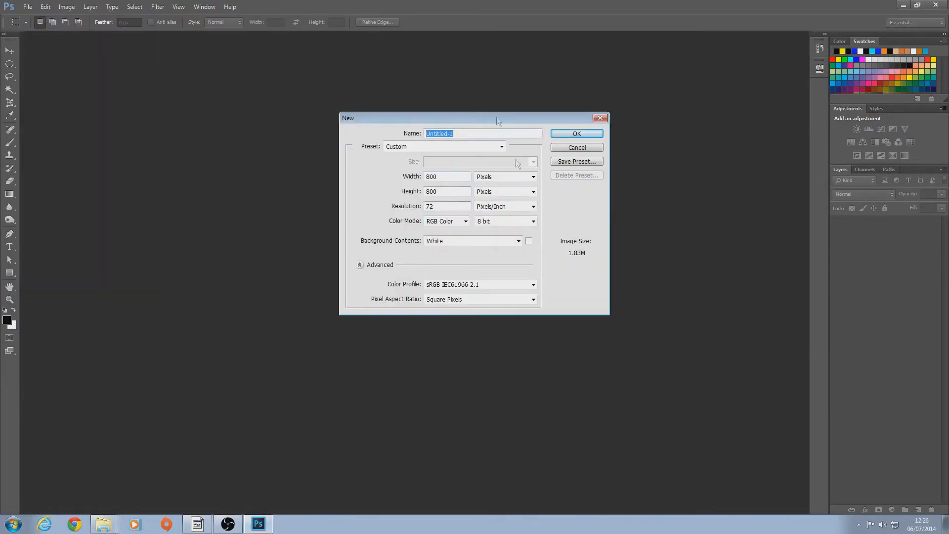
click(482, 133)
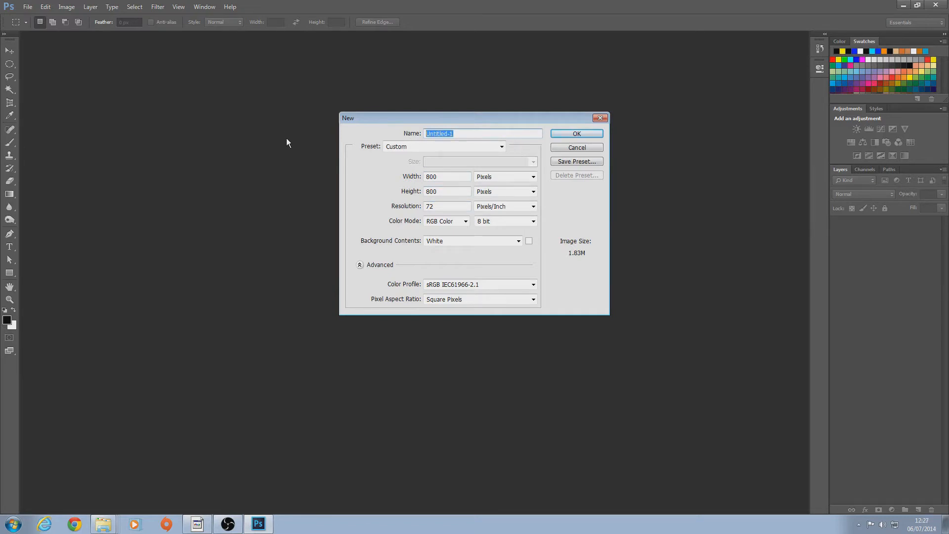
text(pp)
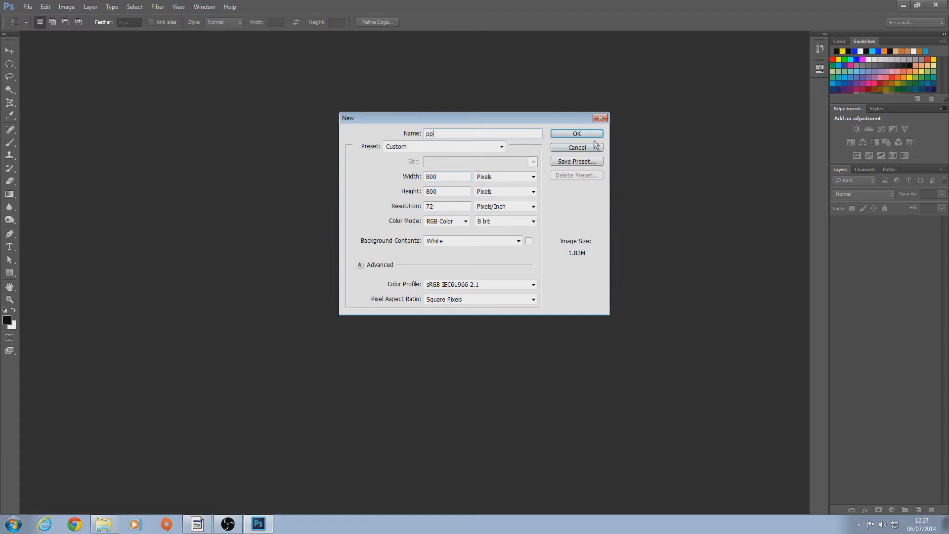
click(575, 134)
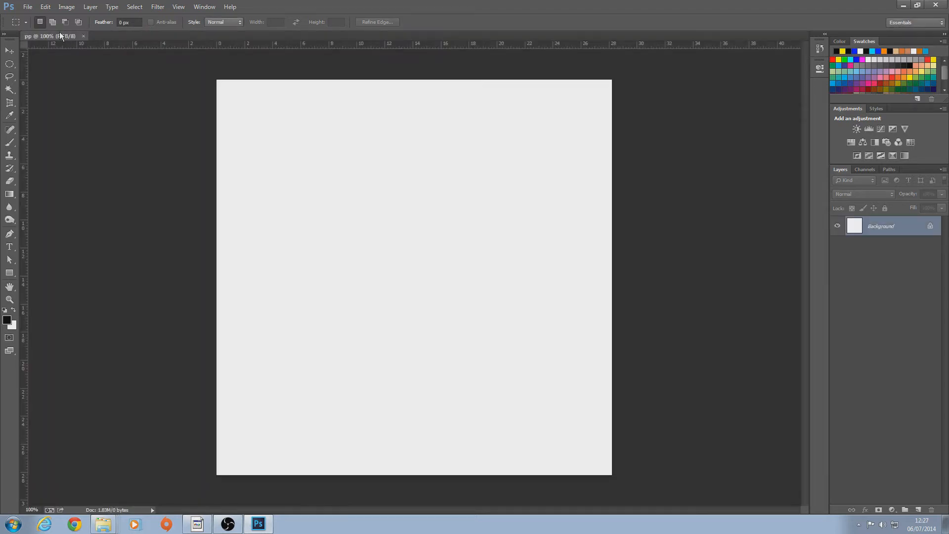
mouse_move(103, 523)
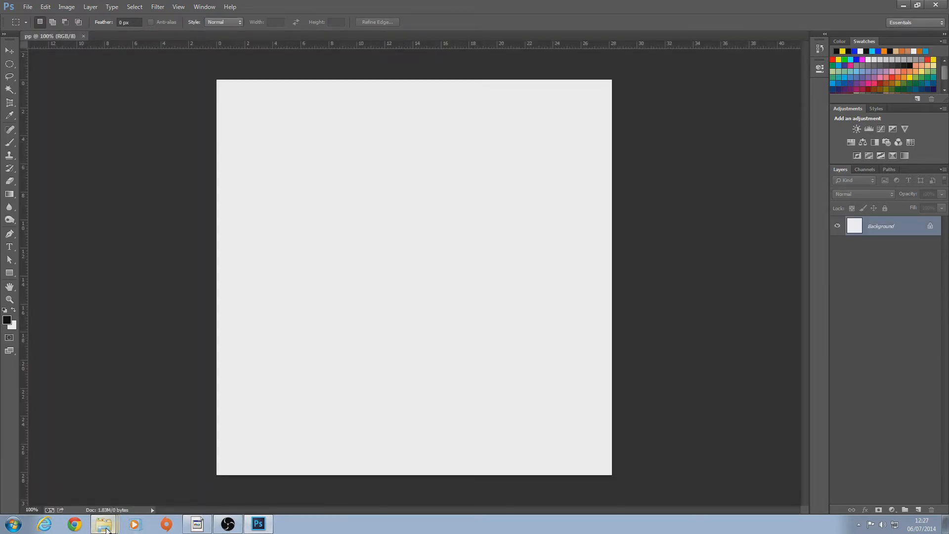
click(103, 523)
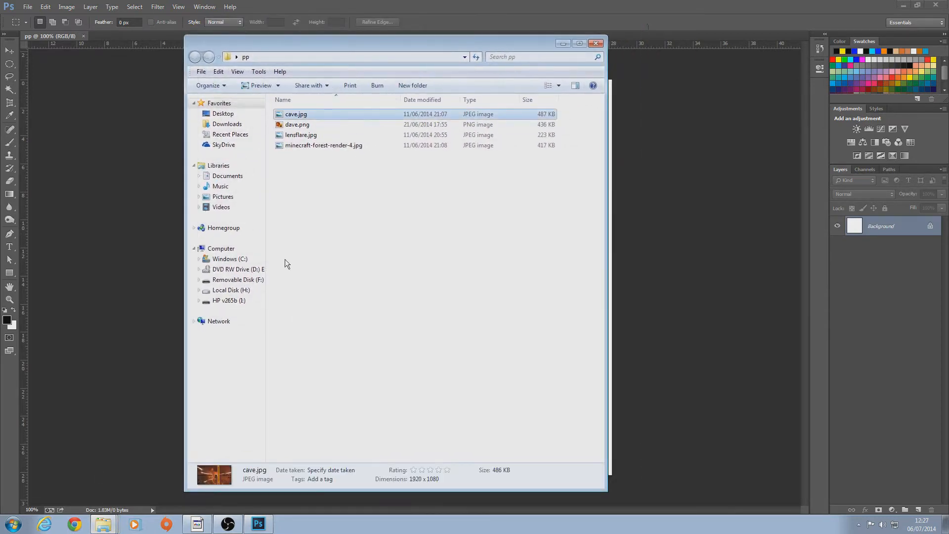
mouse_move(331, 123)
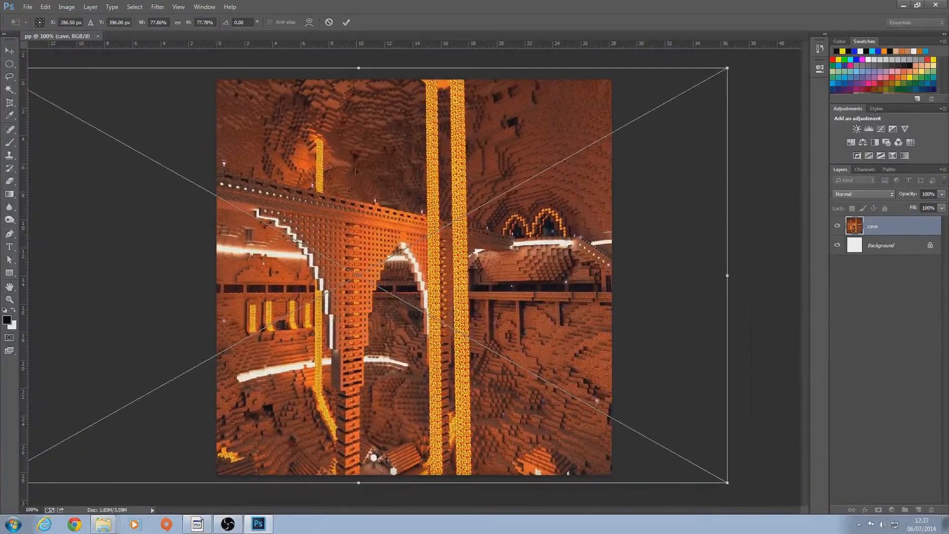
mouse_move(590, 340)
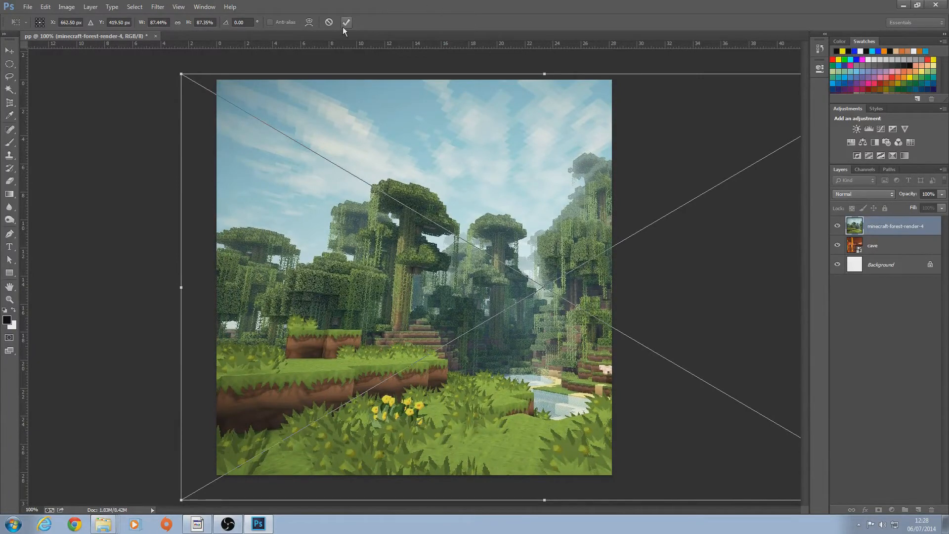
Commit the scaled placement of the minecraft-forest-render-4 image over the canvas.
click(346, 22)
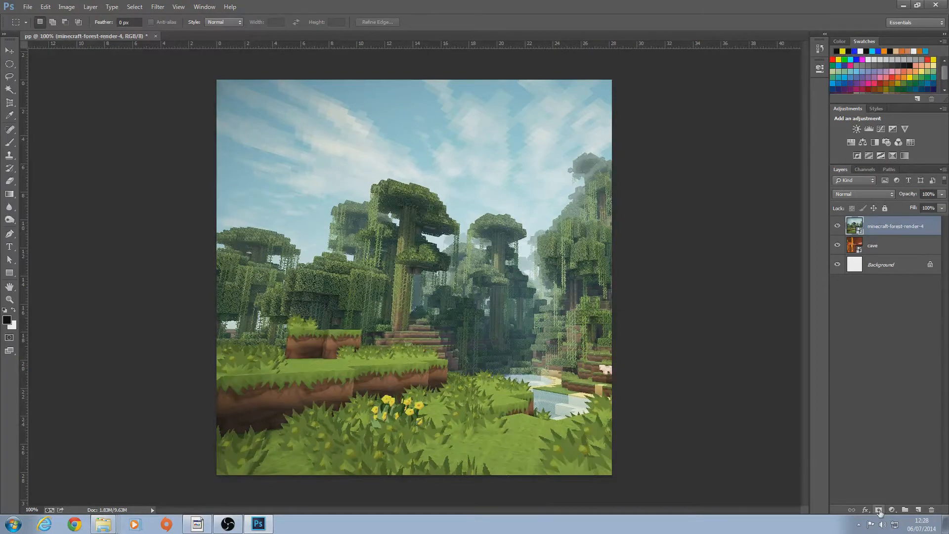
Add a layer mask to the minecraft-forest-render-4 layer.
click(877, 510)
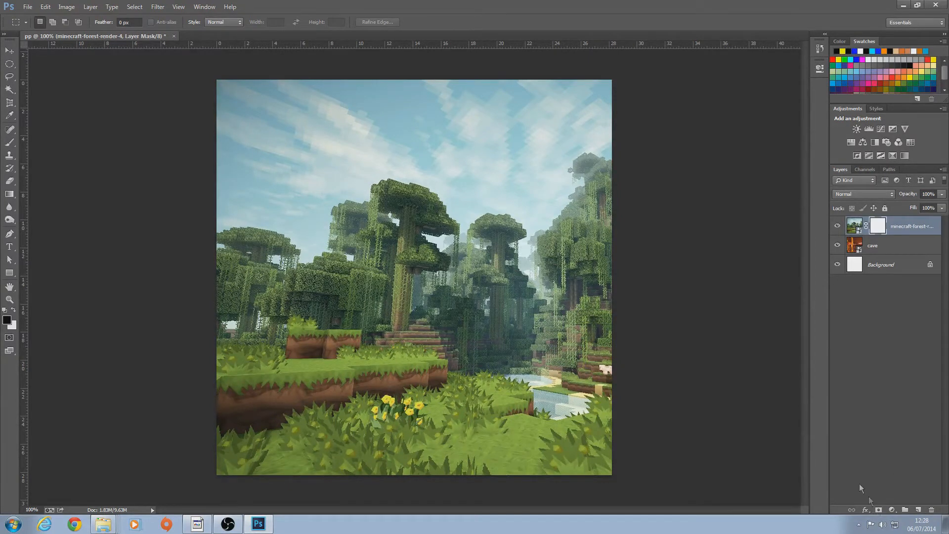
mouse_move(11, 170)
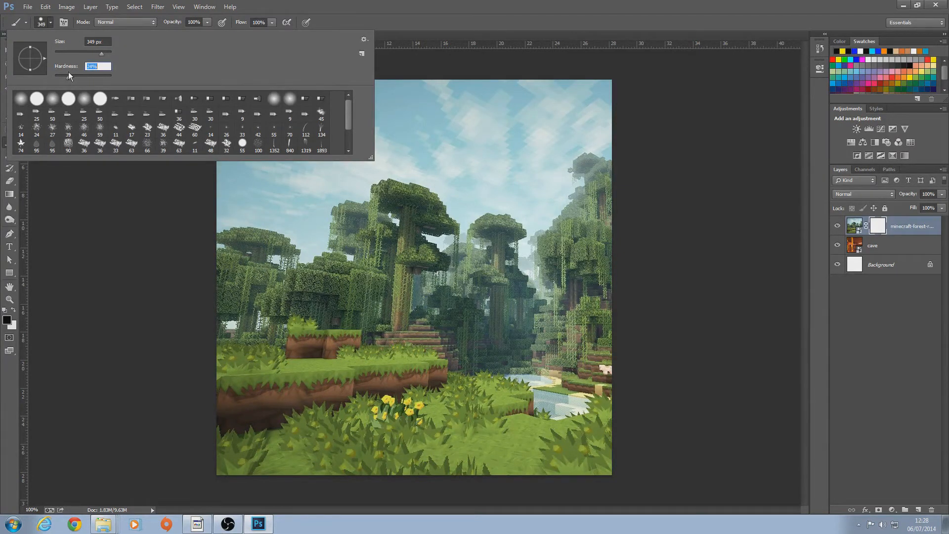
mouse_move(21, 338)
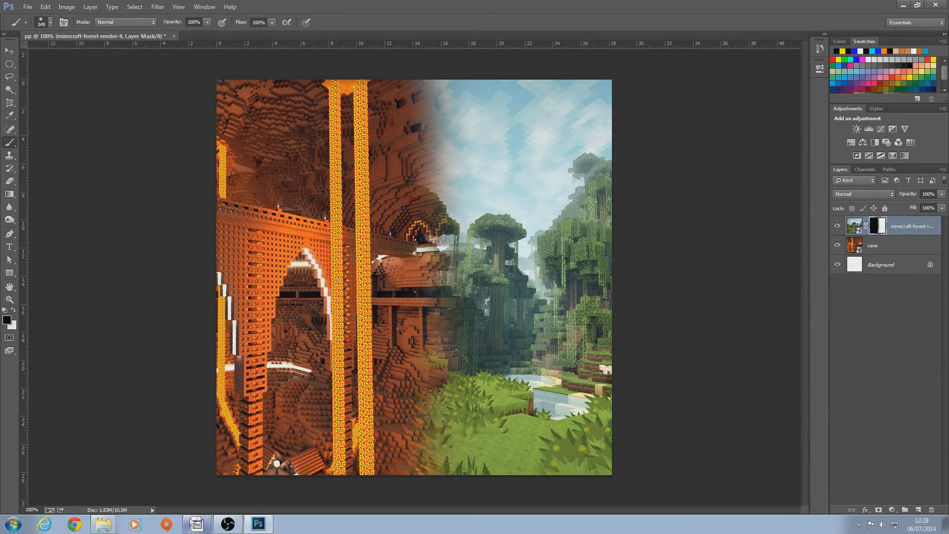
mouse_move(340, 451)
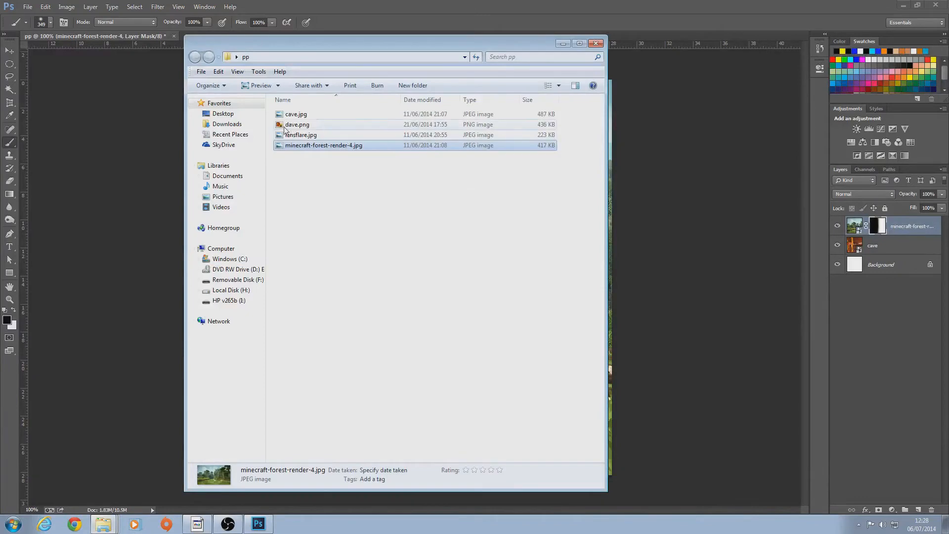
Place lensflare.jpg into the document and set its blend mode to Linear Dodge (Add).
click(301, 134)
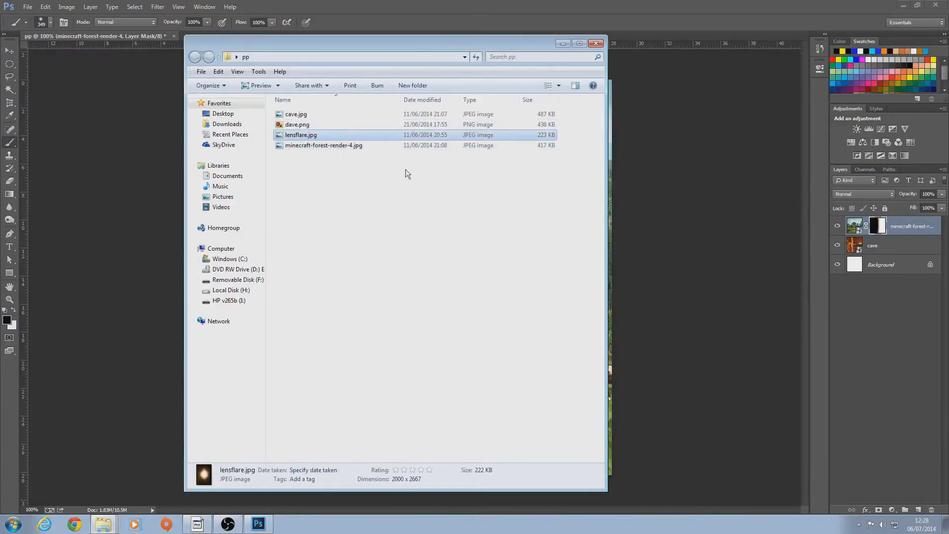
double_click(301, 135)
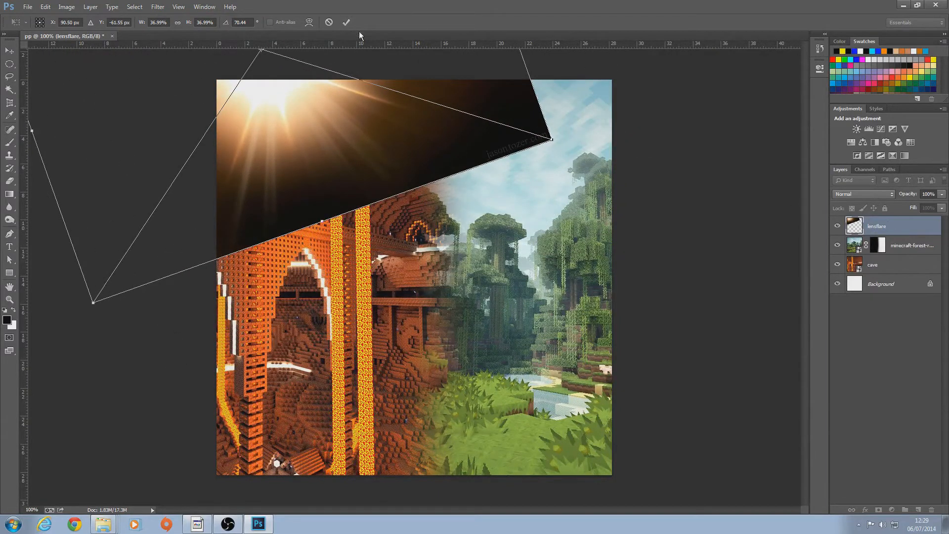
click(346, 22)
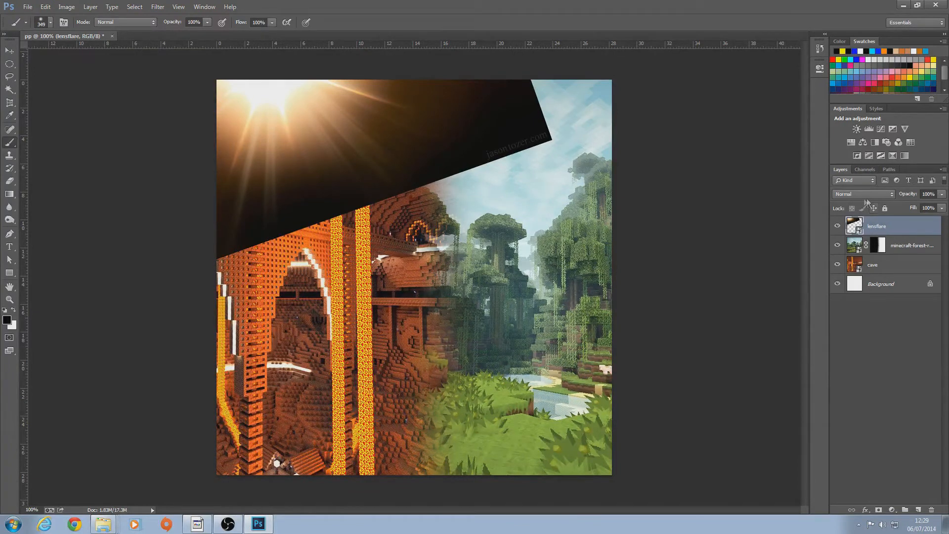
click(862, 193)
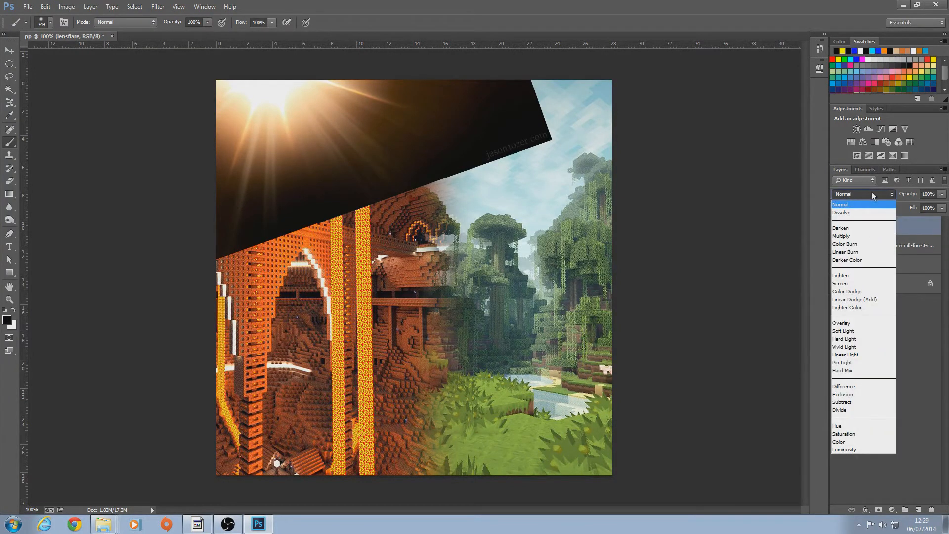
mouse_move(854, 299)
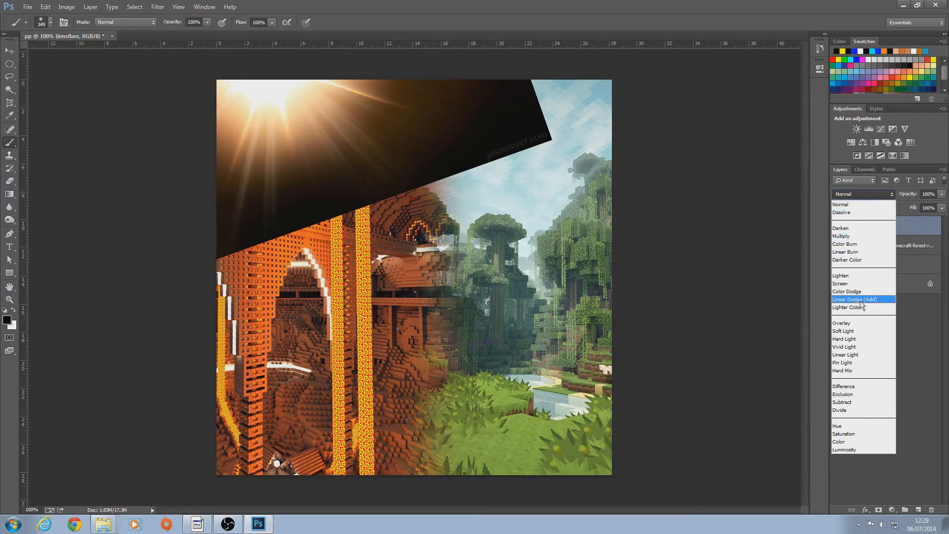
click(854, 299)
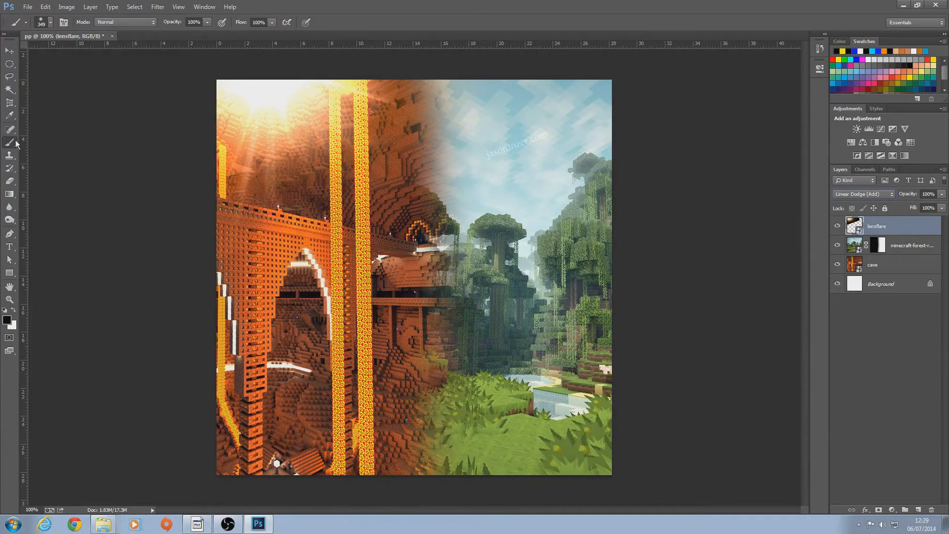
mouse_move(268, 250)
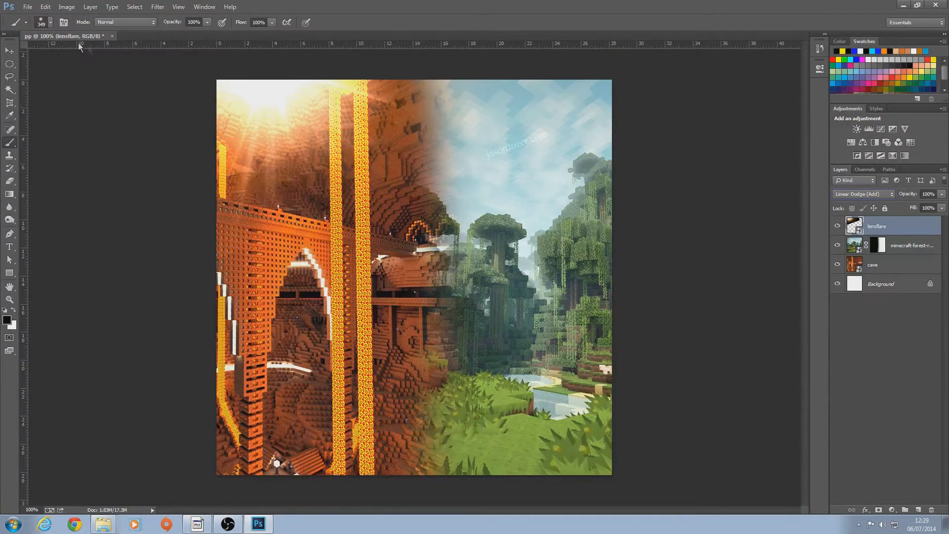
Drag the lens flare into the top-left corner and pick a toolbar tool for masking.
click(10, 51)
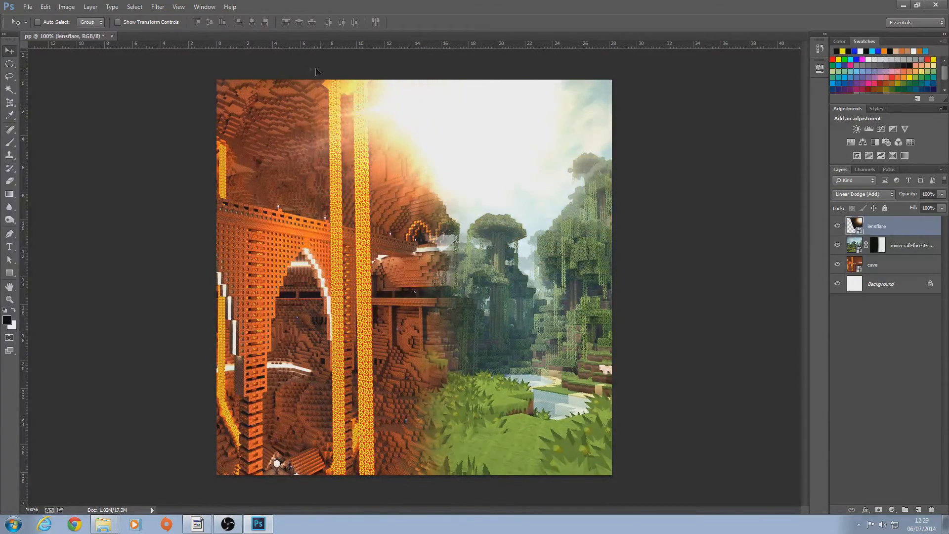
drag(315, 71, 336, 118)
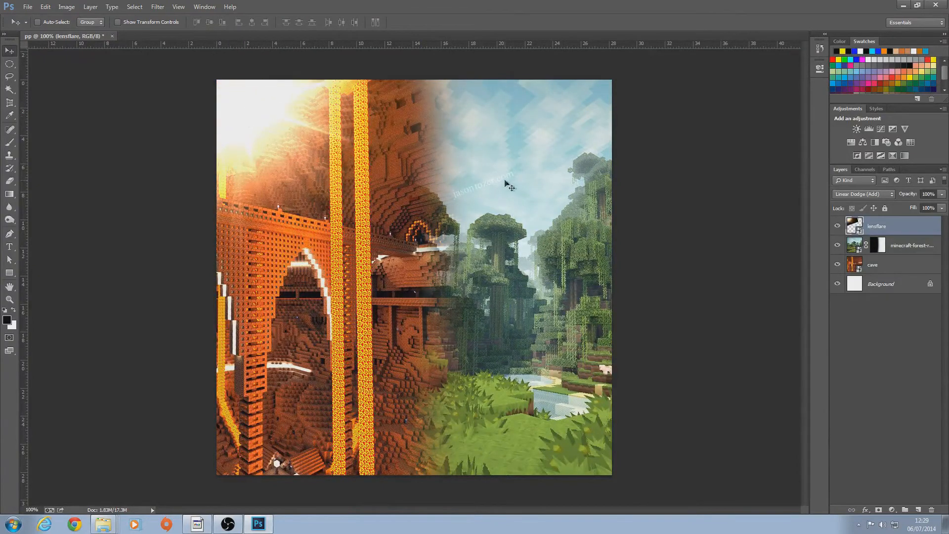
mouse_move(148, 174)
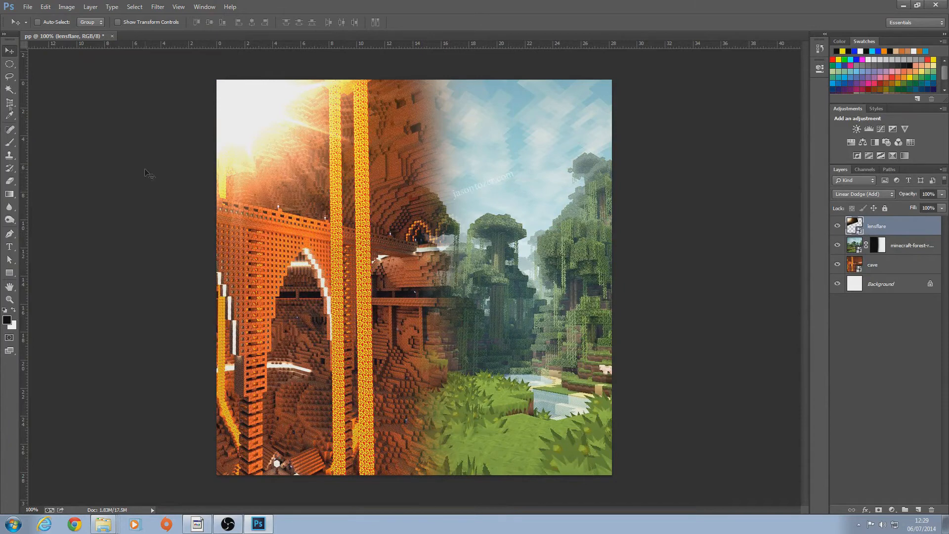
click(10, 141)
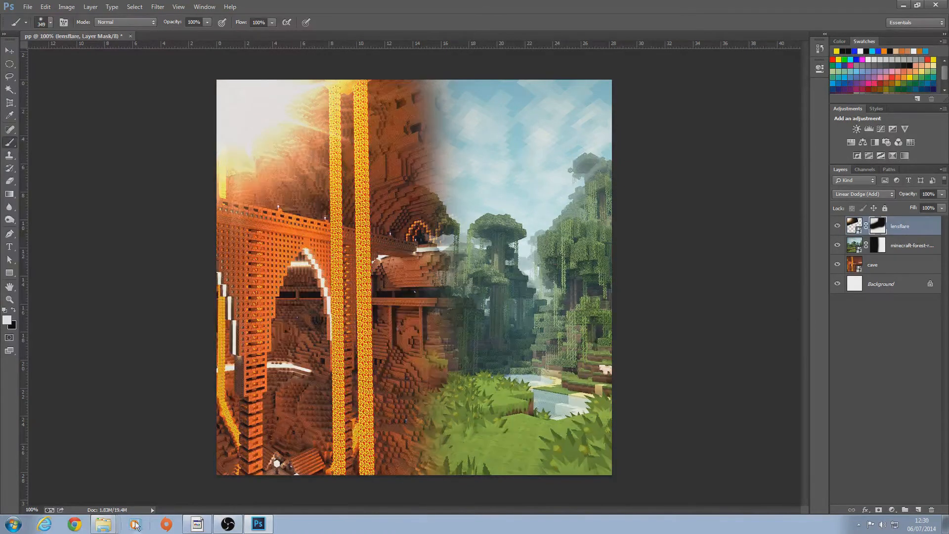
Select player0100.png in the pp folder and place it into the Photoshop document.
click(103, 523)
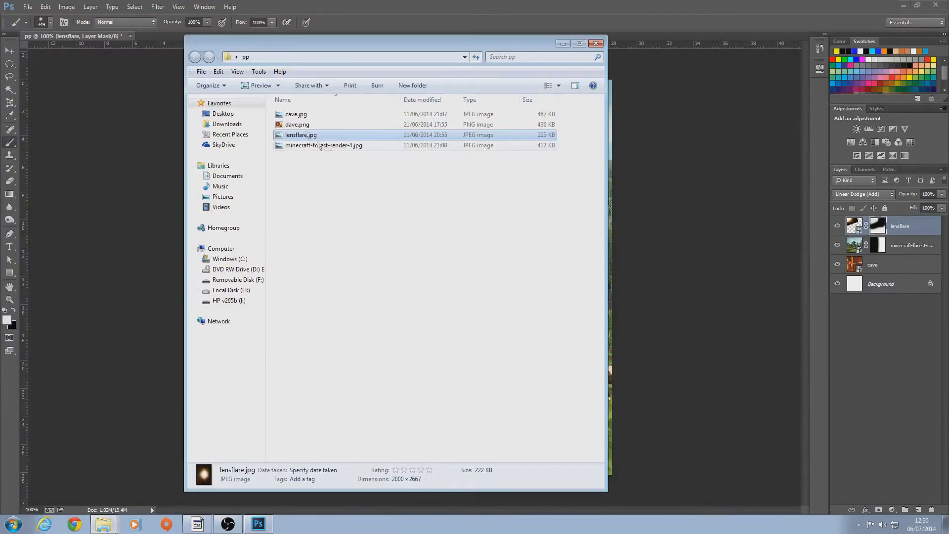
mouse_move(303, 149)
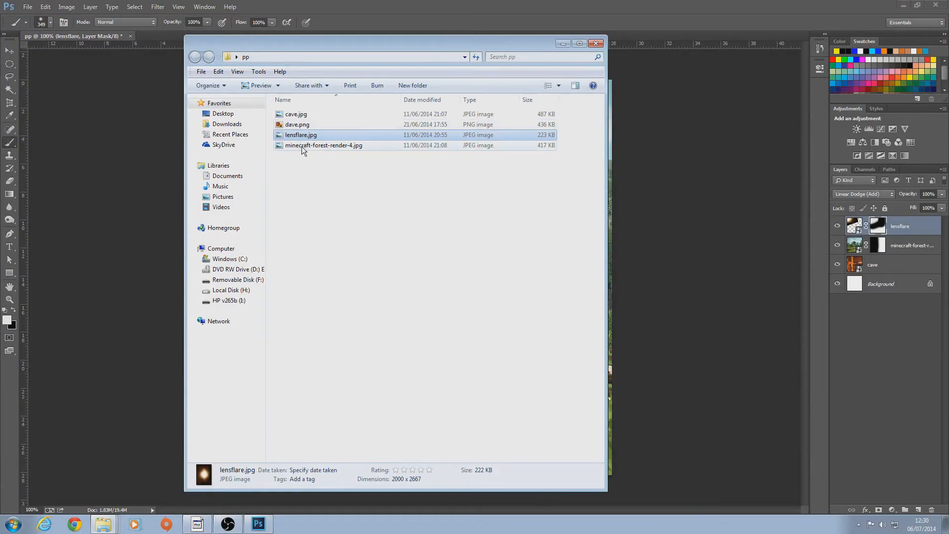
click(324, 145)
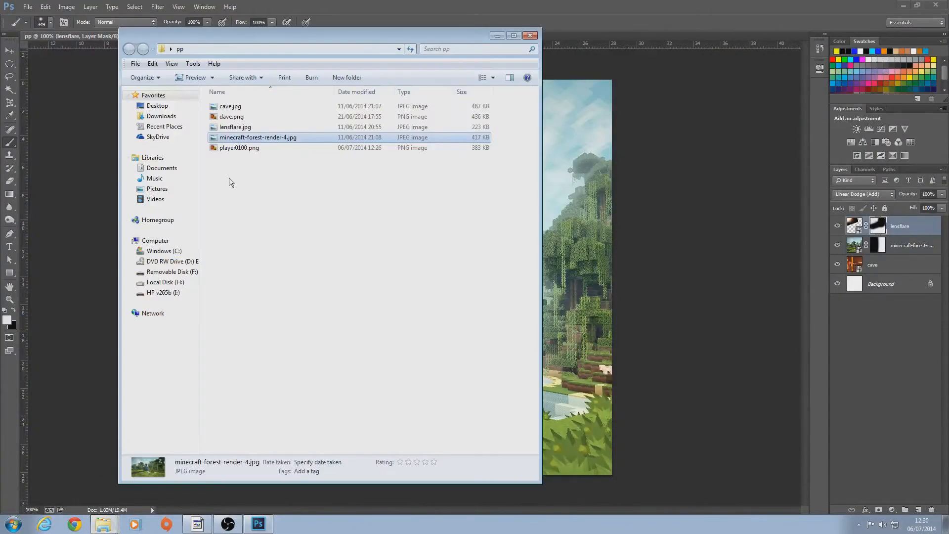
click(238, 147)
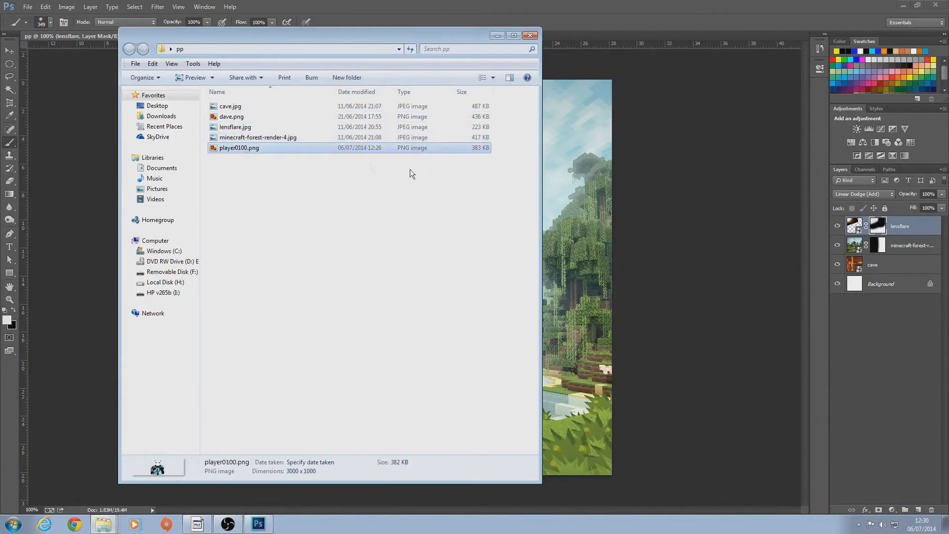
double_click(239, 148)
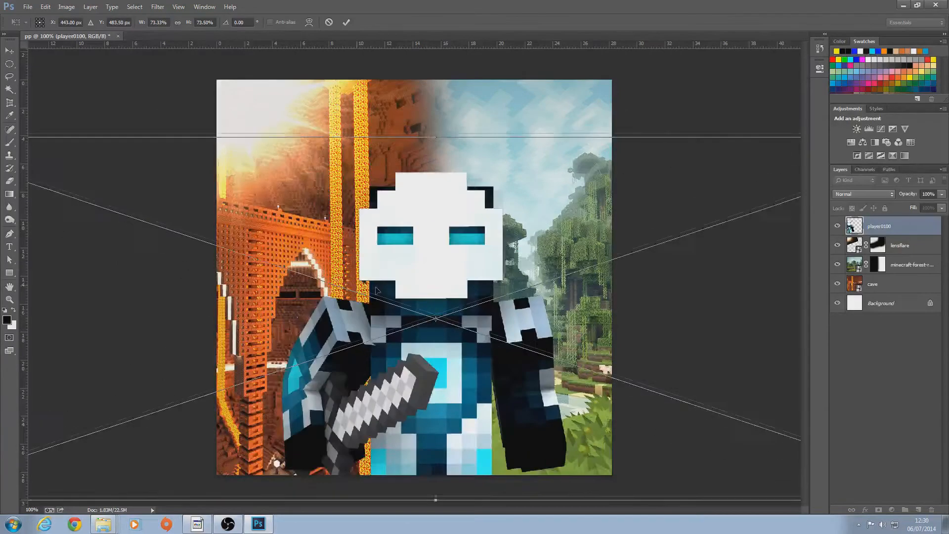
Resize the player0100 skin render over the picture centre and add a drop shadow with adjusted spread.
drag(375, 291, 364, 273)
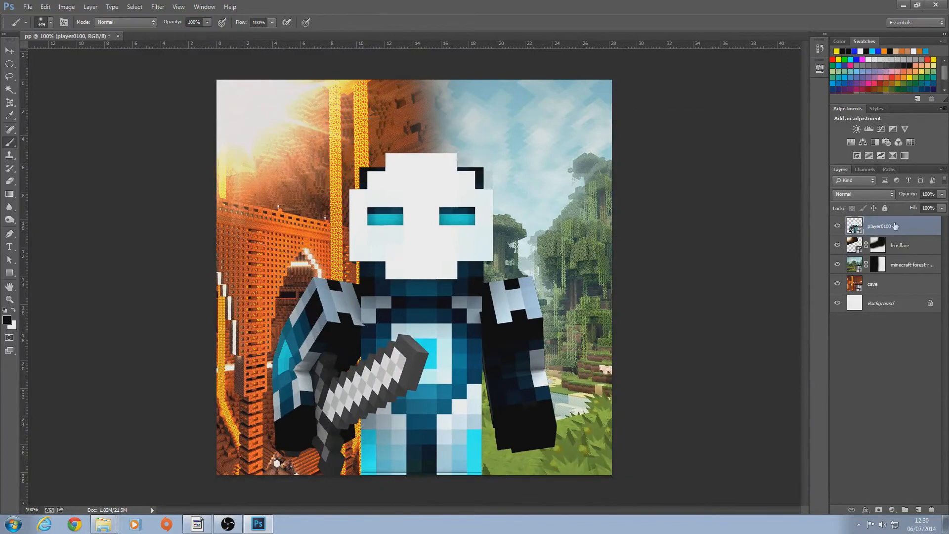
double_click(879, 226)
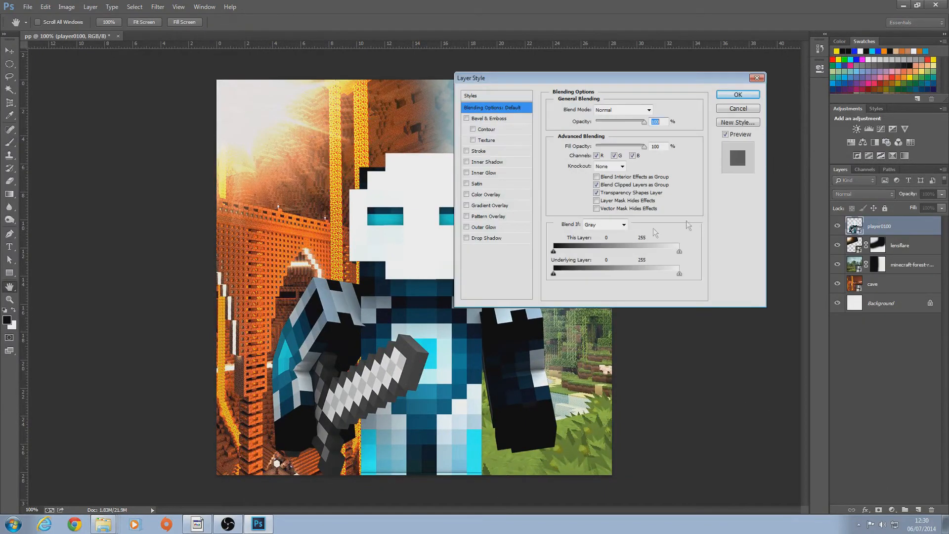
click(485, 238)
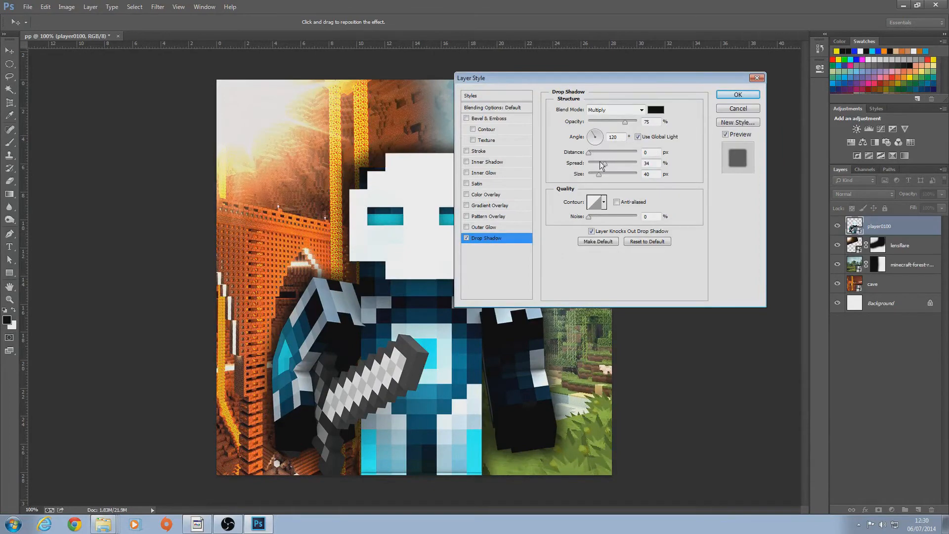
triple_click(649, 163)
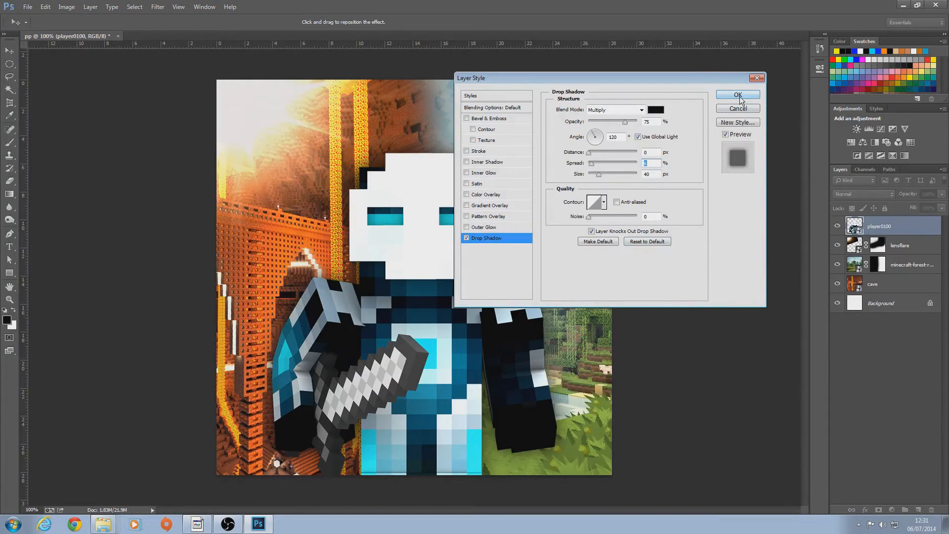
click(737, 95)
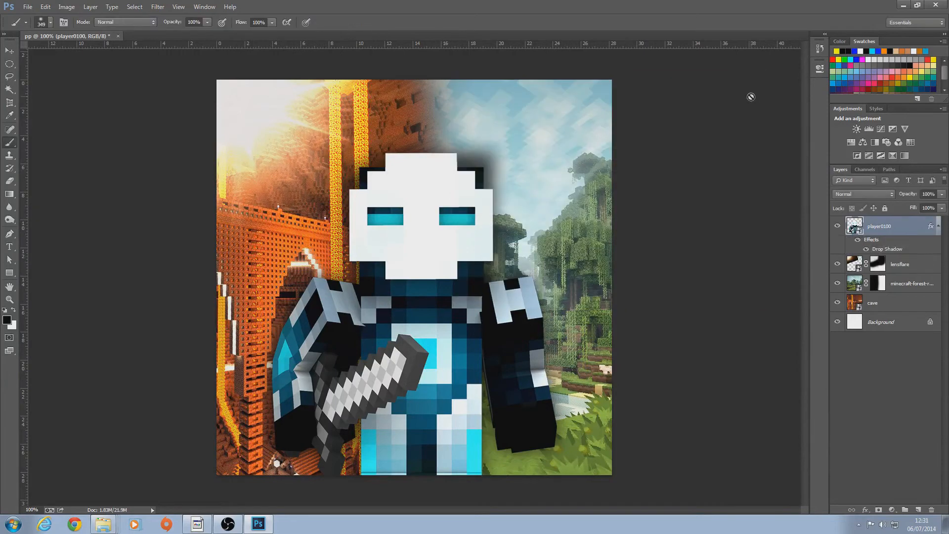
mouse_move(121, 502)
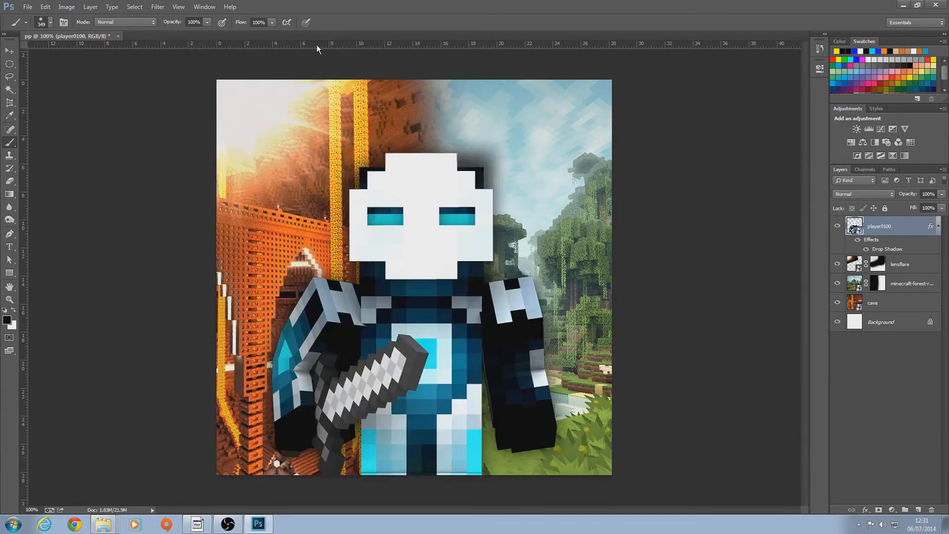
Open dave.png and give the dave text layer a drop shadow (75% opacity, 34% spread).
click(102, 523)
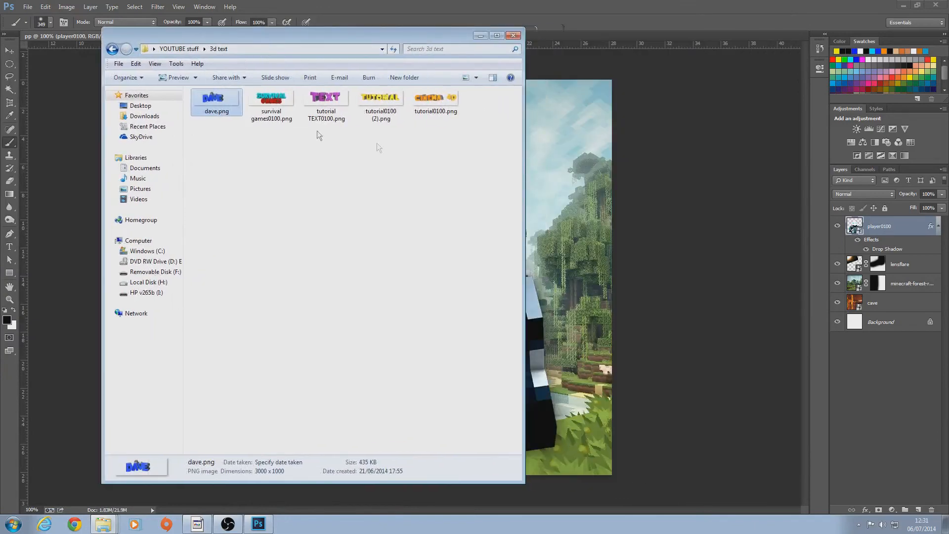
double_click(216, 97)
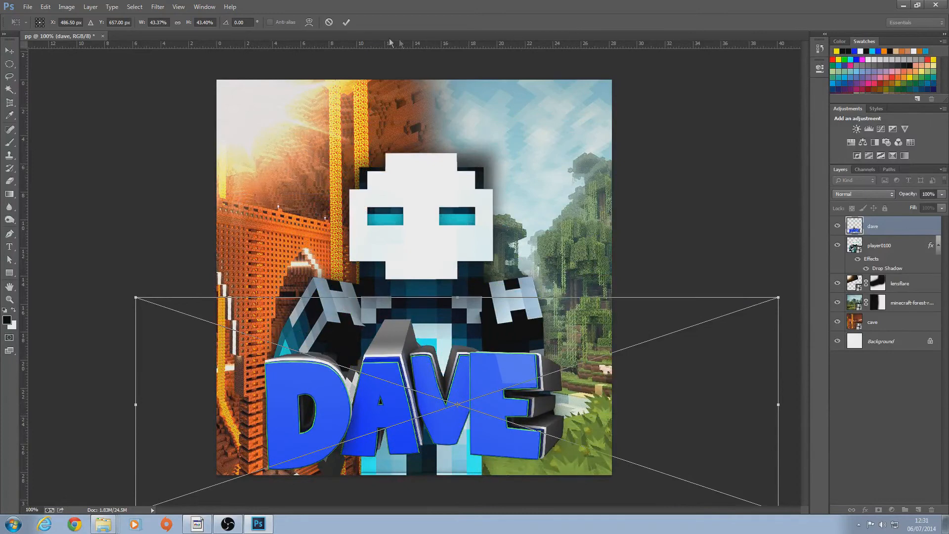
right_click(872, 225)
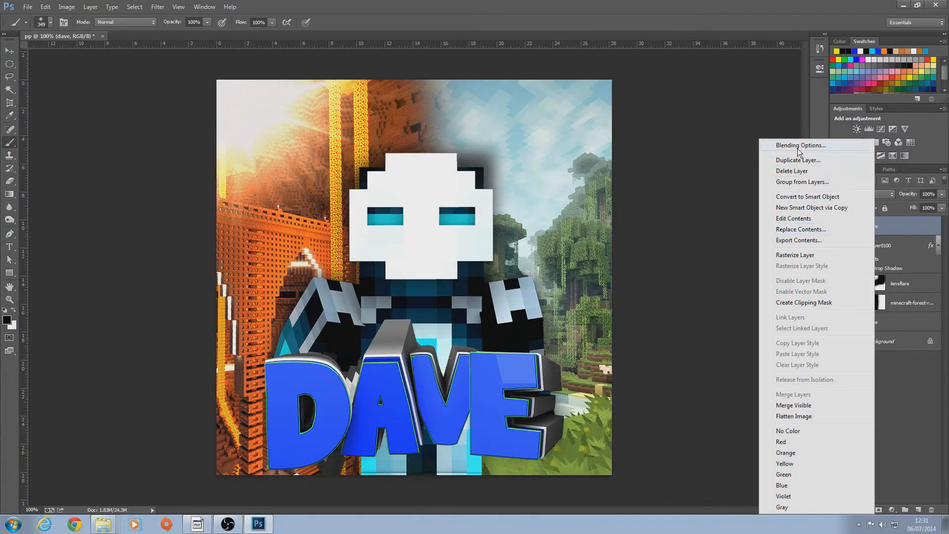
click(800, 146)
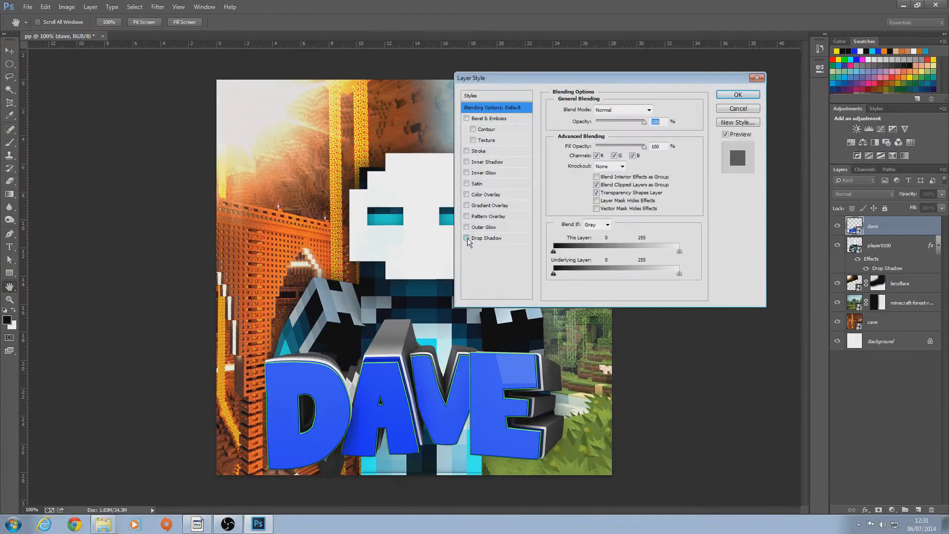
click(486, 238)
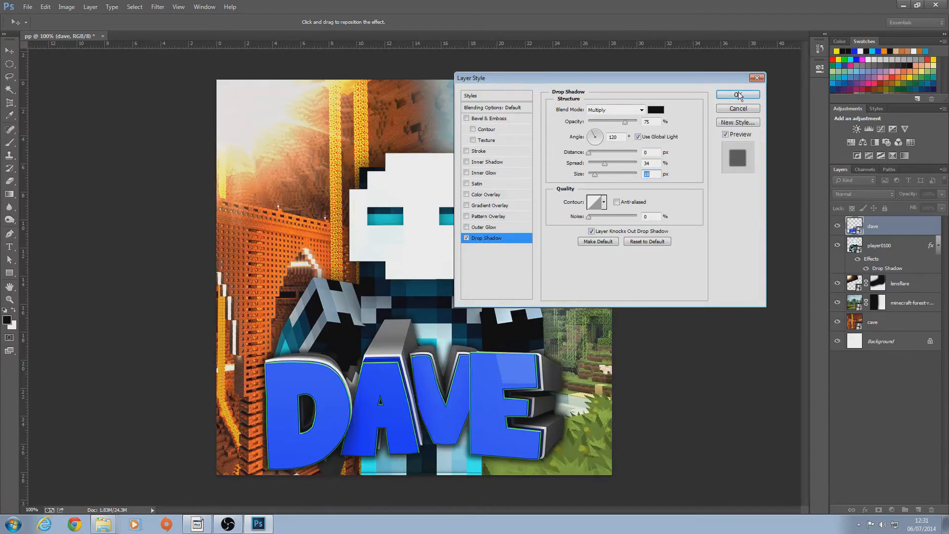
click(738, 95)
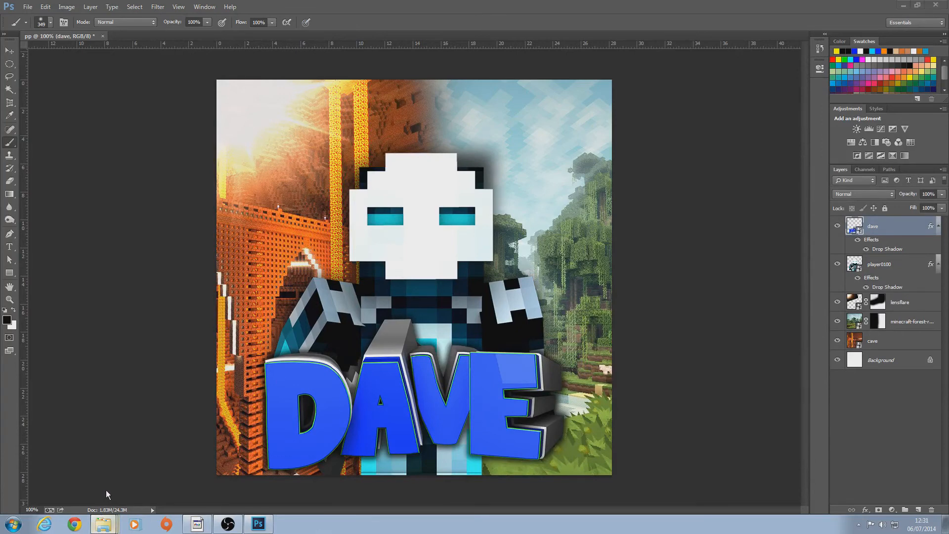
click(104, 523)
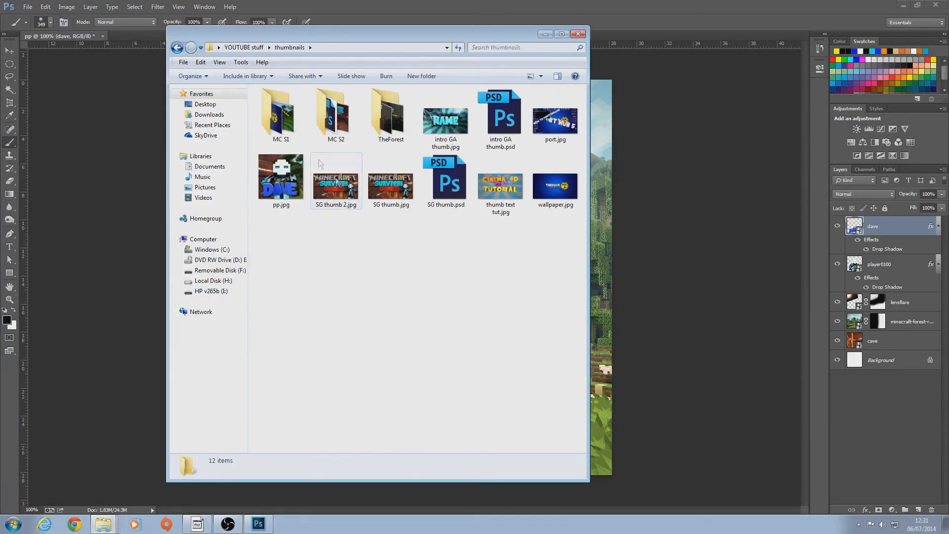
Browse from YOUTUBE stuff into photoshop stuff > channel art to reach pp new.jpg.
click(177, 48)
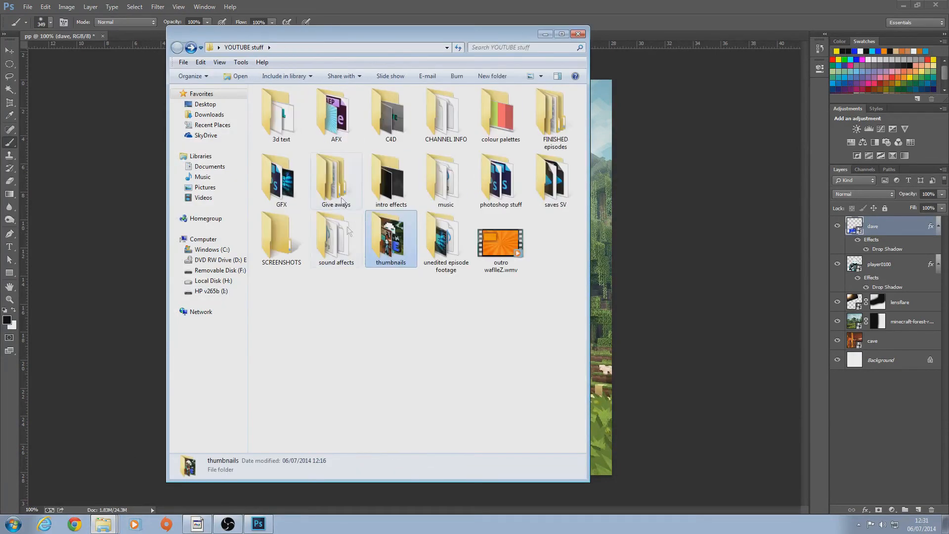
double_click(501, 178)
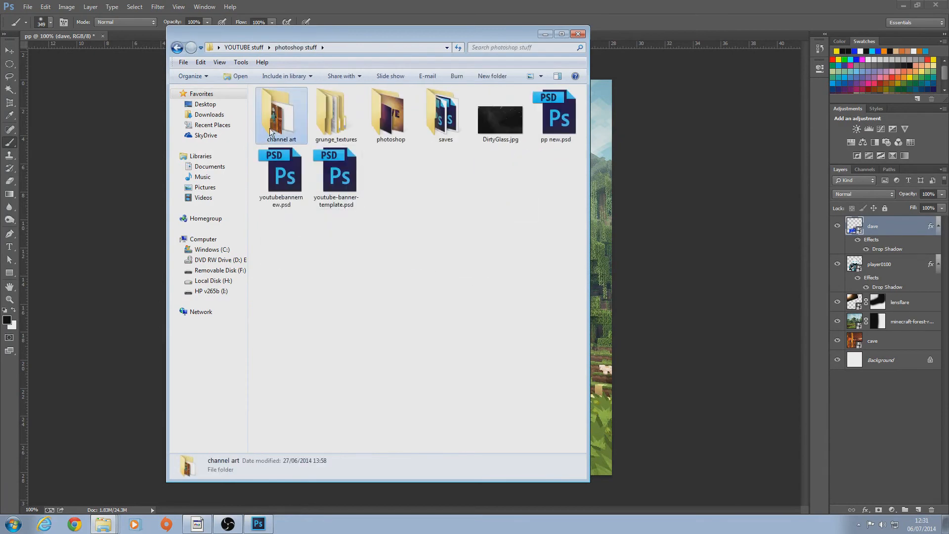
double_click(555, 116)
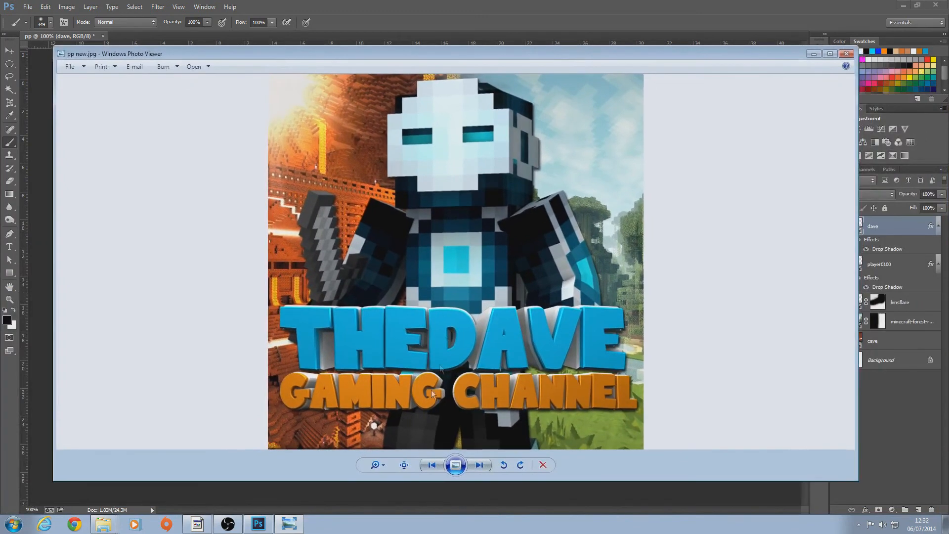
mouse_move(399, 262)
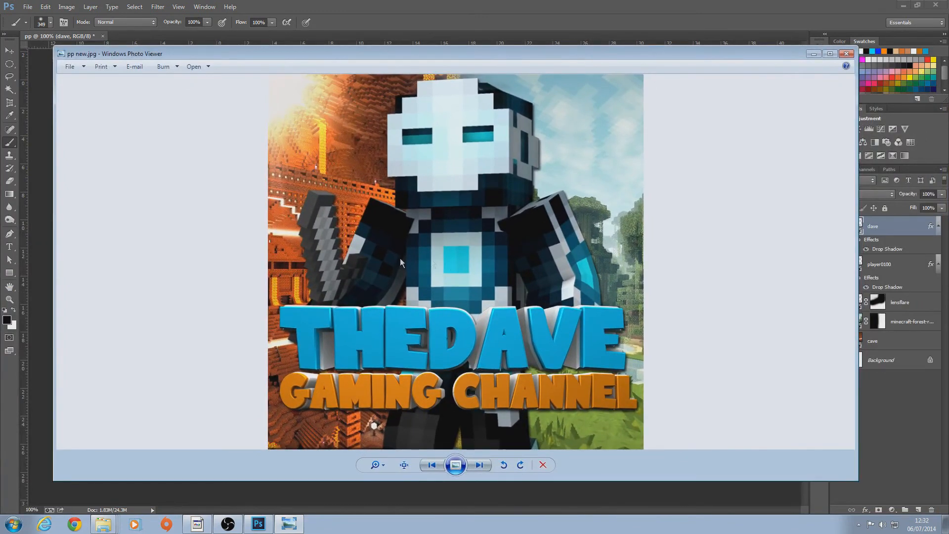
mouse_move(358, 321)
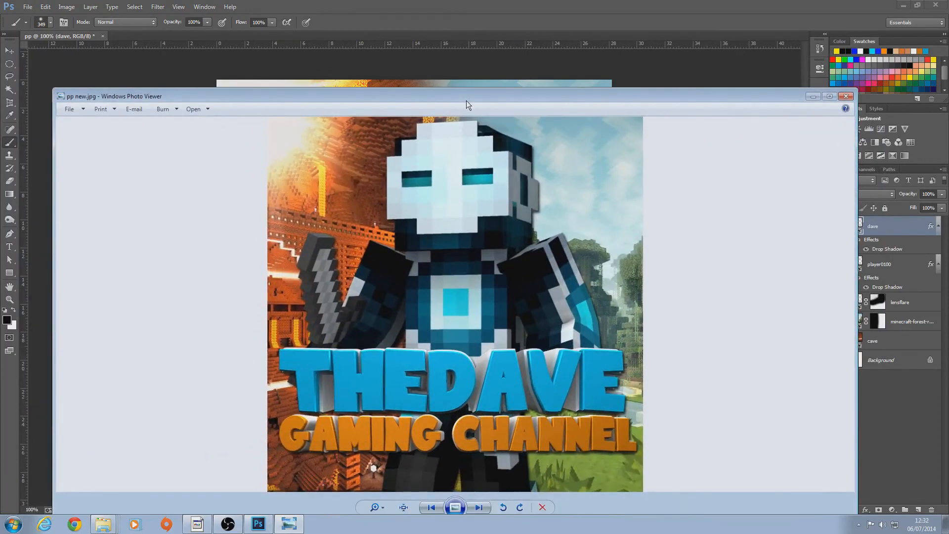
Close the old preview and save the profile picture as pp.jpg on the Desktop.
click(845, 95)
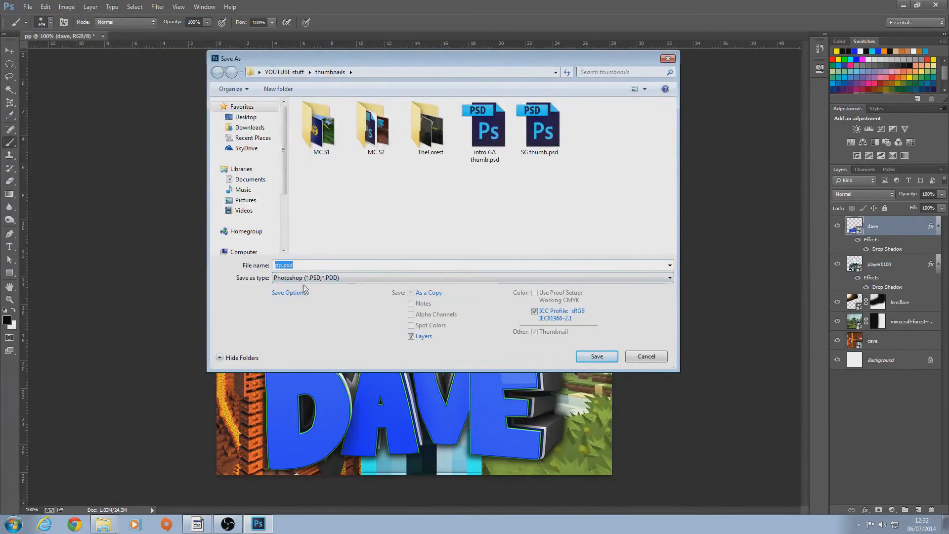
click(668, 277)
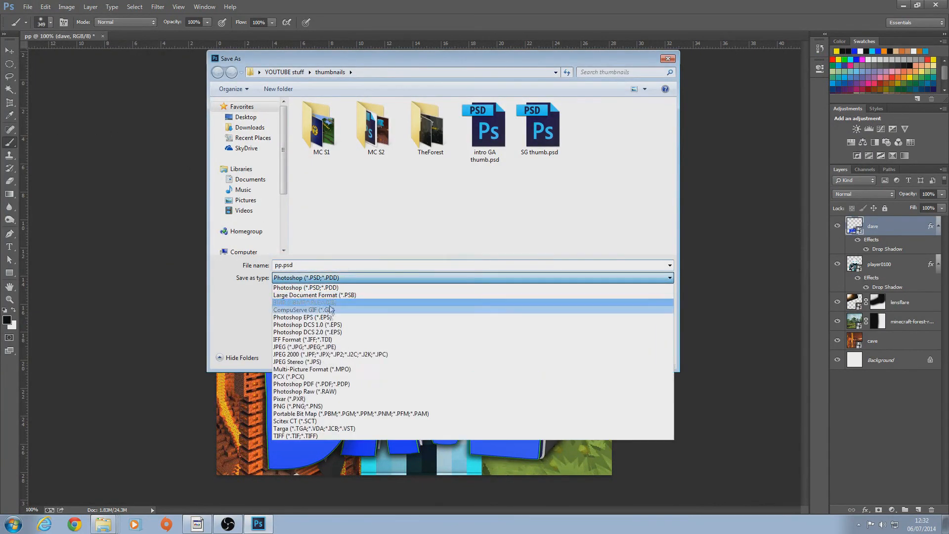
click(297, 347)
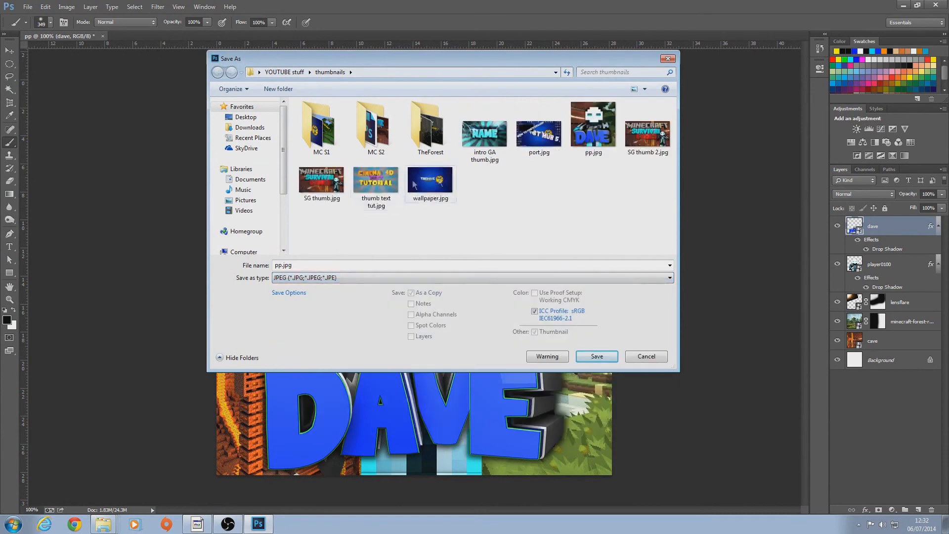
click(245, 117)
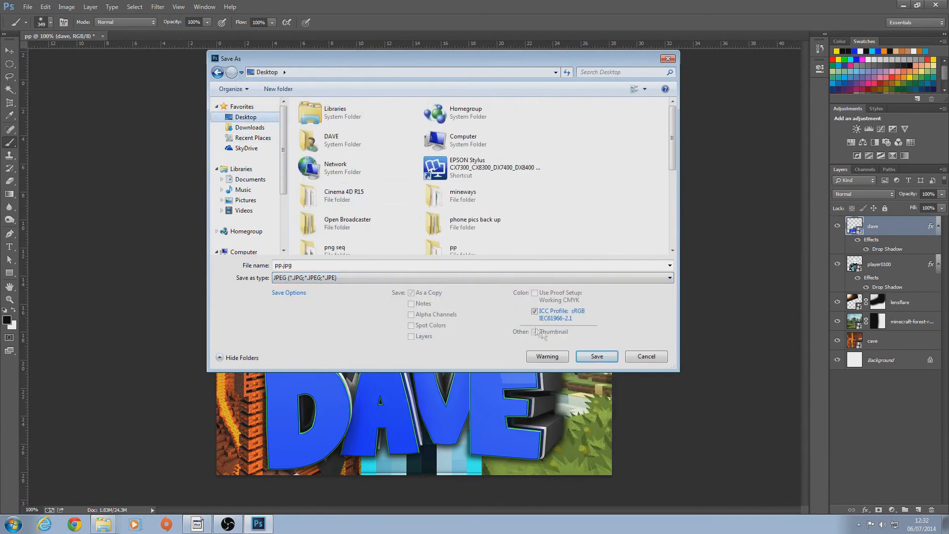
click(595, 355)
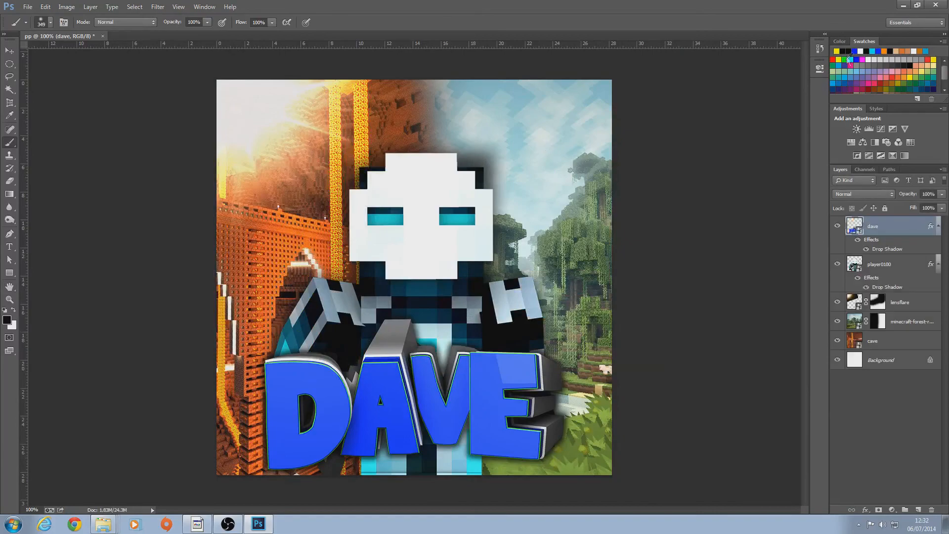
View the saved pp.jpg from the desktop, then close Photo Viewer.
click(102, 523)
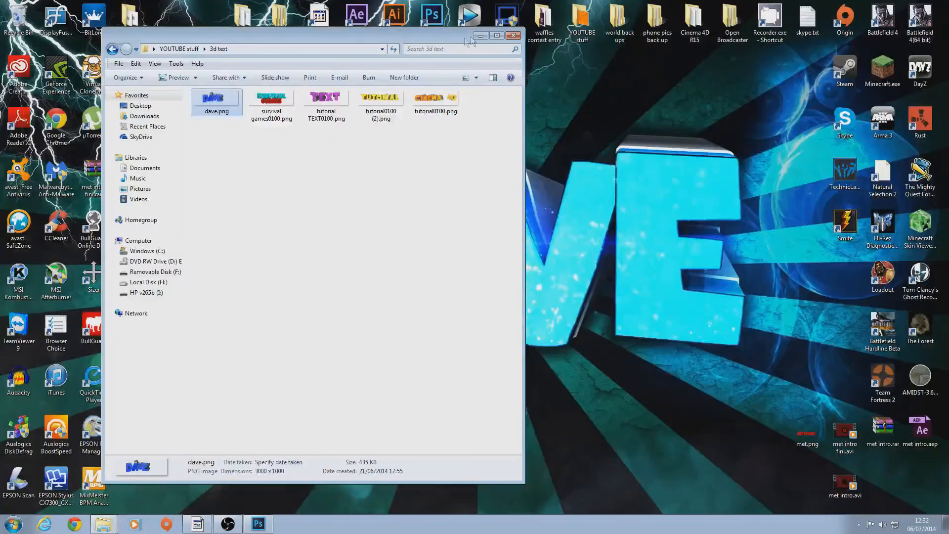
click(512, 35)
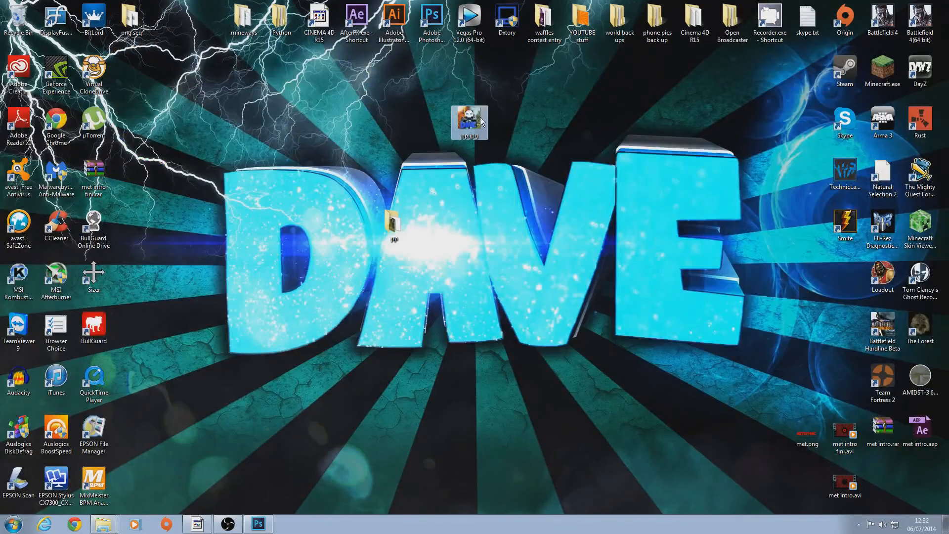
double_click(469, 122)
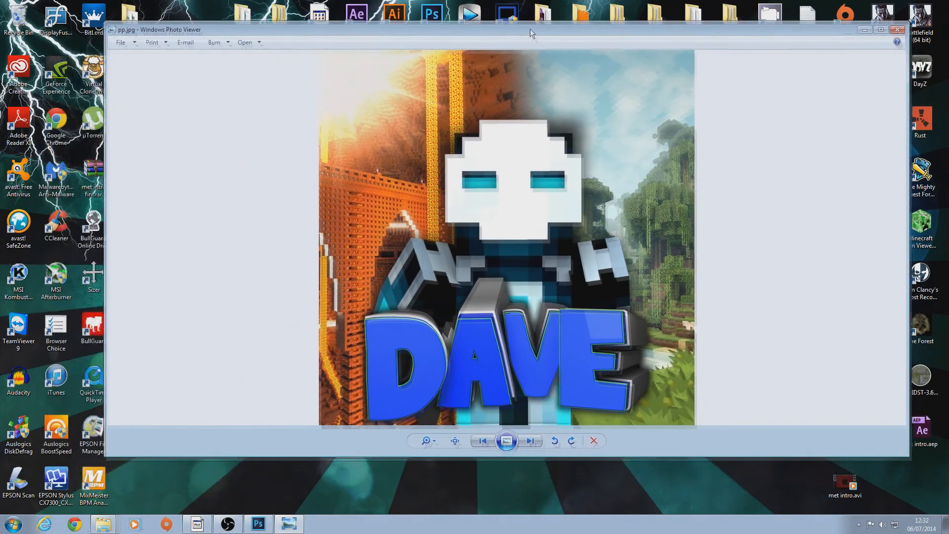
click(897, 29)
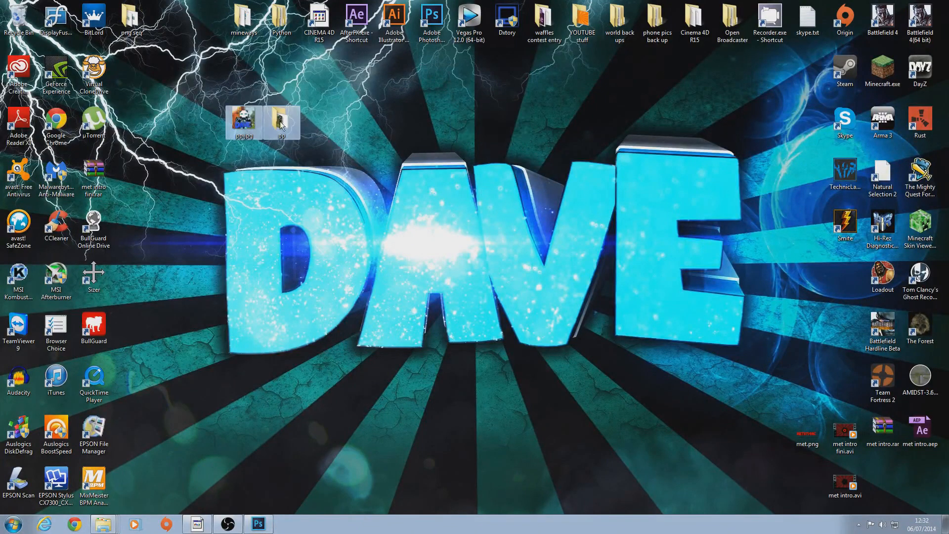
mouse_move(297, 206)
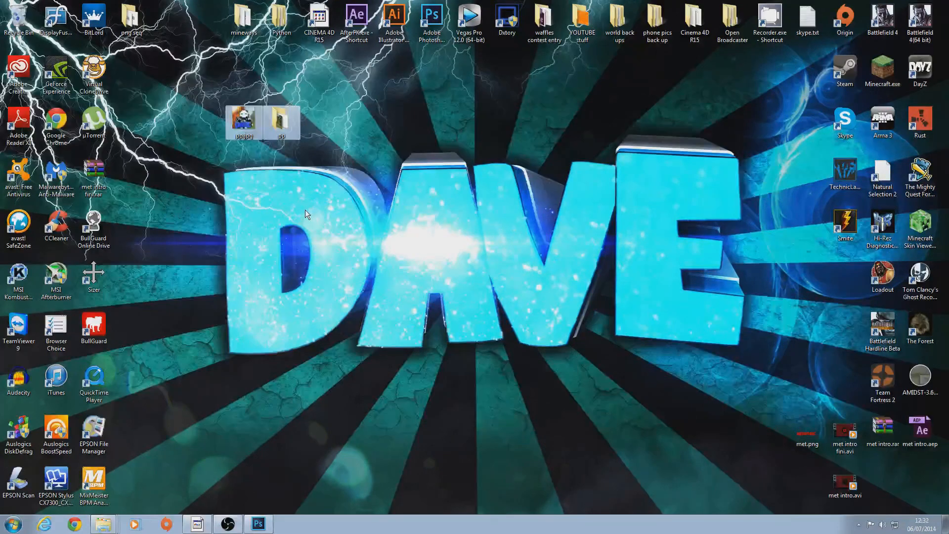
mouse_move(369, 157)
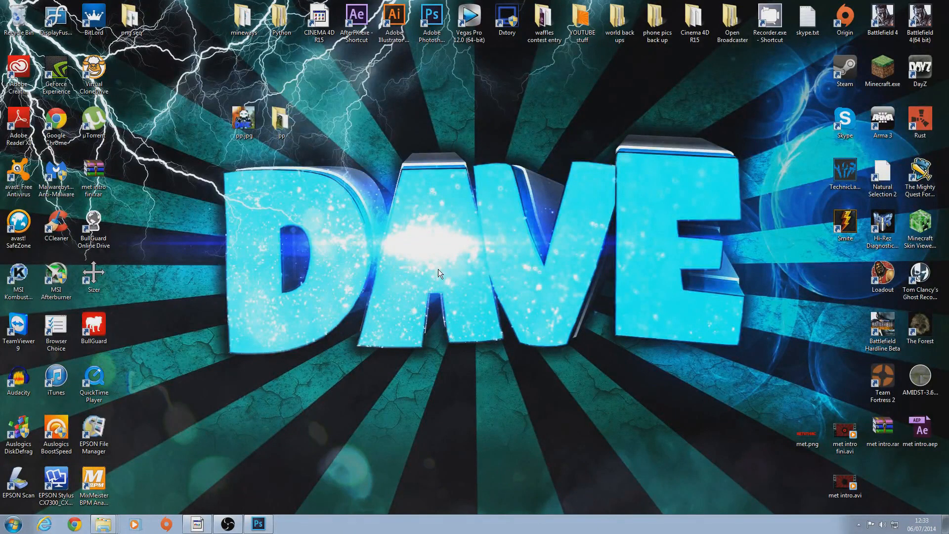
right_click(18, 18)
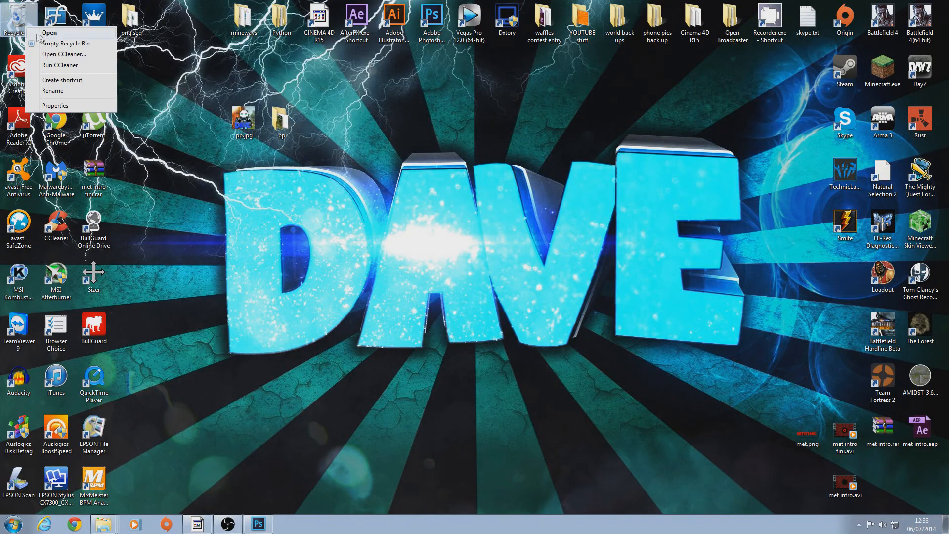
click(66, 43)
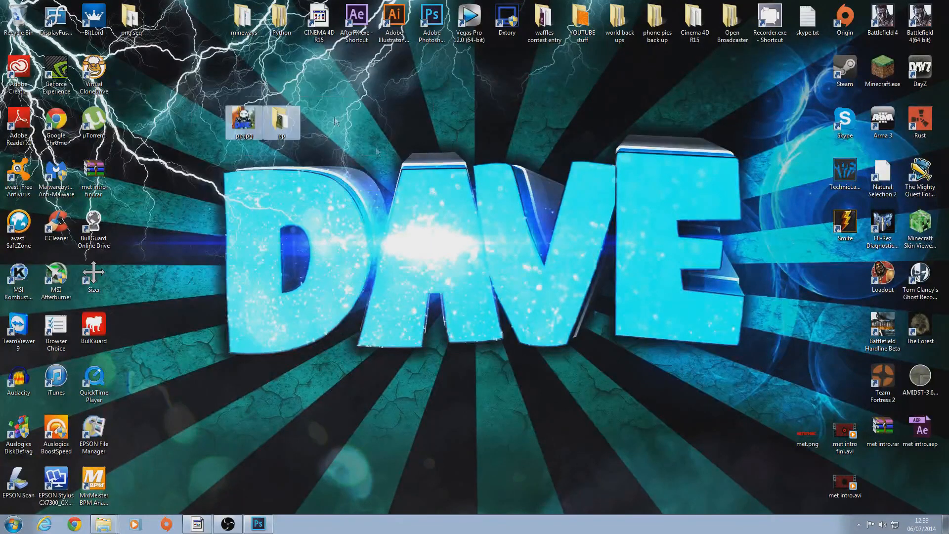
mouse_move(212, 92)
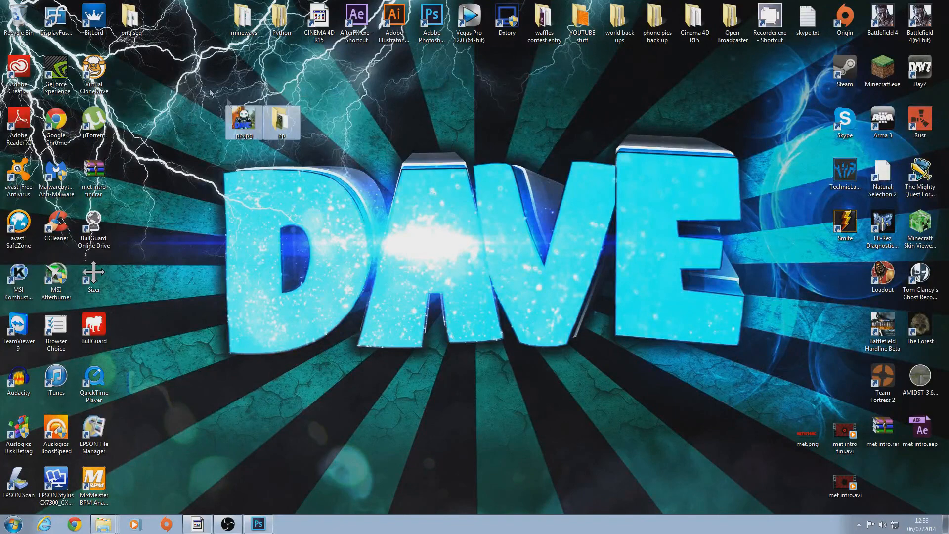
mouse_move(375, 181)
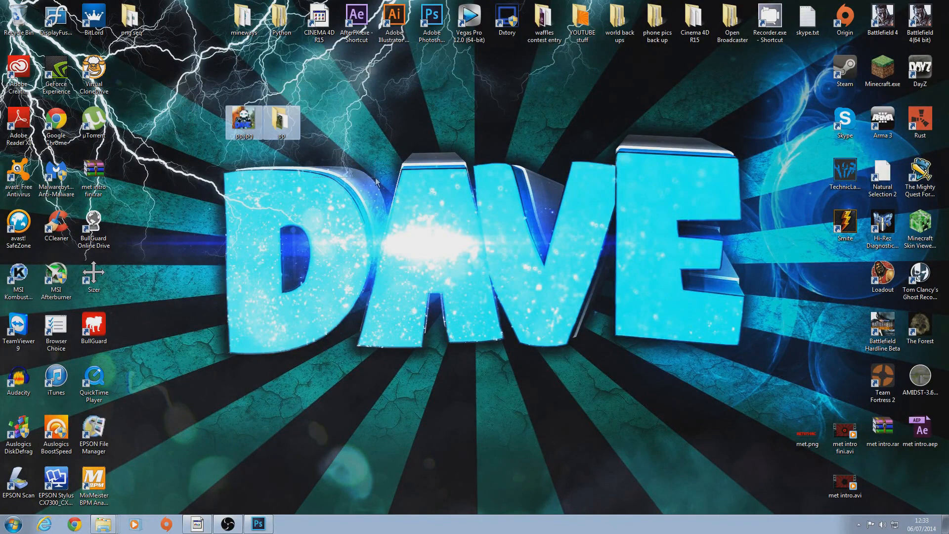
mouse_move(596, 132)
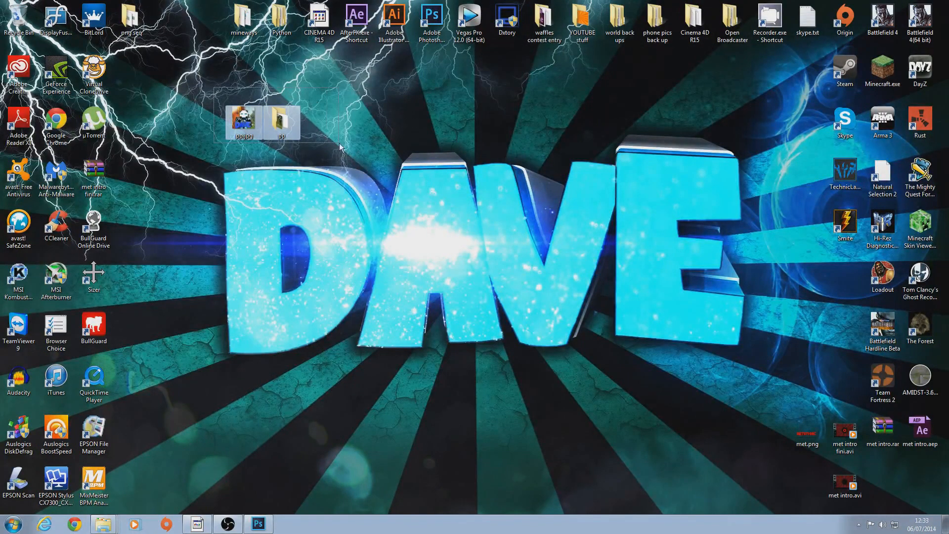
mouse_move(442, 297)
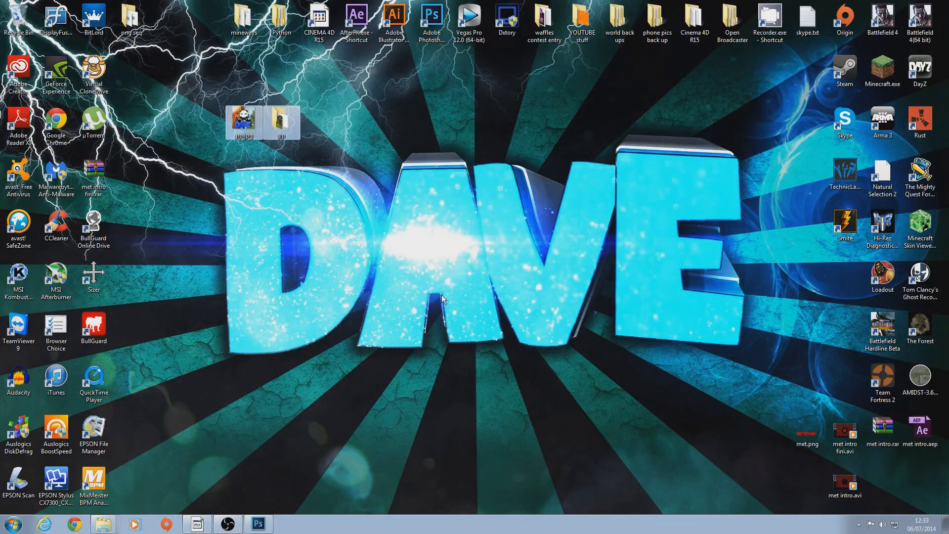